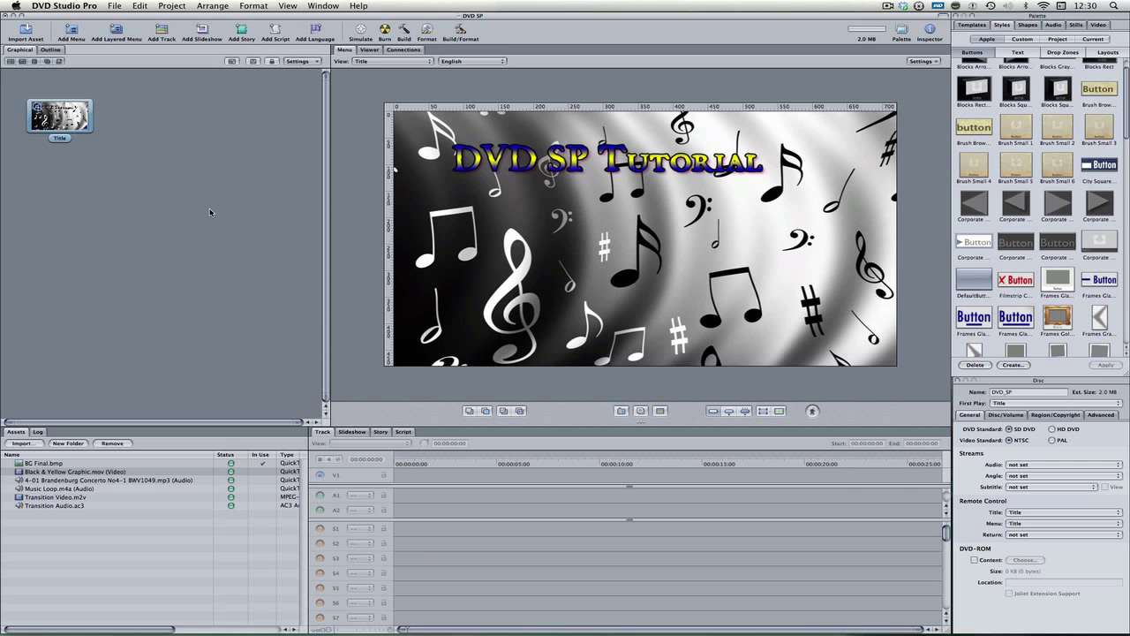
{"action": "mouse_move", "coordinate": [174, 248]}
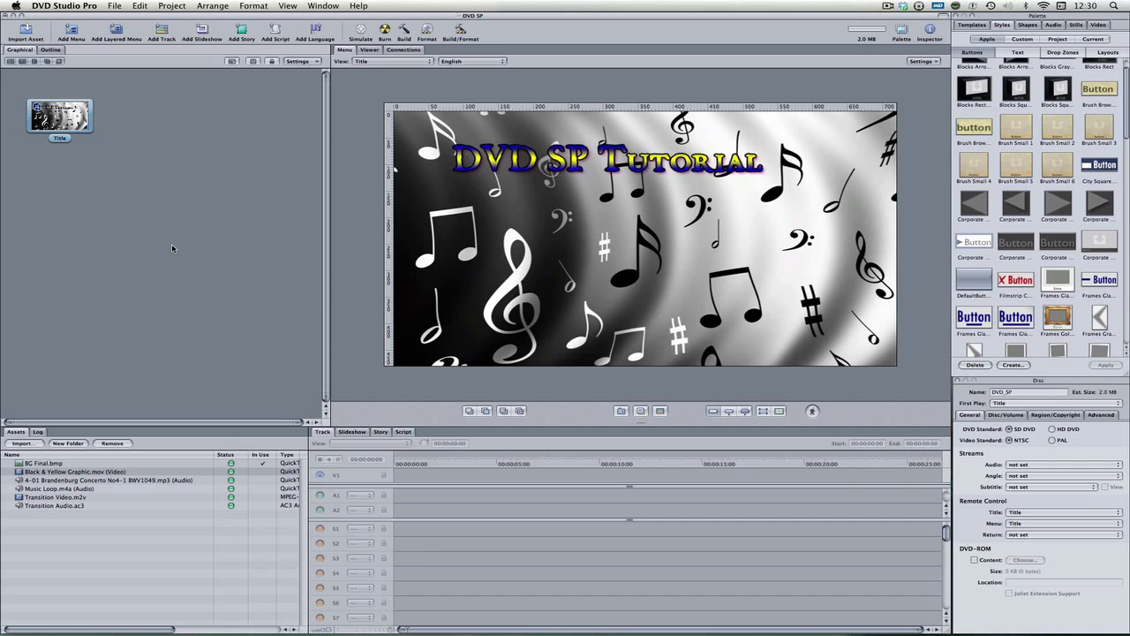
{"action": "mouse_move", "coordinate": [193, 226]}
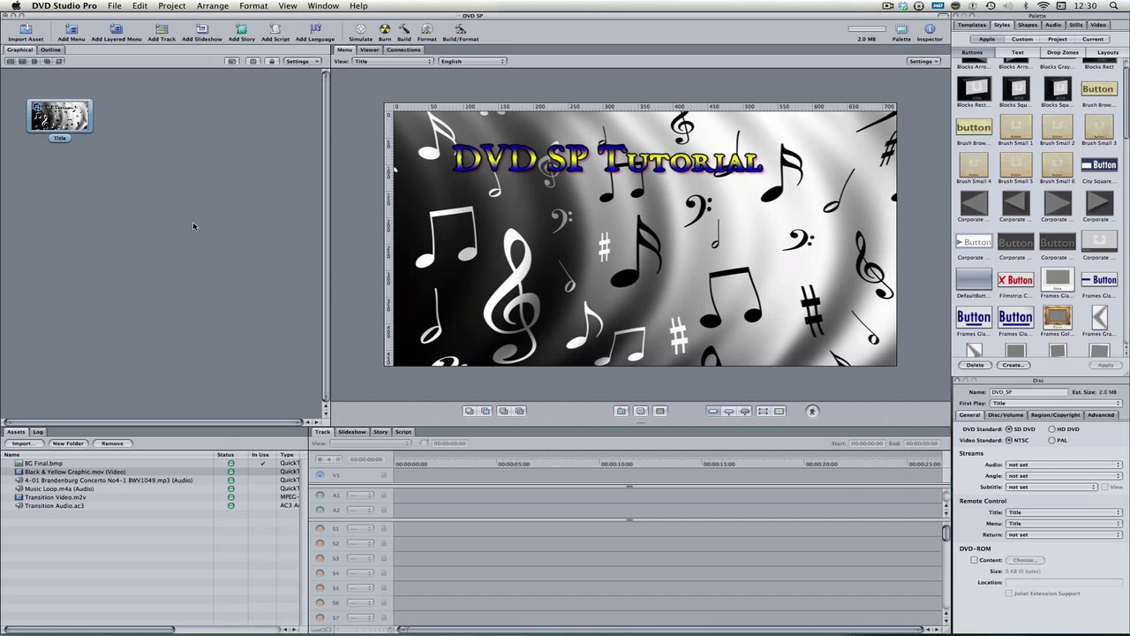
Place the new Black & Yellow Graphic track beside the Title menu and play its preview in the Viewer.
{"action": "left_click", "coordinate": [60, 116]}
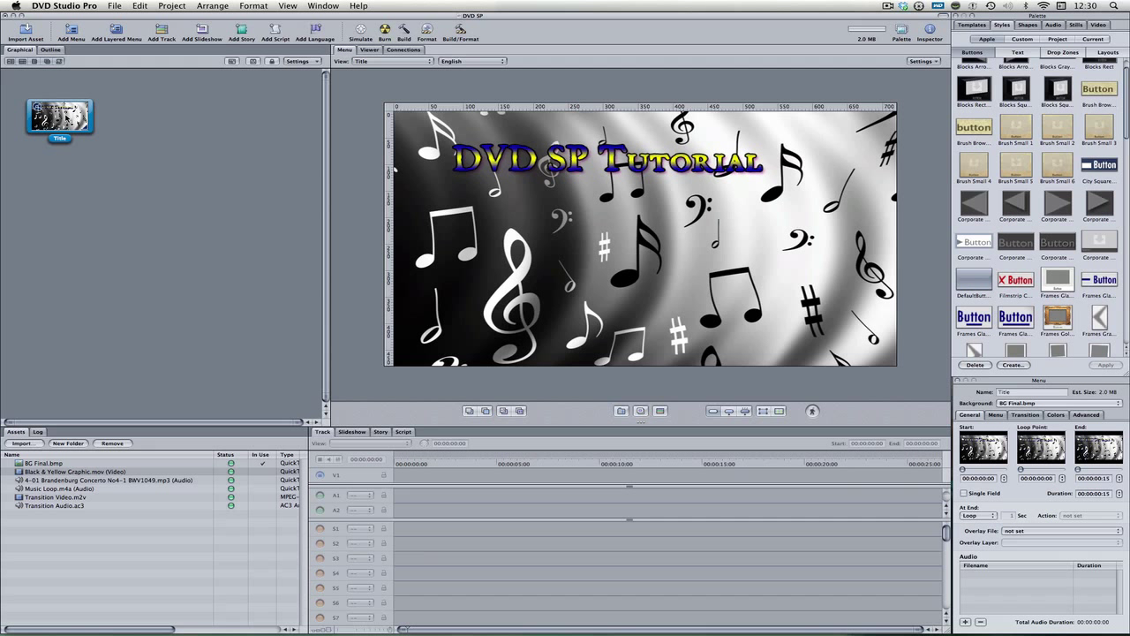
{"action": "mouse_move", "coordinate": [137, 440]}
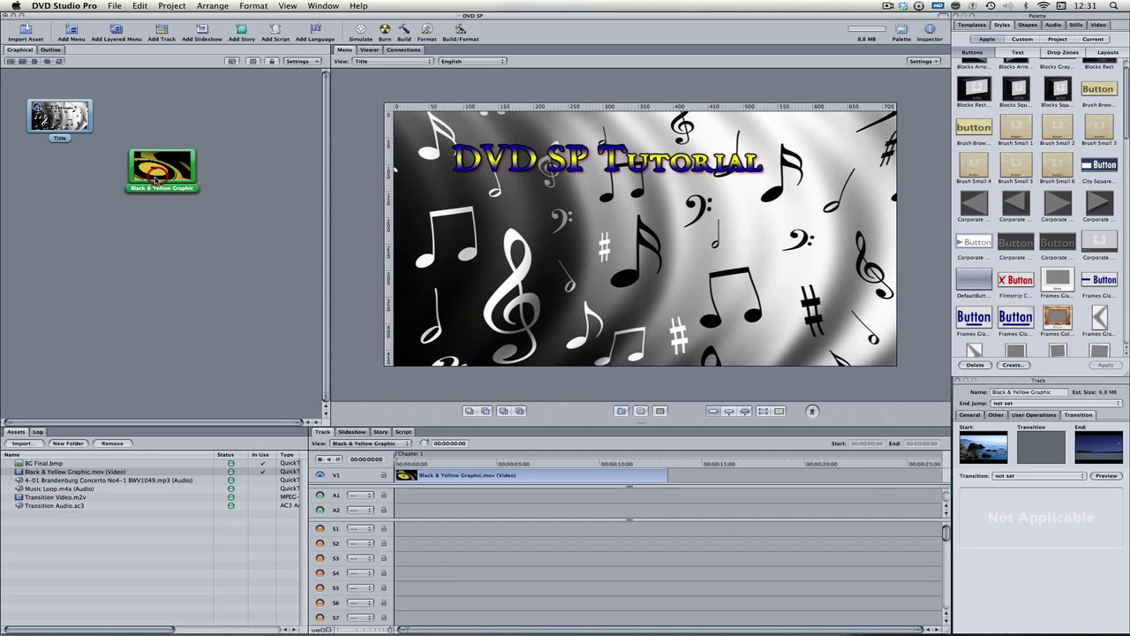
{"action": "left_click_drag", "start_coordinate": [162, 169], "coordinate": [173, 213]}
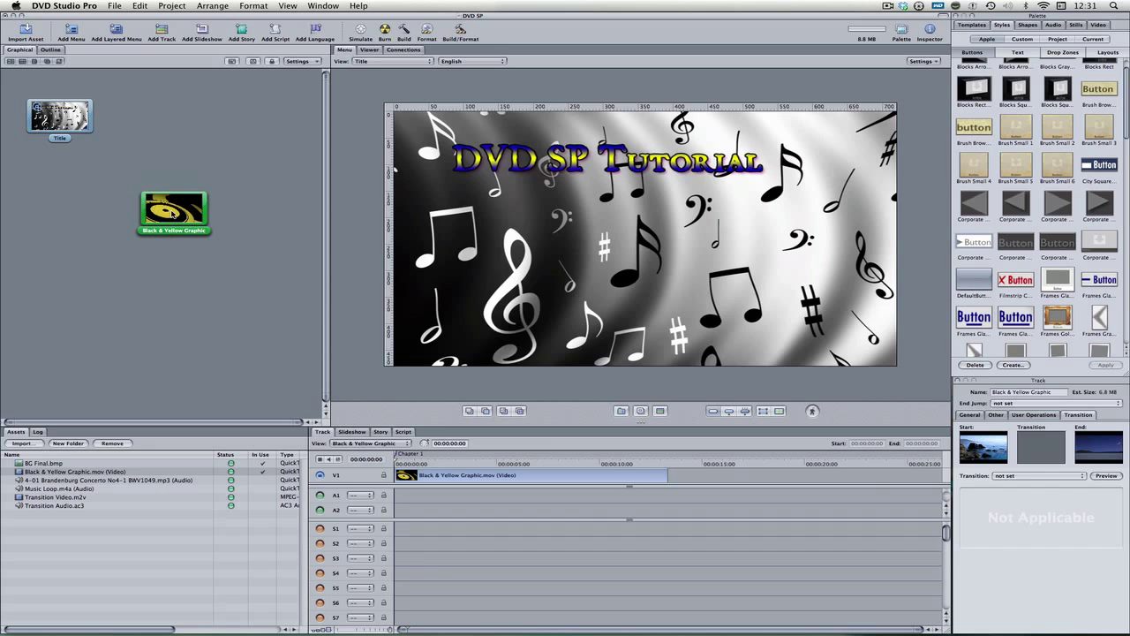
{"action": "left_click", "coordinate": [615, 410]}
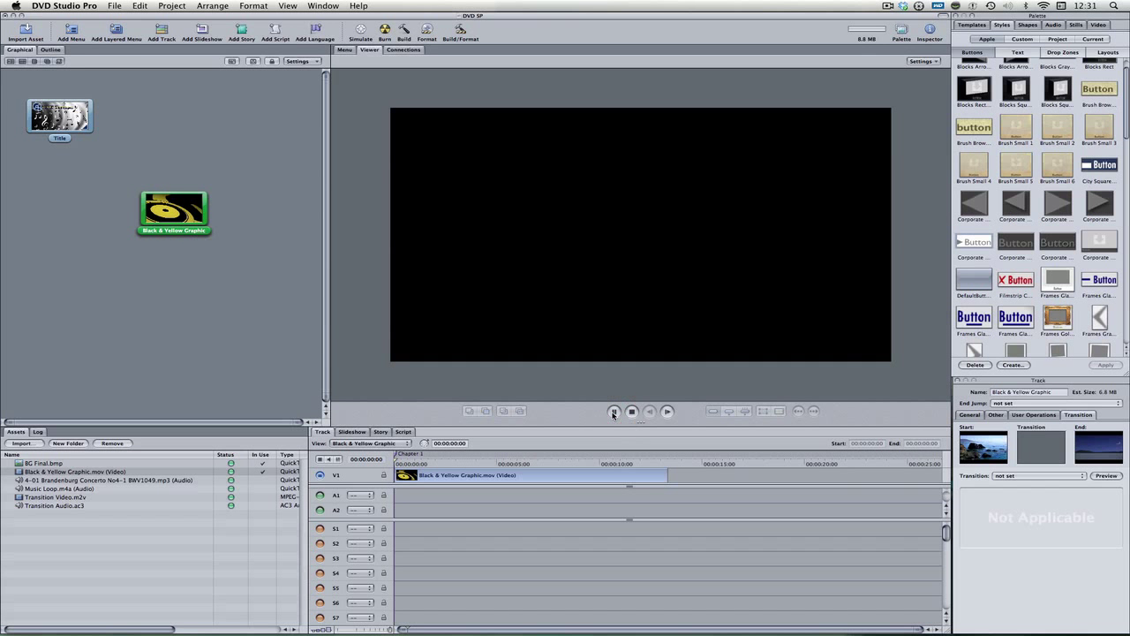
{"action": "left_click", "coordinate": [632, 411]}
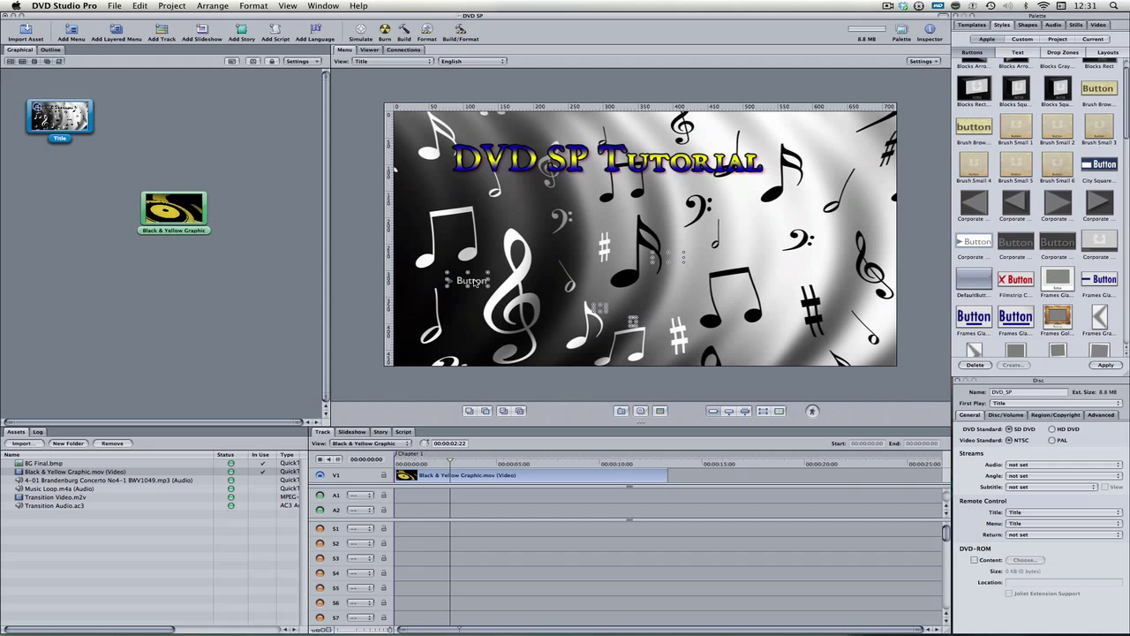
Select the new Play button on the menu so its target can be set to Black & Yellow Graphic:Chapter 1.
{"action": "left_click", "coordinate": [473, 279]}
{"action": "type", "text": "Play"}
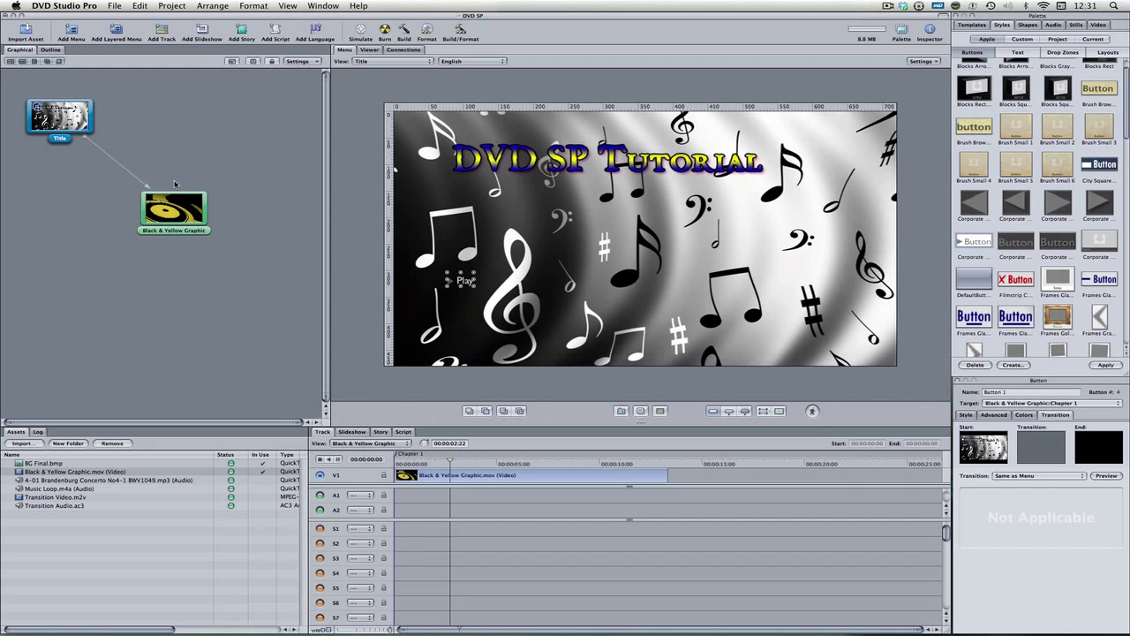
{"action": "mouse_move", "coordinate": [407, 213]}
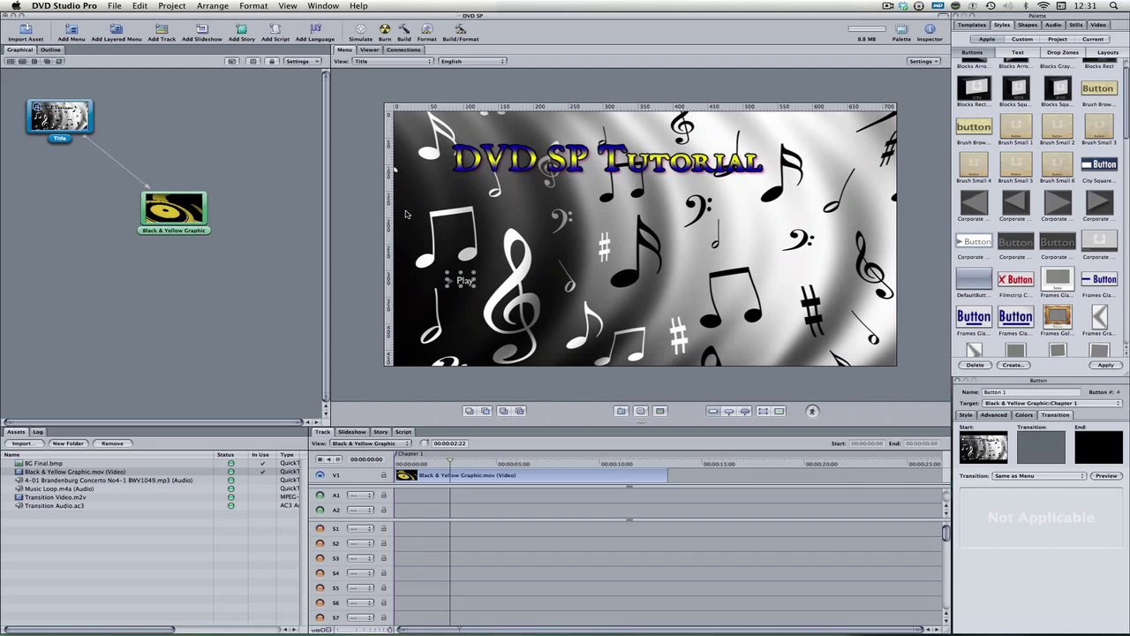
{"action": "mouse_move", "coordinate": [367, 233]}
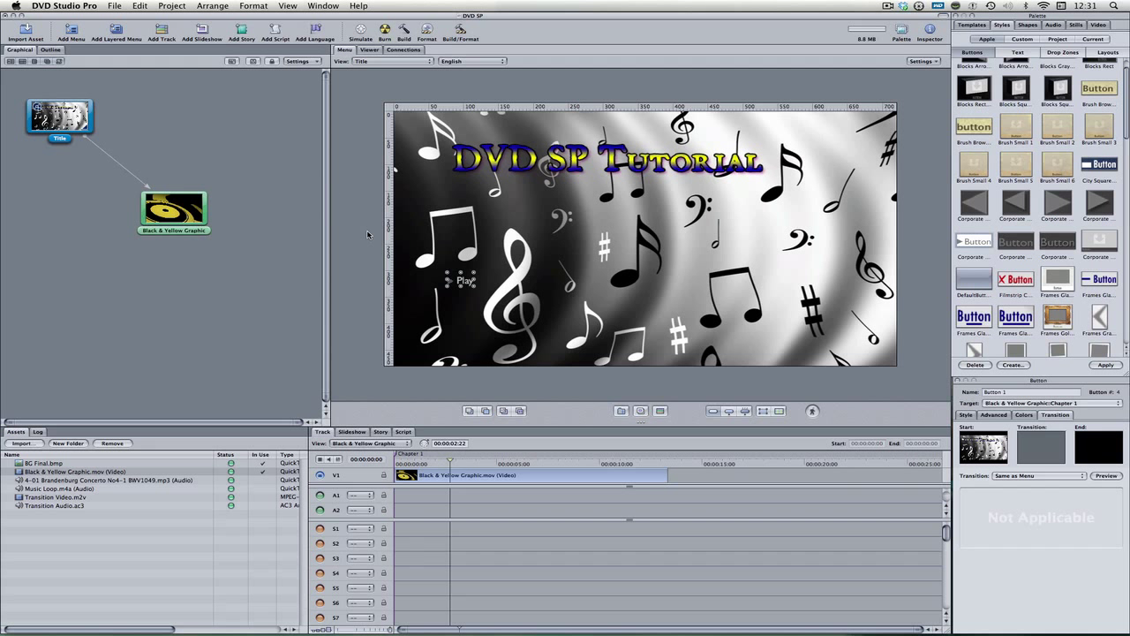
{"action": "left_click", "coordinate": [459, 279]}
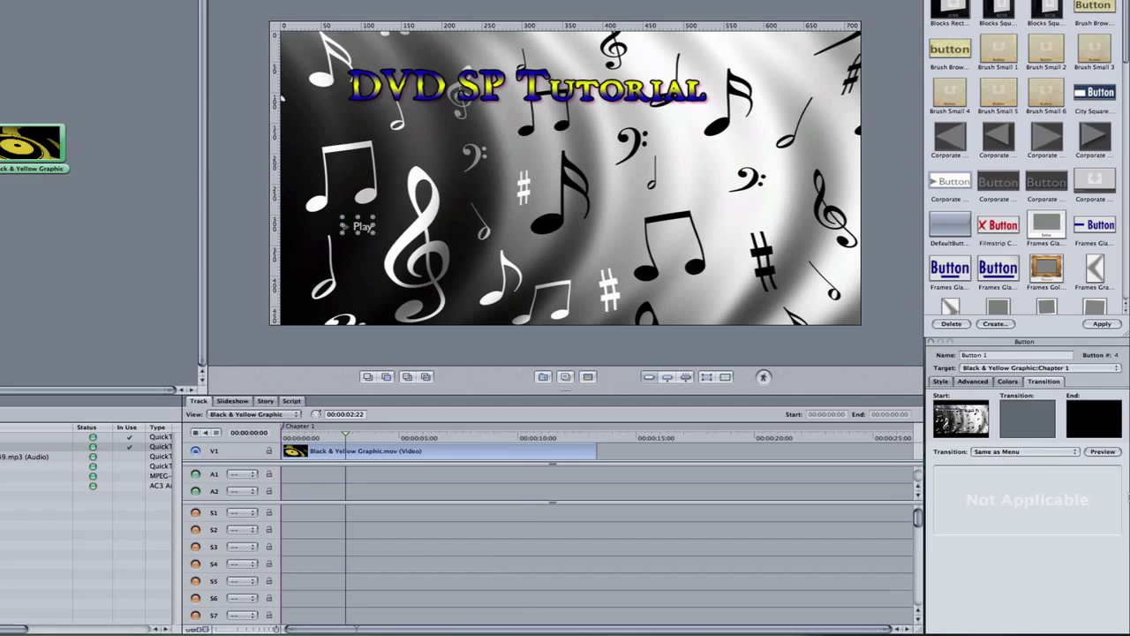
In the Button Inspector Colors settings, choose Advanced for Overlay Colors.
{"action": "left_click", "coordinate": [1007, 382]}
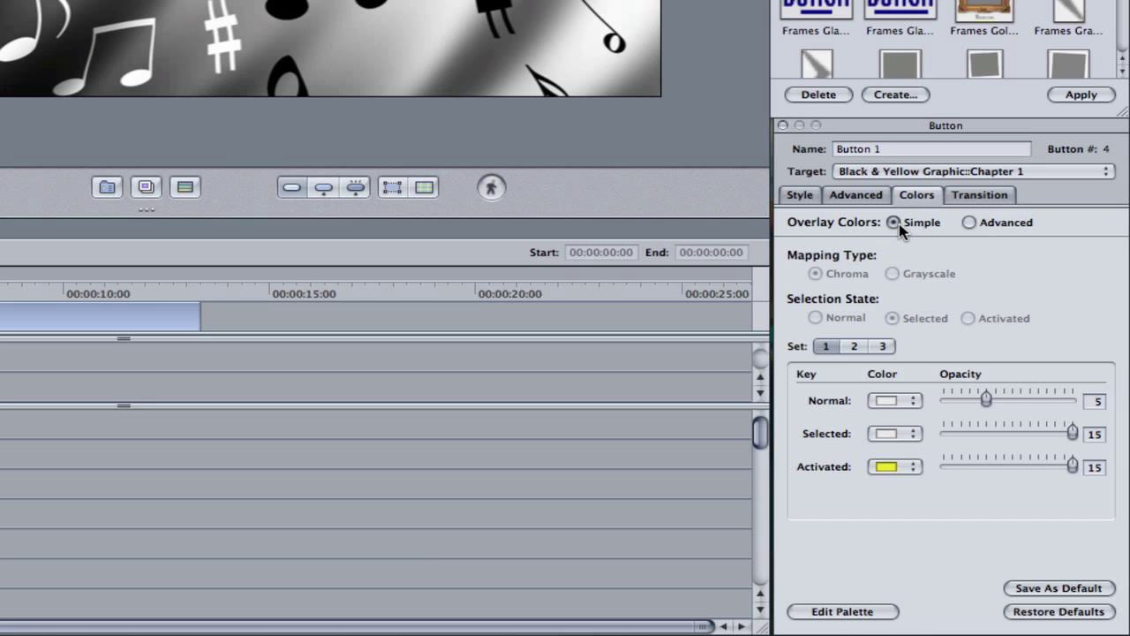
{"action": "mouse_move", "coordinate": [897, 194]}
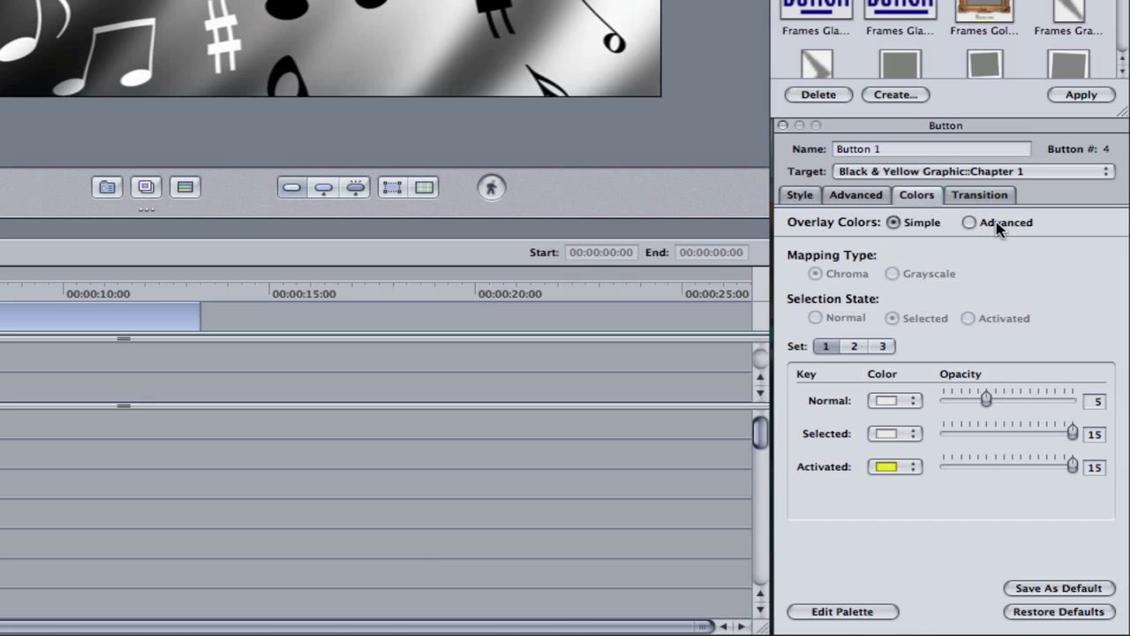
{"action": "mouse_move", "coordinate": [985, 231]}
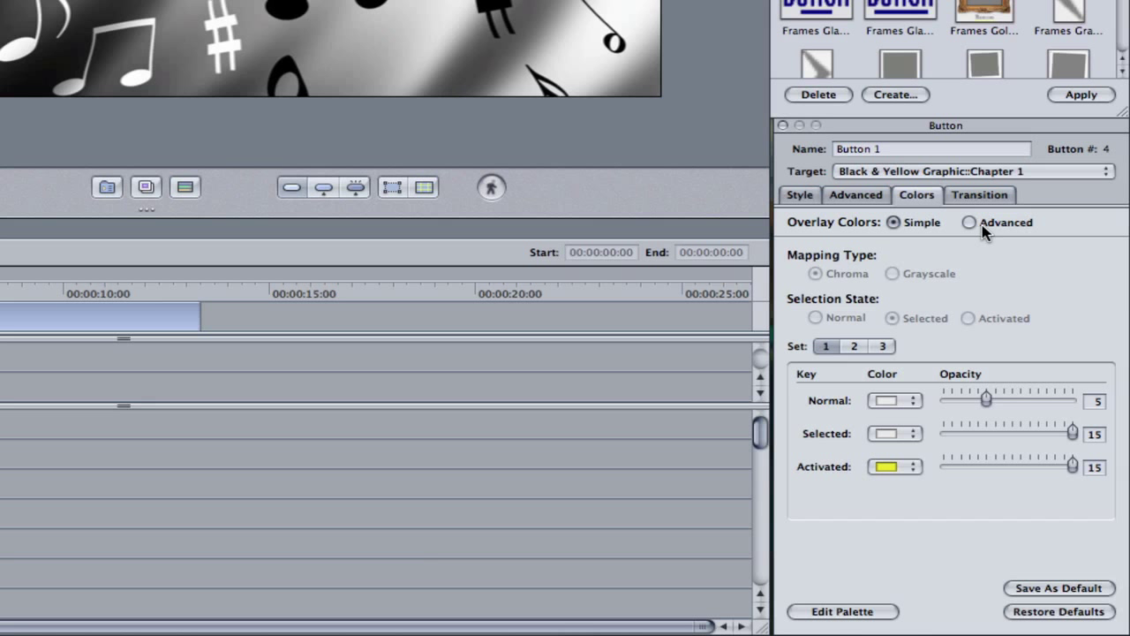
{"action": "left_click", "coordinate": [972, 223]}
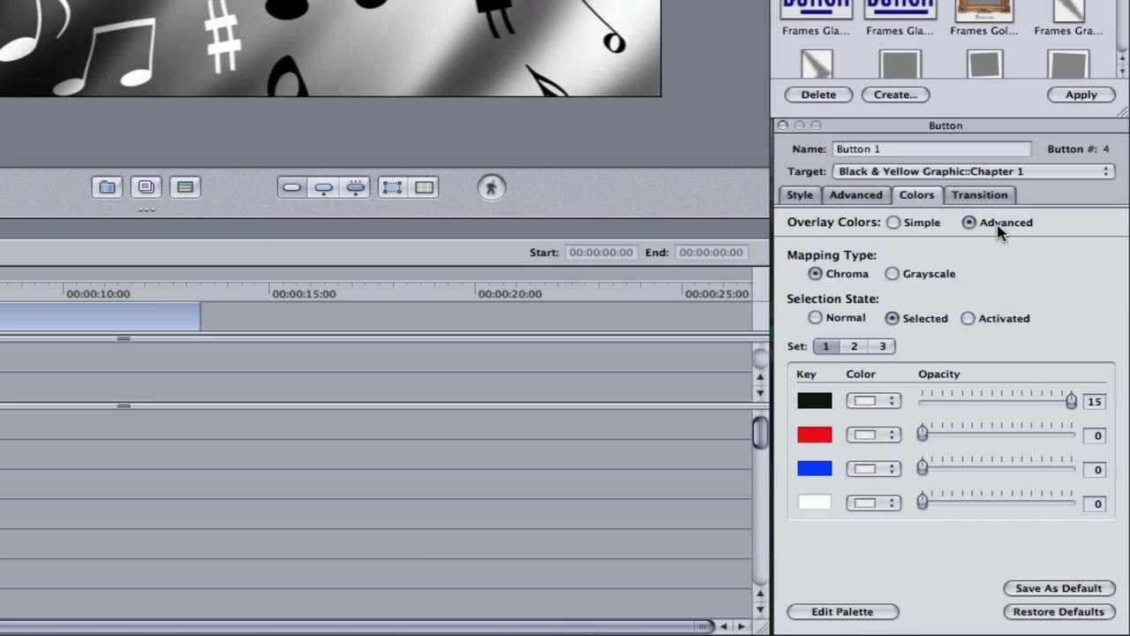
{"action": "mouse_move", "coordinate": [1014, 240]}
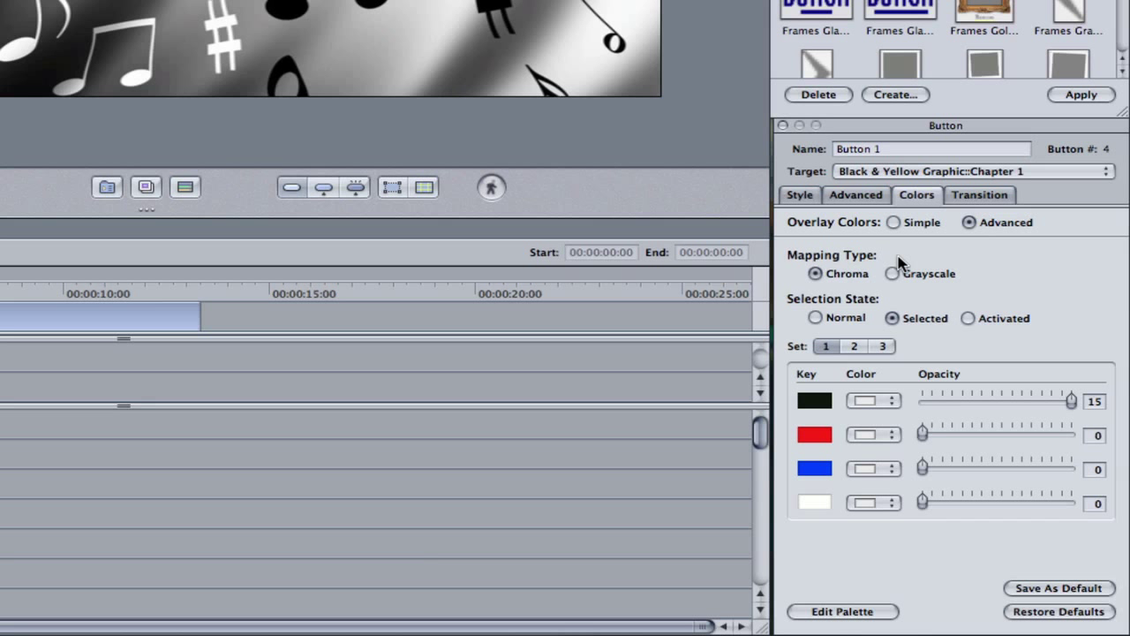
{"action": "mouse_move", "coordinate": [950, 276]}
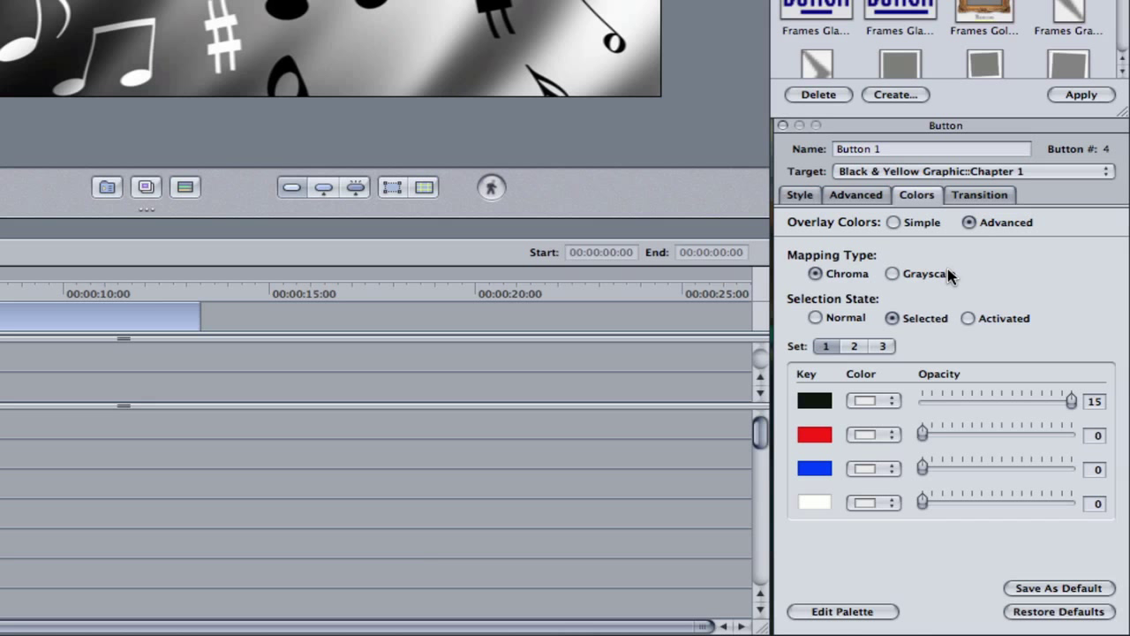
Try Grayscale colour mapping, then return to Chroma.
{"action": "left_click", "coordinate": [894, 274]}
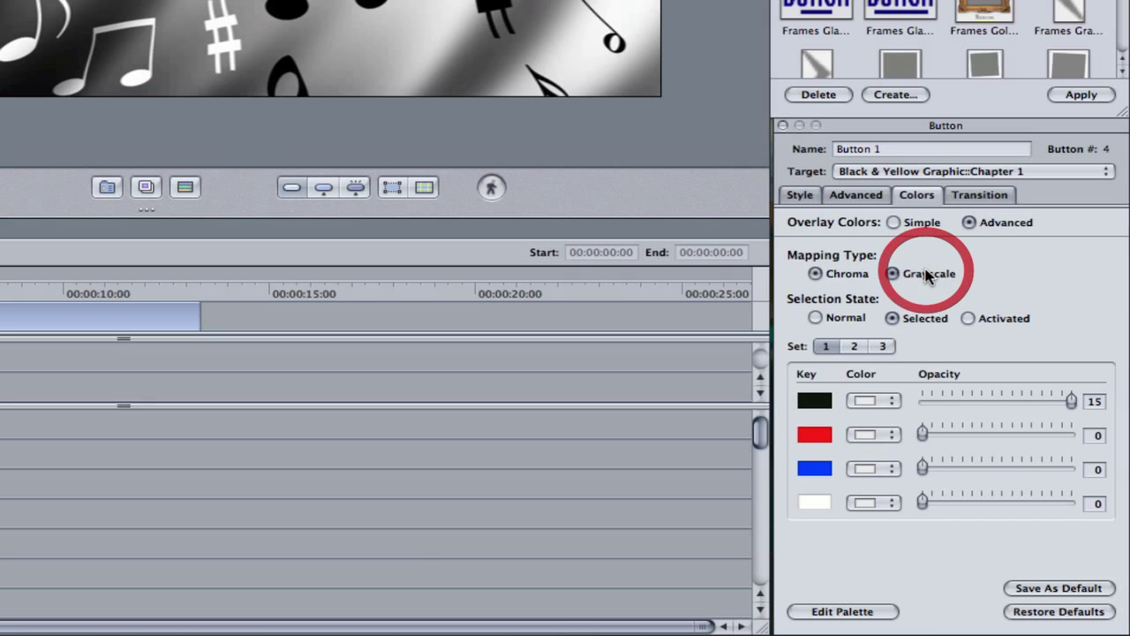
{"action": "left_click", "coordinate": [897, 272]}
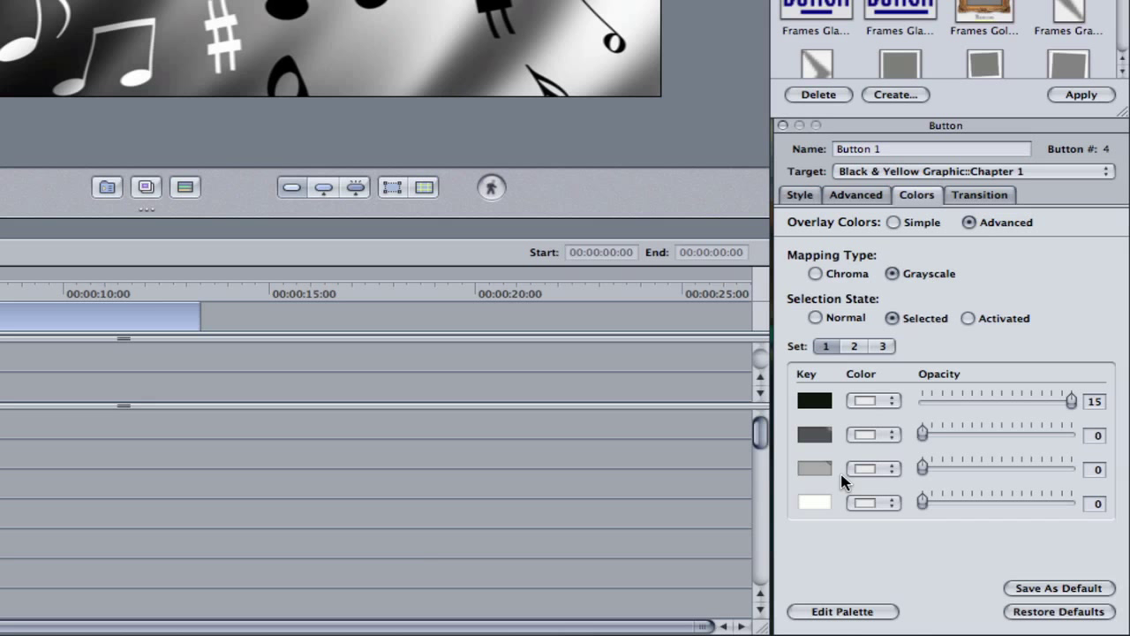
{"action": "mouse_move", "coordinate": [814, 535]}
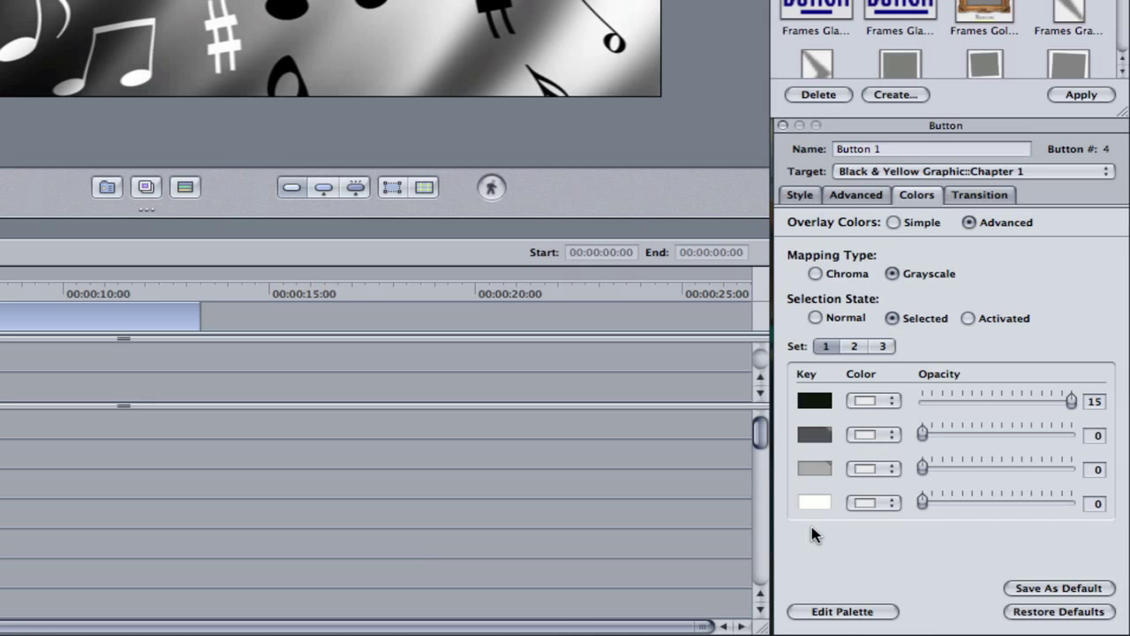
{"action": "left_click", "coordinate": [814, 272]}
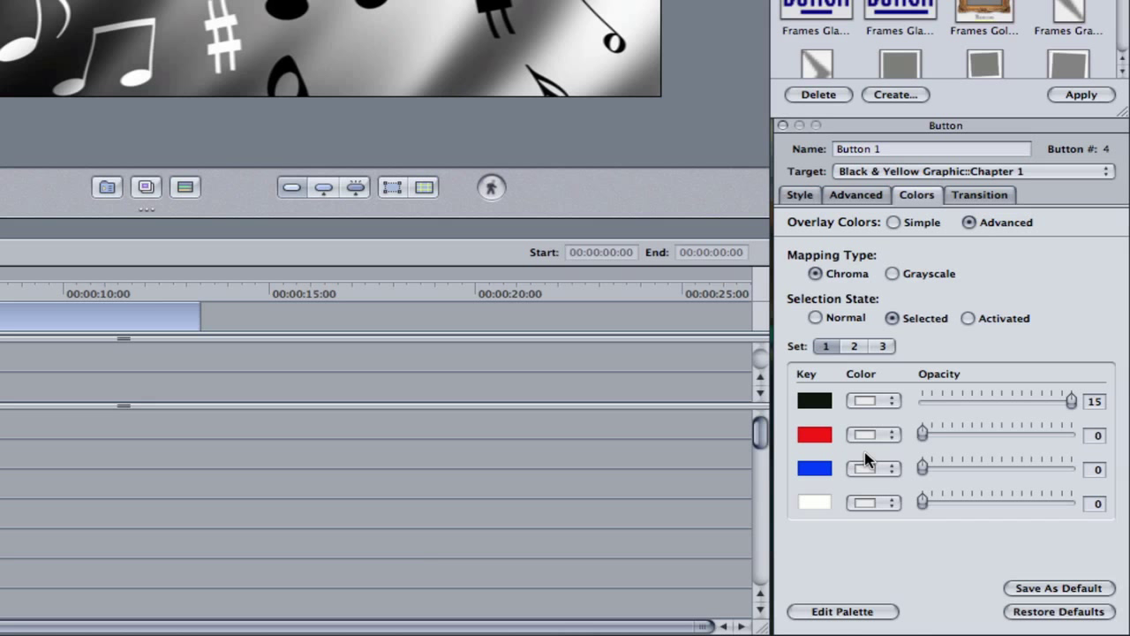
{"action": "mouse_move", "coordinate": [855, 450]}
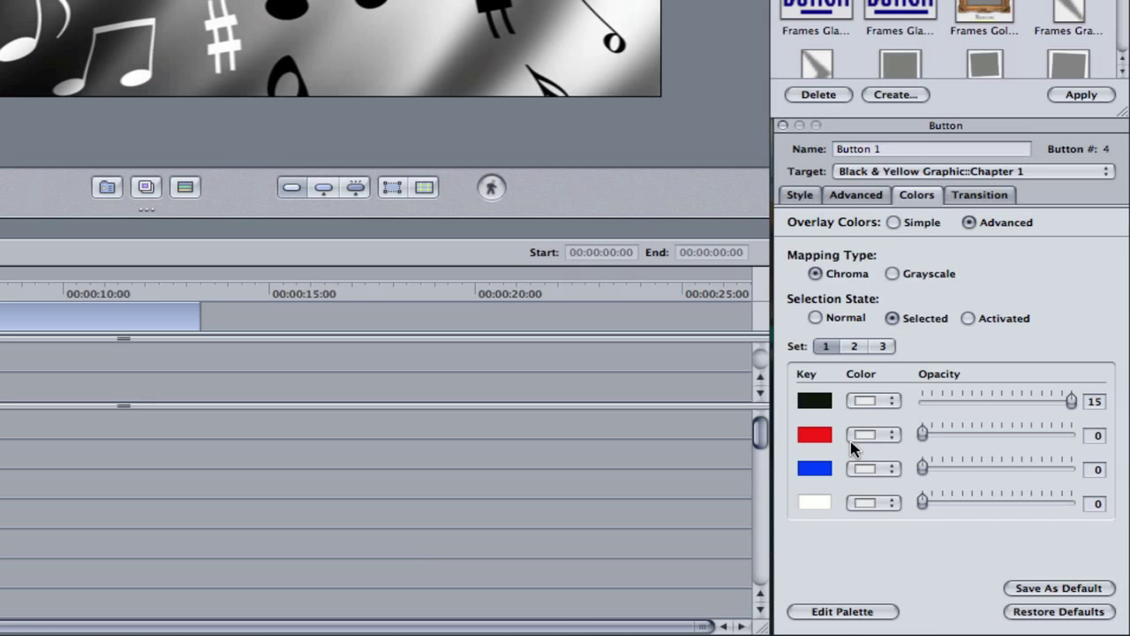
{"action": "mouse_move", "coordinate": [916, 339]}
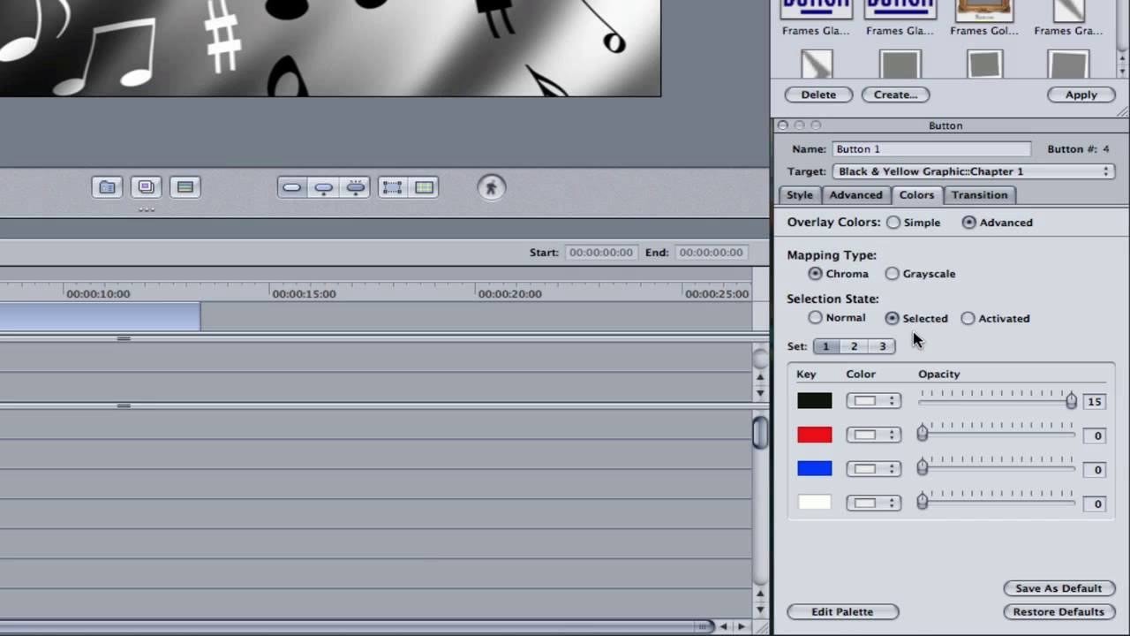
Review the Normal, Selected and Activated overlay colours, ending back on Normal.
{"action": "left_click", "coordinate": [816, 318]}
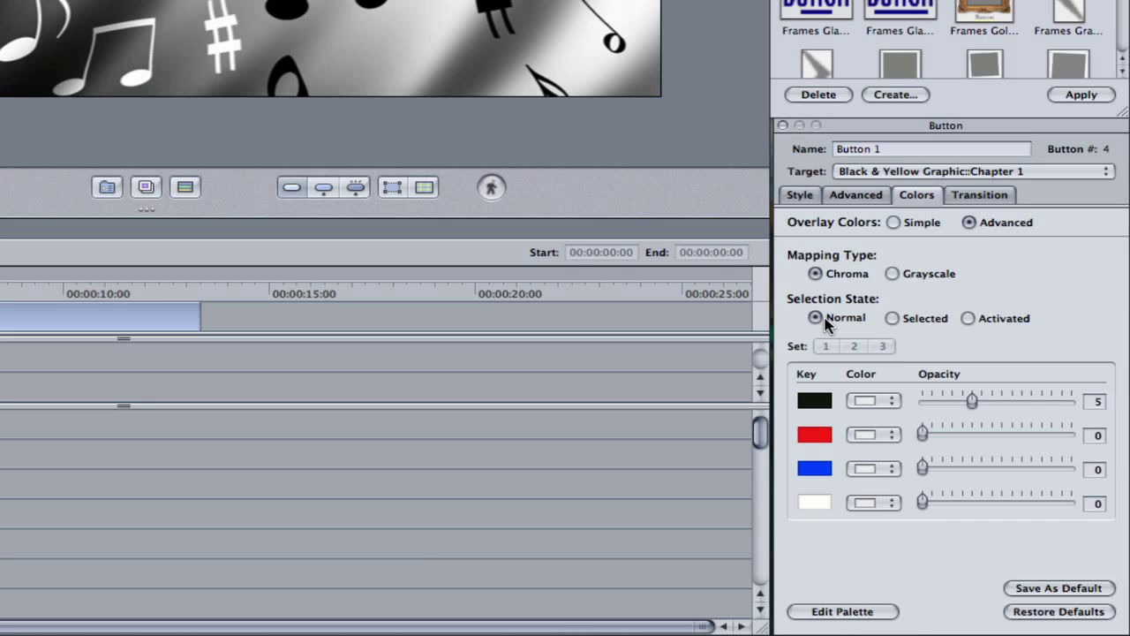
{"action": "mouse_move", "coordinate": [851, 322]}
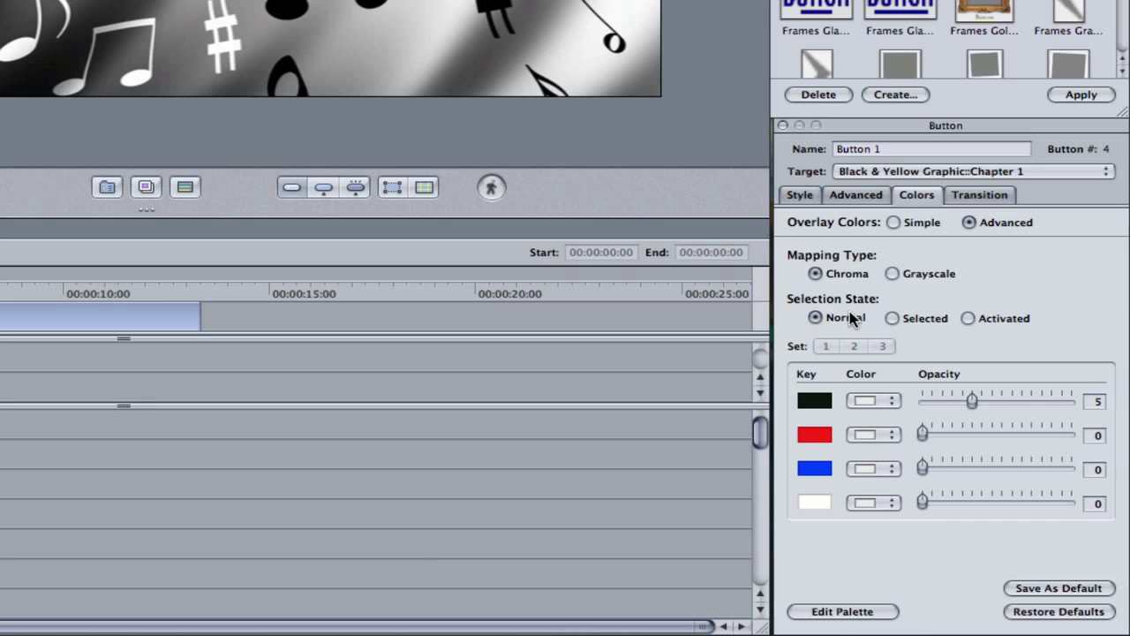
{"action": "left_click", "coordinate": [892, 318]}
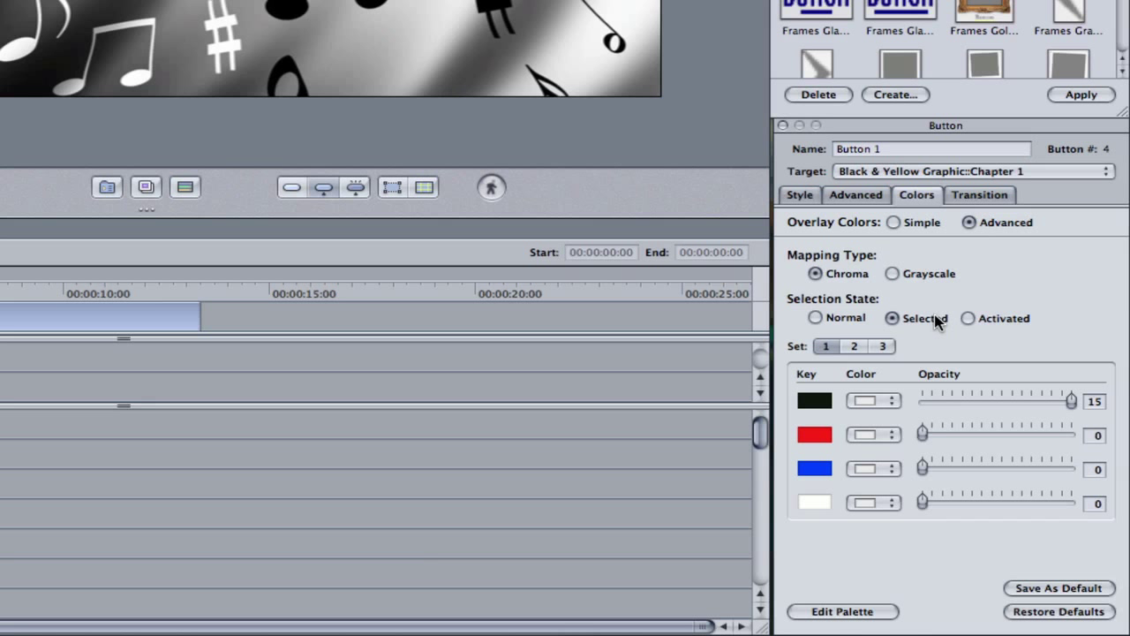
{"action": "left_click", "coordinate": [968, 318]}
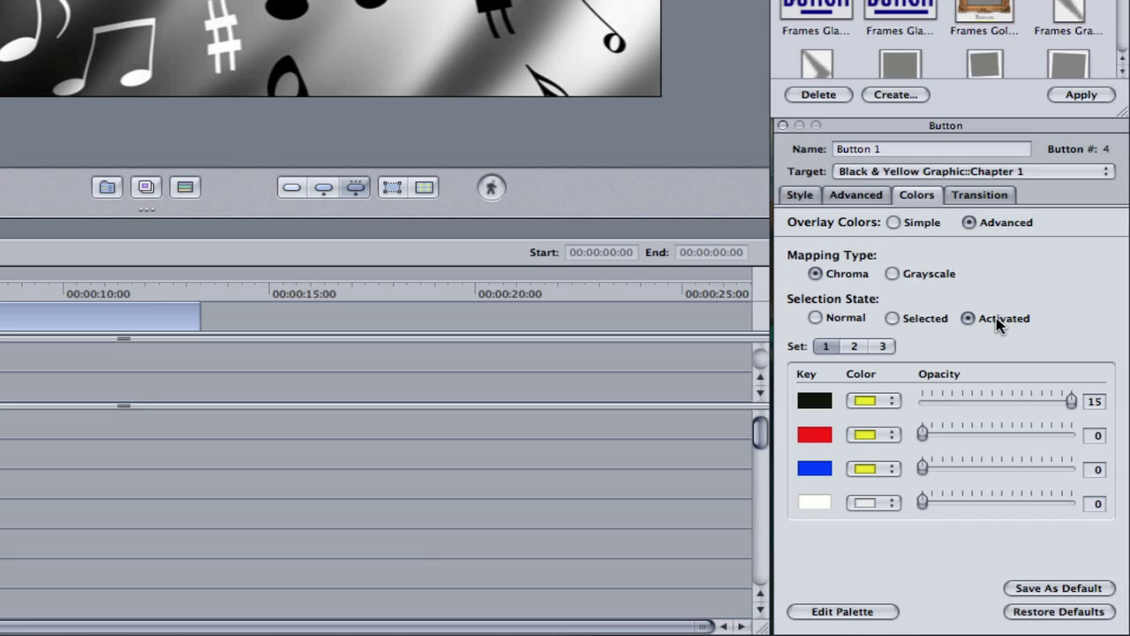
{"action": "mouse_move", "coordinate": [920, 307]}
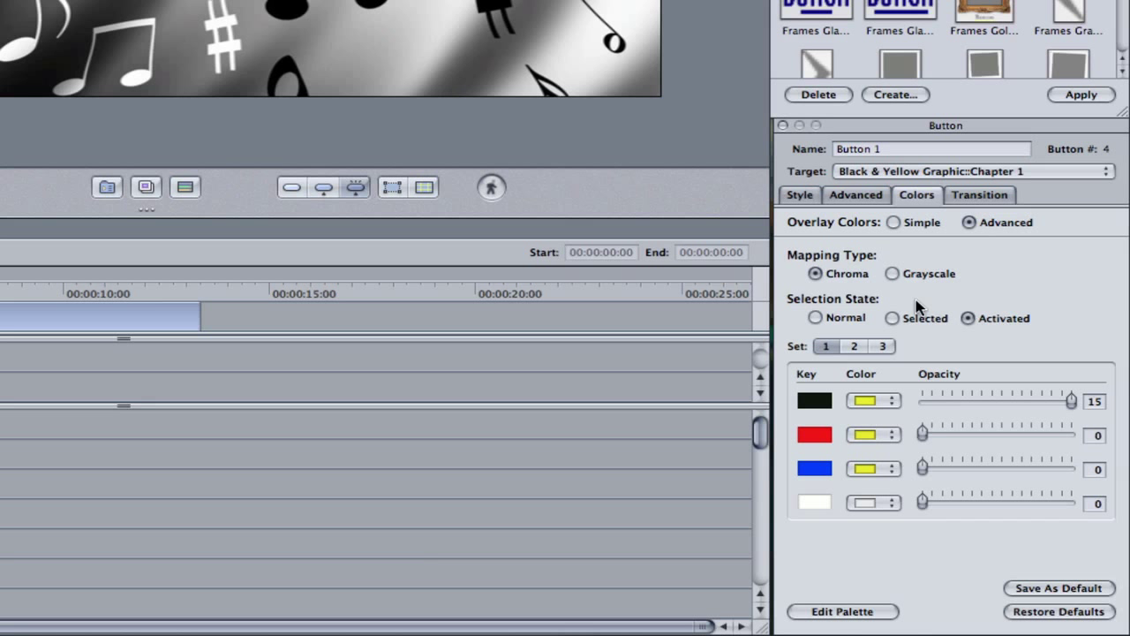
{"action": "left_click", "coordinate": [814, 318]}
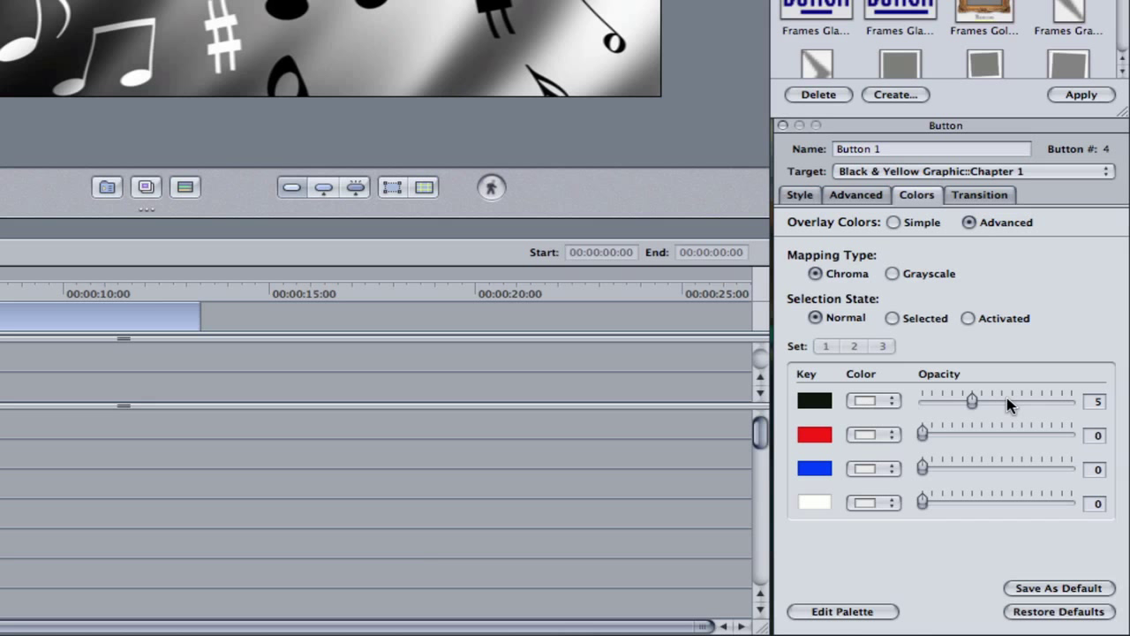
{"action": "mouse_move", "coordinate": [947, 407]}
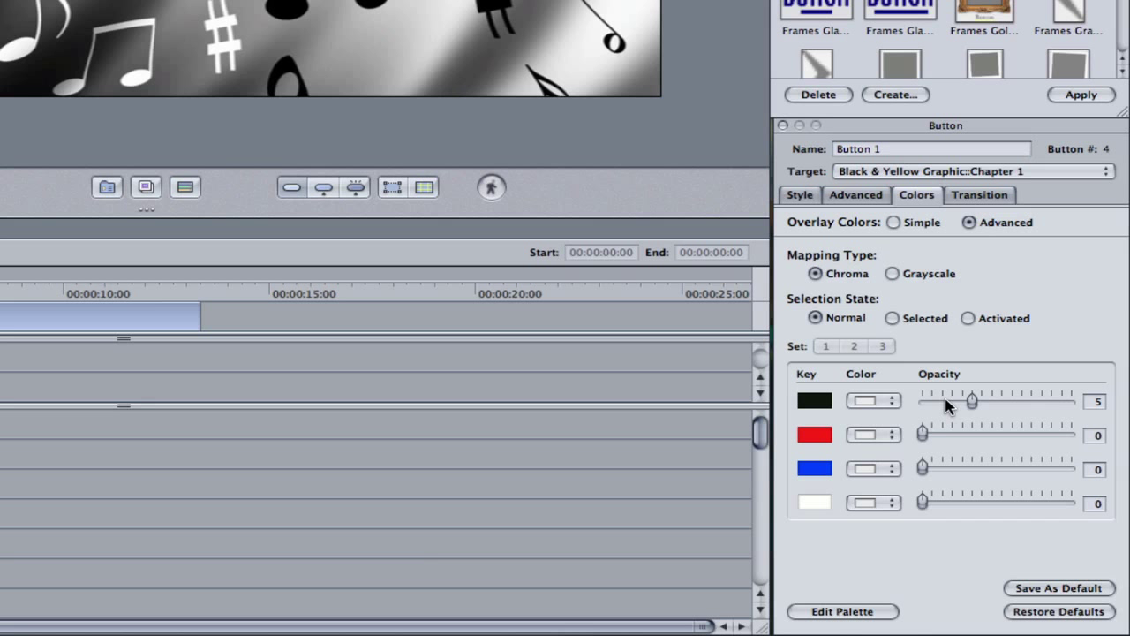
Give the Normal-state black key a blue overlay, drop its opacity to 0, then raise it to full 15.
{"action": "left_click", "coordinate": [869, 399]}
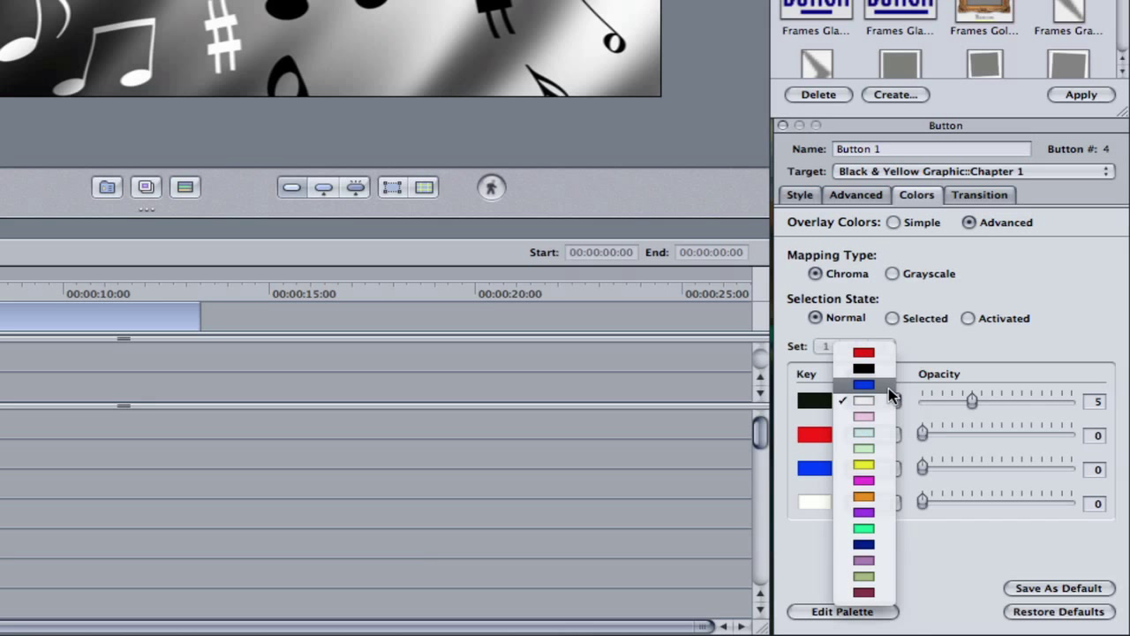
{"action": "left_click", "coordinate": [864, 385]}
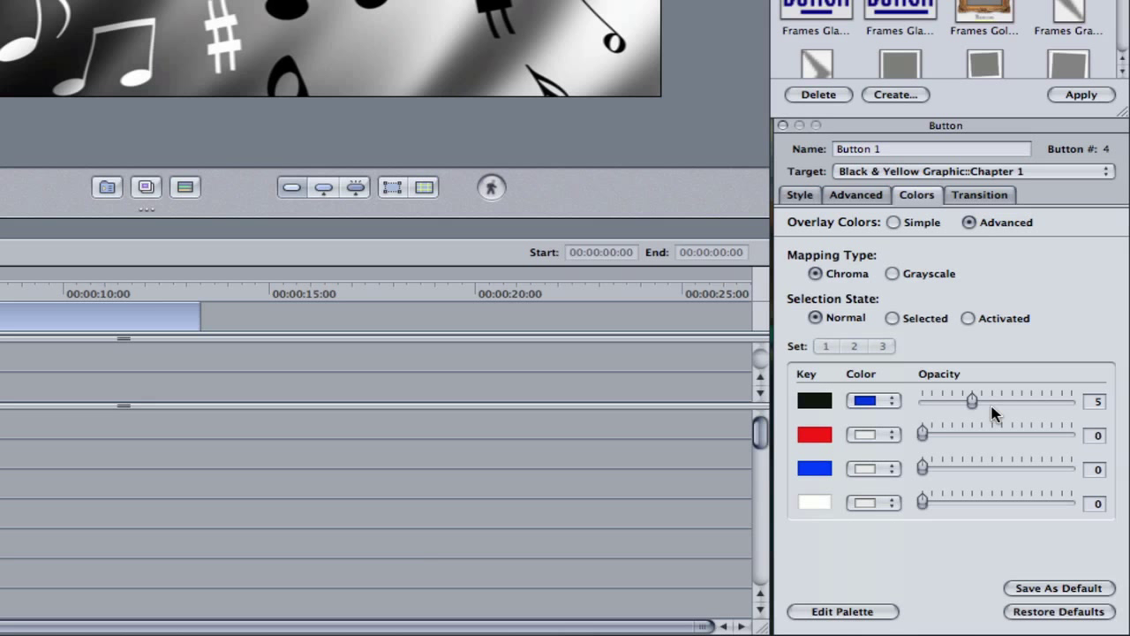
{"action": "left_click_drag", "start_coordinate": [972, 401], "coordinate": [944, 401]}
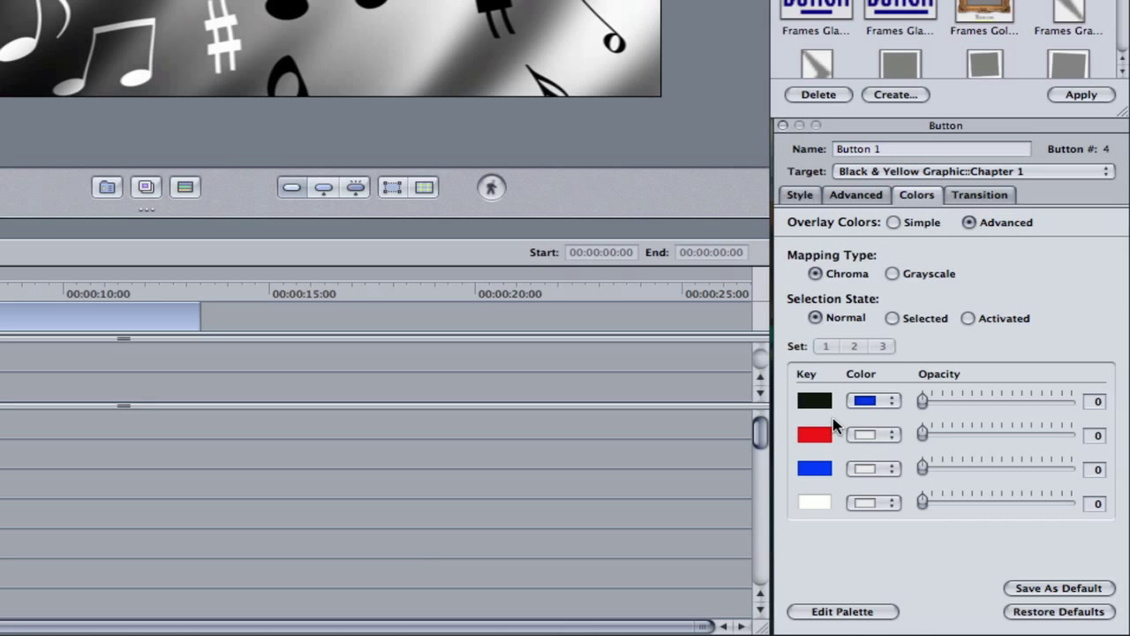
{"action": "mouse_move", "coordinate": [1011, 408]}
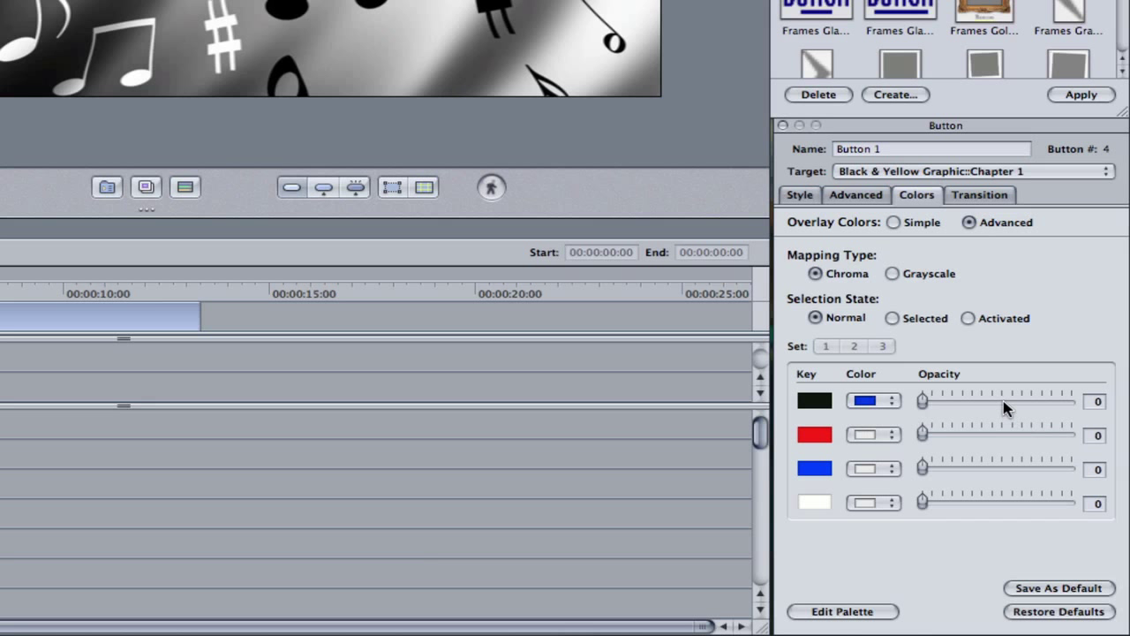
{"action": "left_click_drag", "start_coordinate": [922, 401], "coordinate": [1070, 401]}
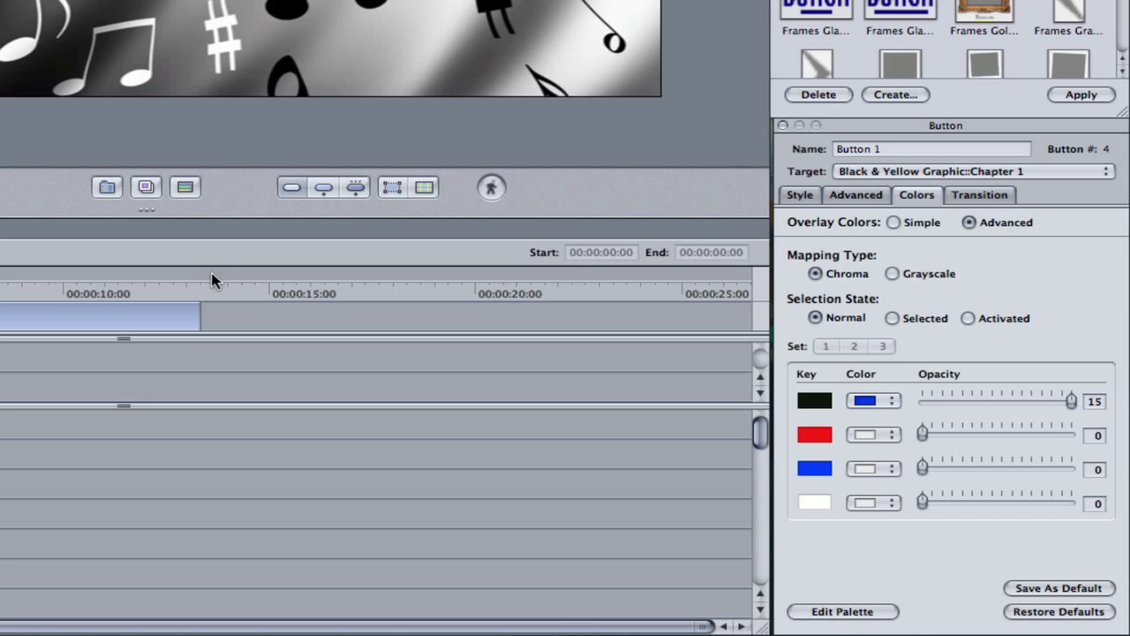
{"action": "mouse_move", "coordinate": [469, 166]}
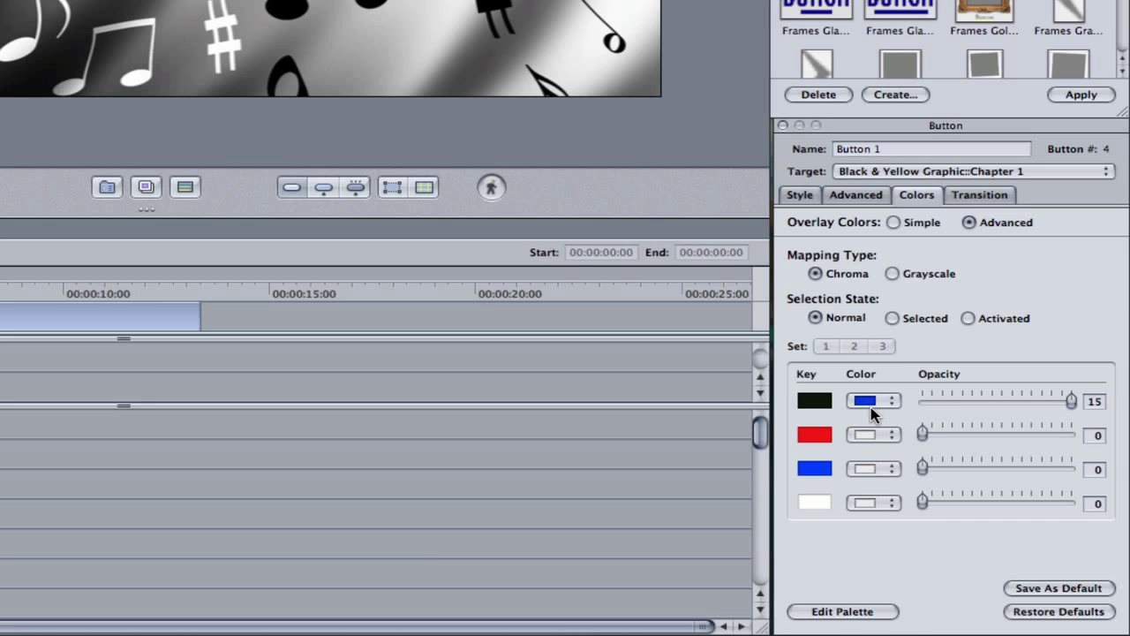
Change the black key's colour to light green and move on to the Selected state's colours.
{"action": "left_click", "coordinate": [873, 401]}
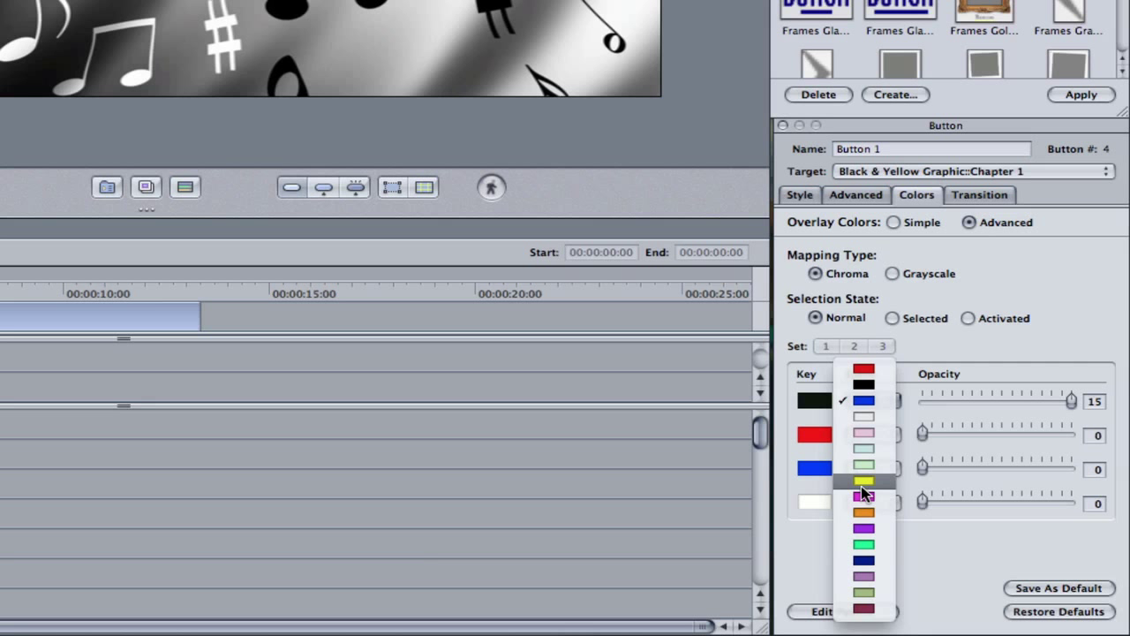
{"action": "left_click", "coordinate": [863, 466]}
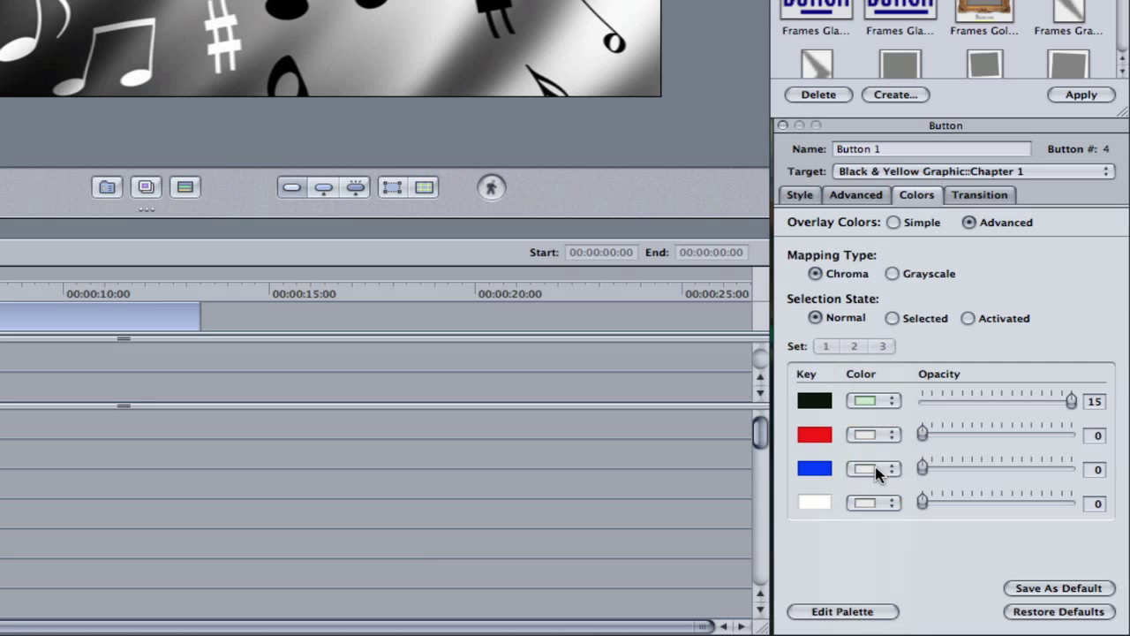
{"action": "mouse_move", "coordinate": [1015, 406]}
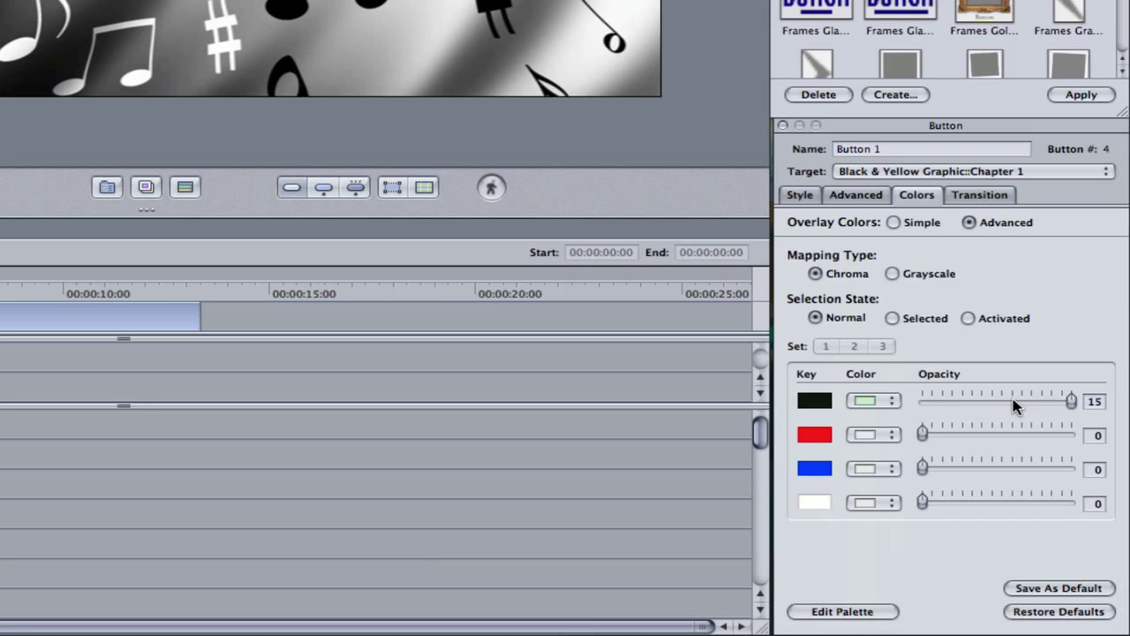
{"action": "mouse_move", "coordinate": [851, 378]}
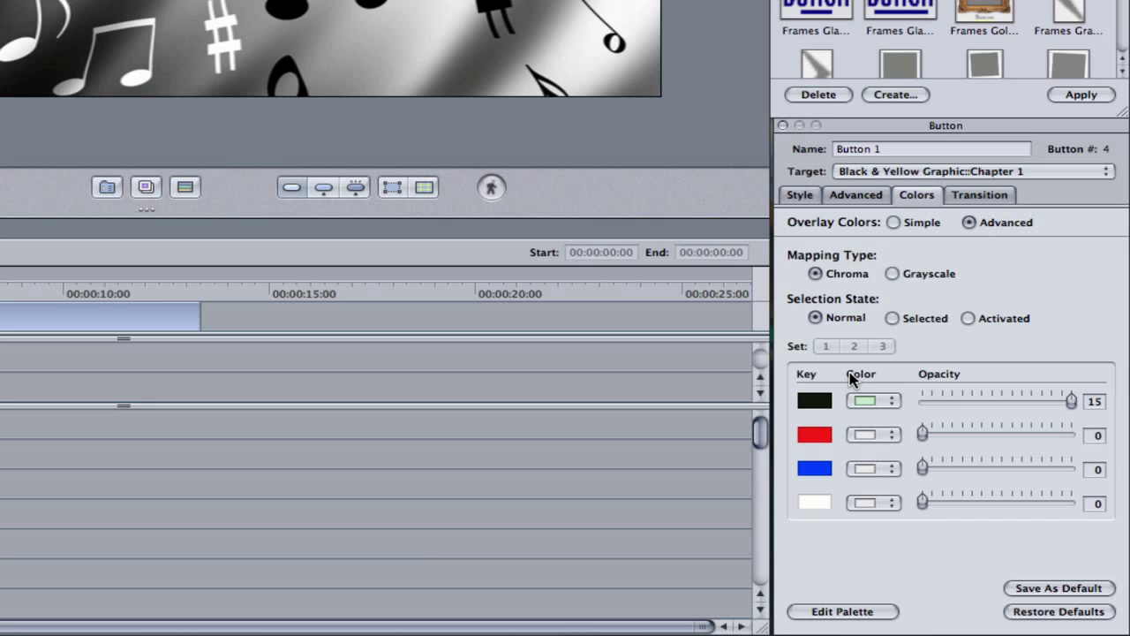
{"action": "mouse_move", "coordinate": [911, 351]}
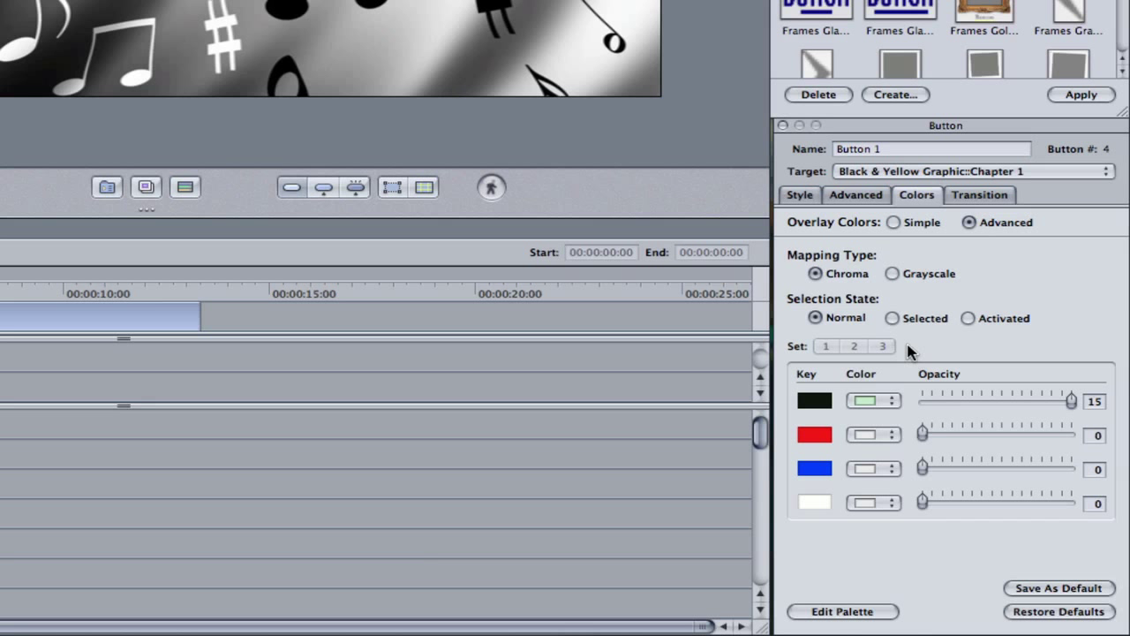
{"action": "mouse_move", "coordinate": [910, 391]}
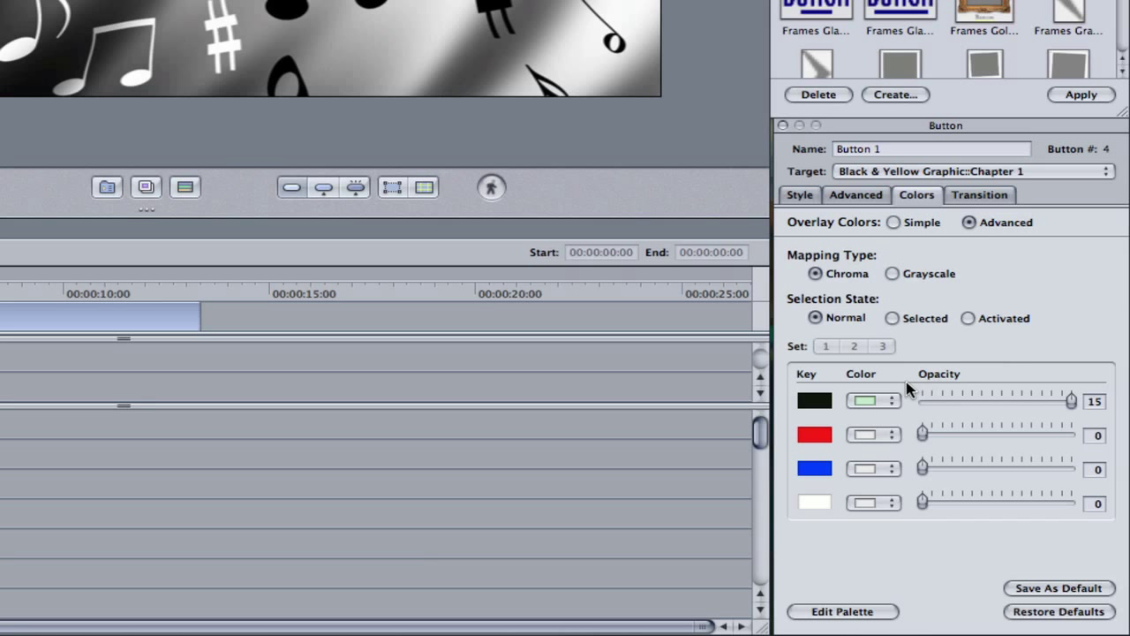
{"action": "left_click", "coordinate": [872, 400]}
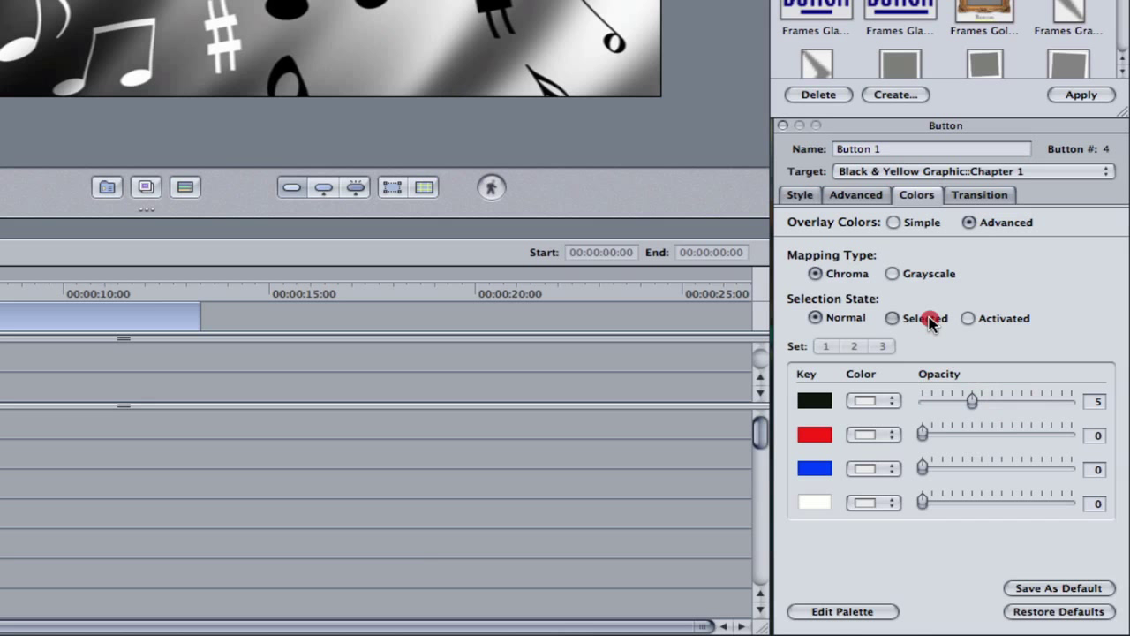
{"action": "left_click", "coordinate": [892, 318]}
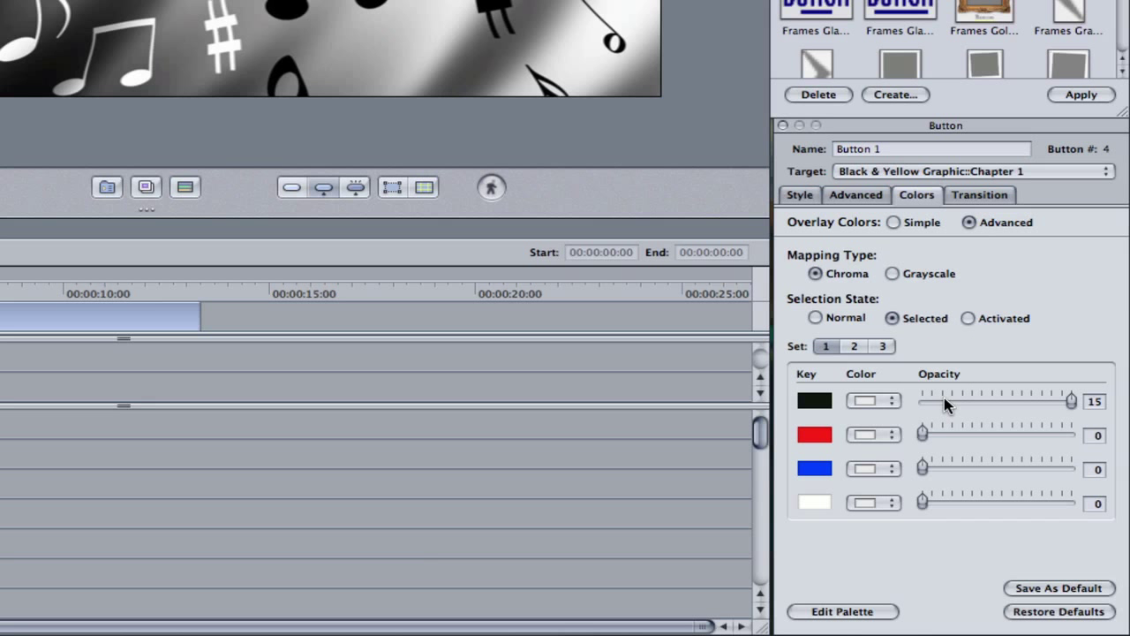
{"action": "mouse_move", "coordinate": [1120, 398]}
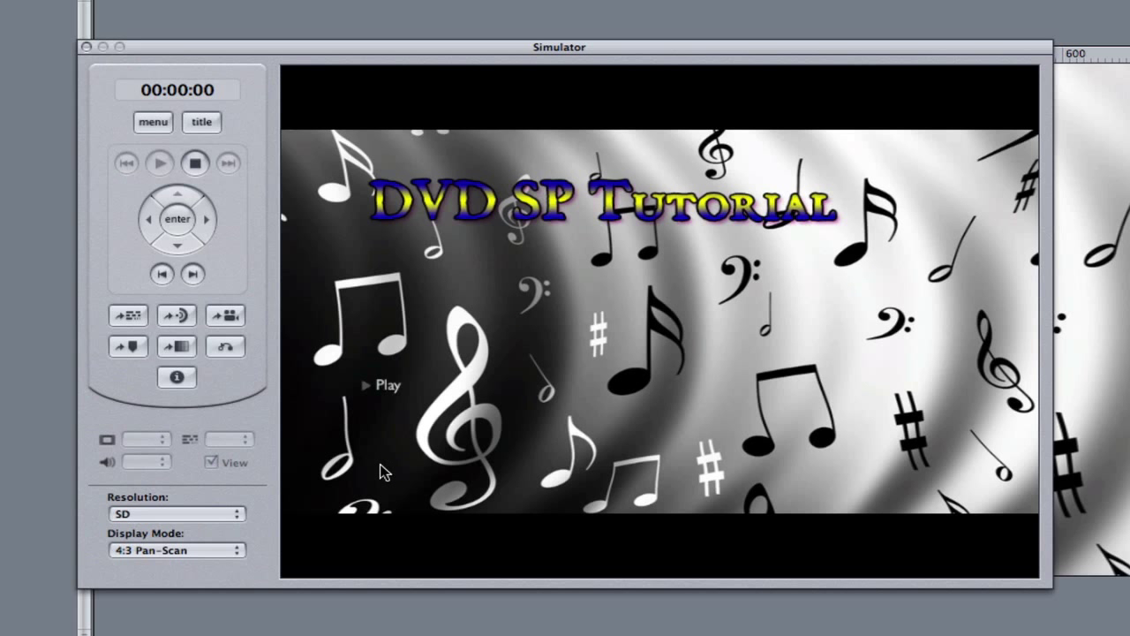
{"action": "mouse_move", "coordinate": [392, 482]}
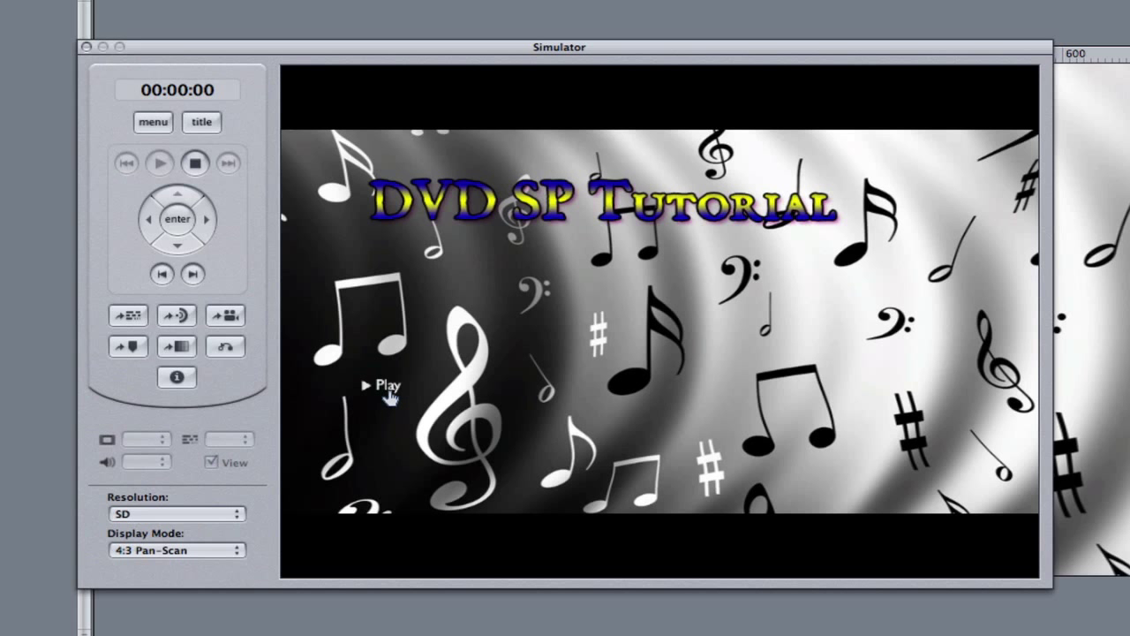
{"action": "mouse_move", "coordinate": [537, 456]}
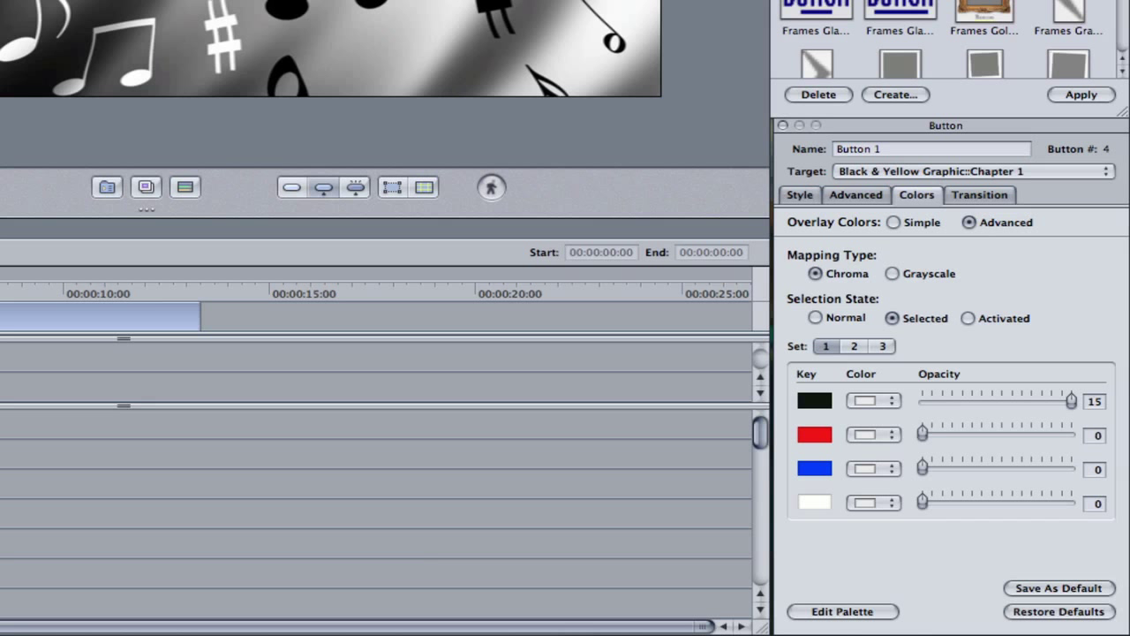
{"action": "mouse_move", "coordinate": [855, 325]}
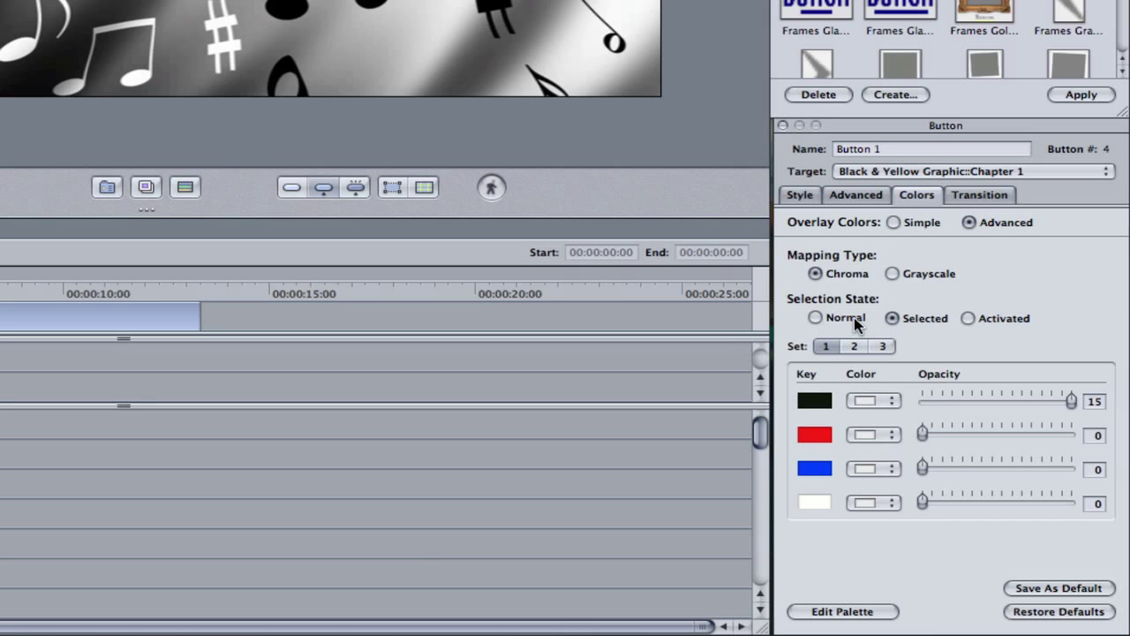
{"action": "mouse_move", "coordinate": [809, 342]}
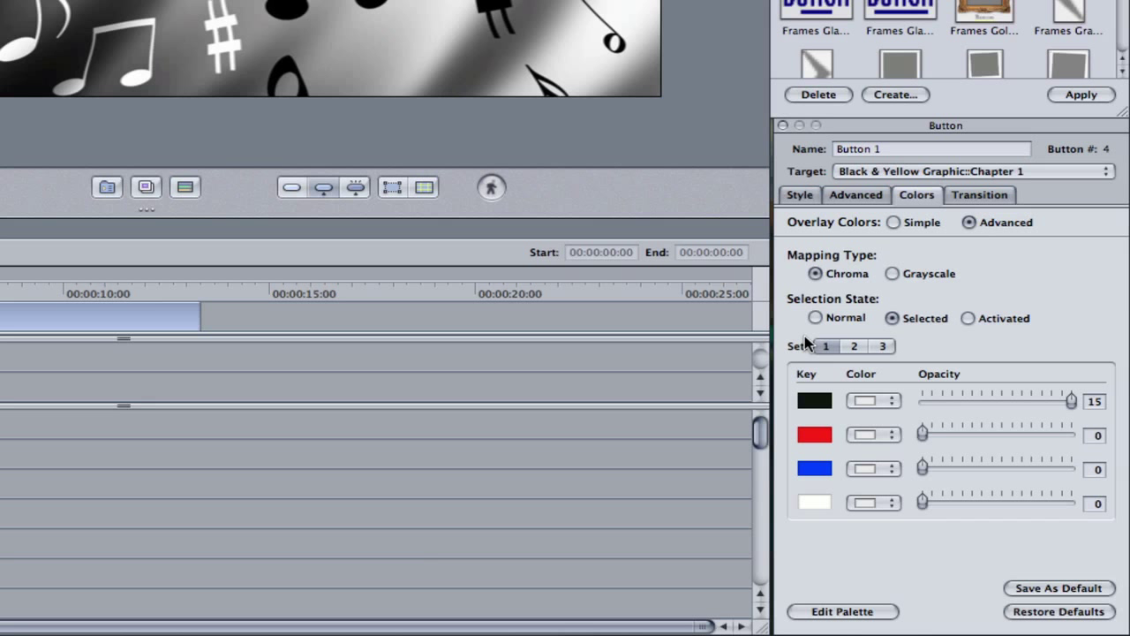
{"action": "mouse_move", "coordinate": [798, 362]}
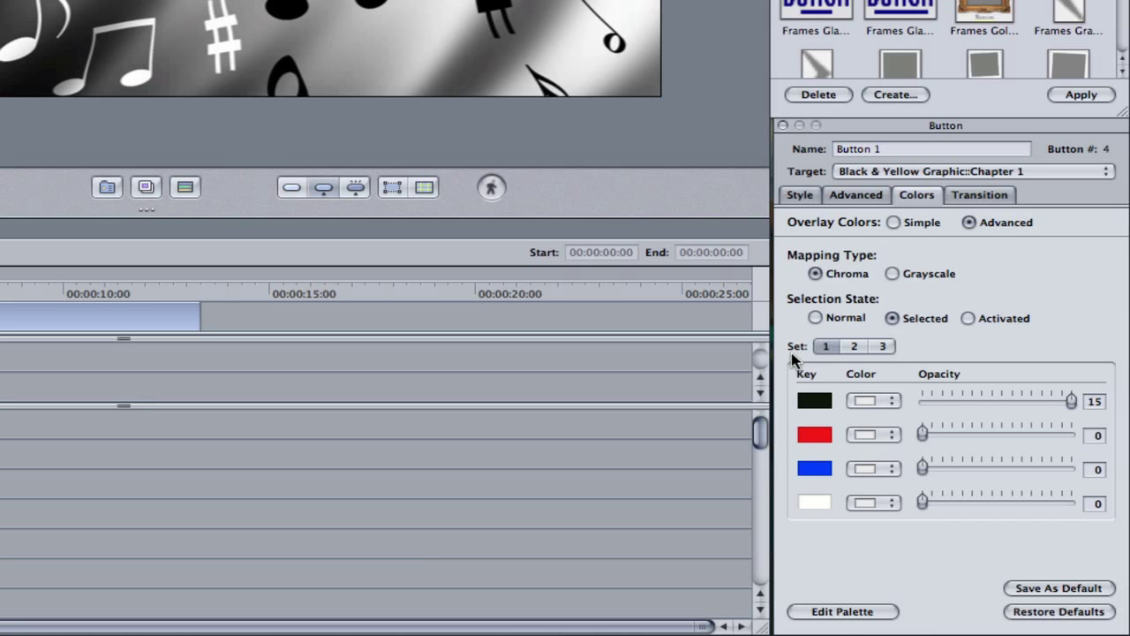
Compare colour sets 3 and 1 for the Selected state, then switch to the Activated state.
{"action": "left_click", "coordinate": [882, 345]}
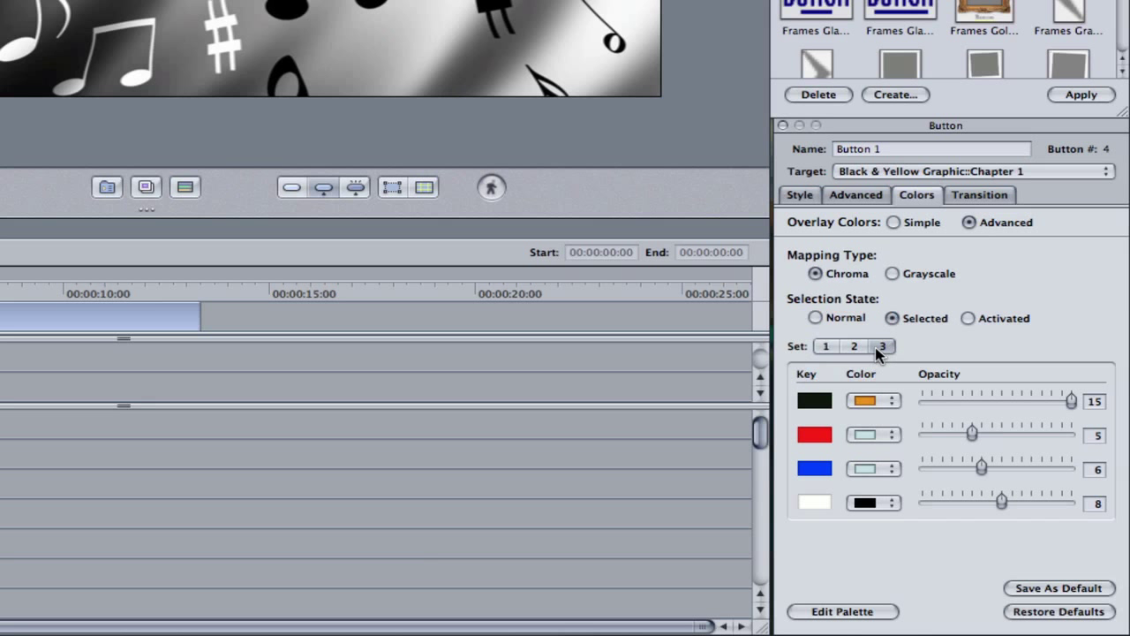
{"action": "left_click", "coordinate": [825, 344]}
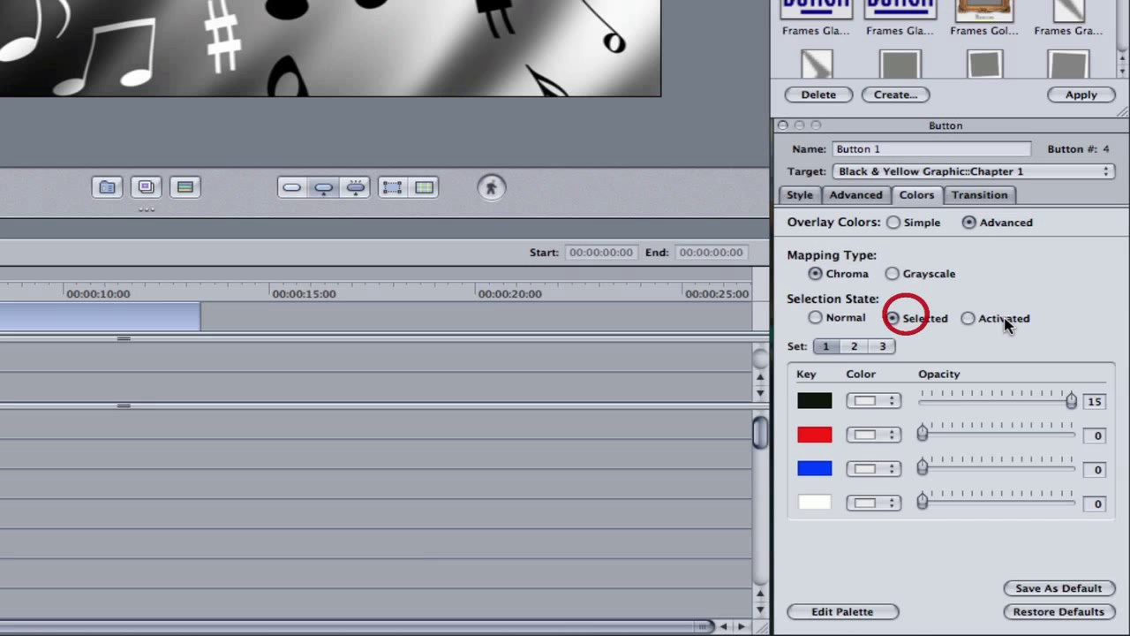
{"action": "left_click", "coordinate": [968, 318]}
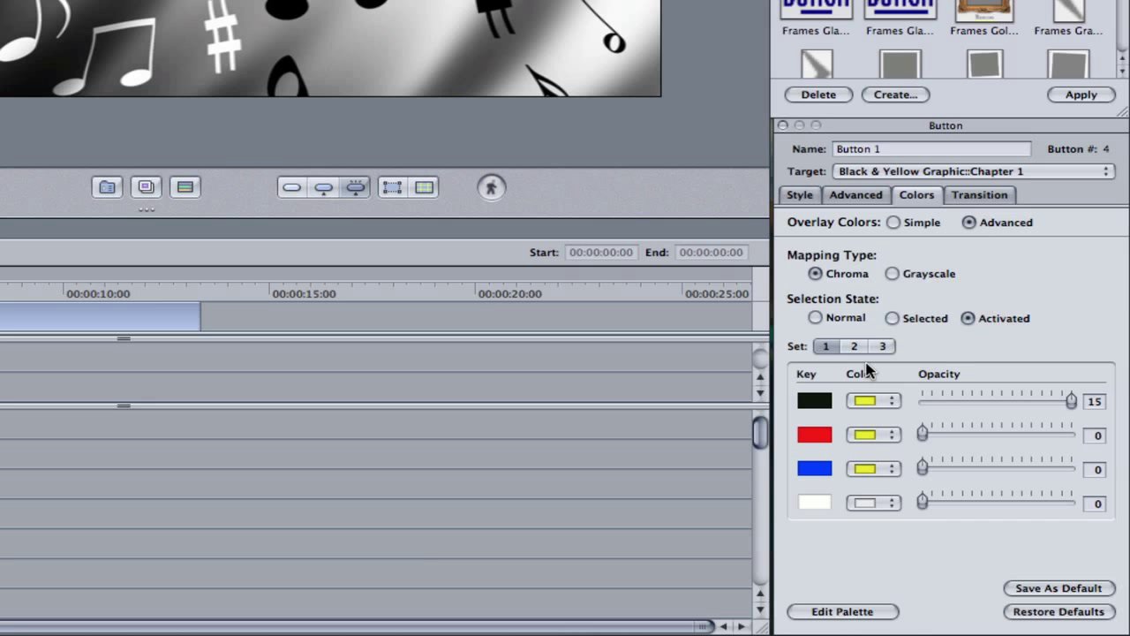
Choose colour set 2 and check its Selected and Activated state colours.
{"action": "left_click", "coordinate": [853, 347]}
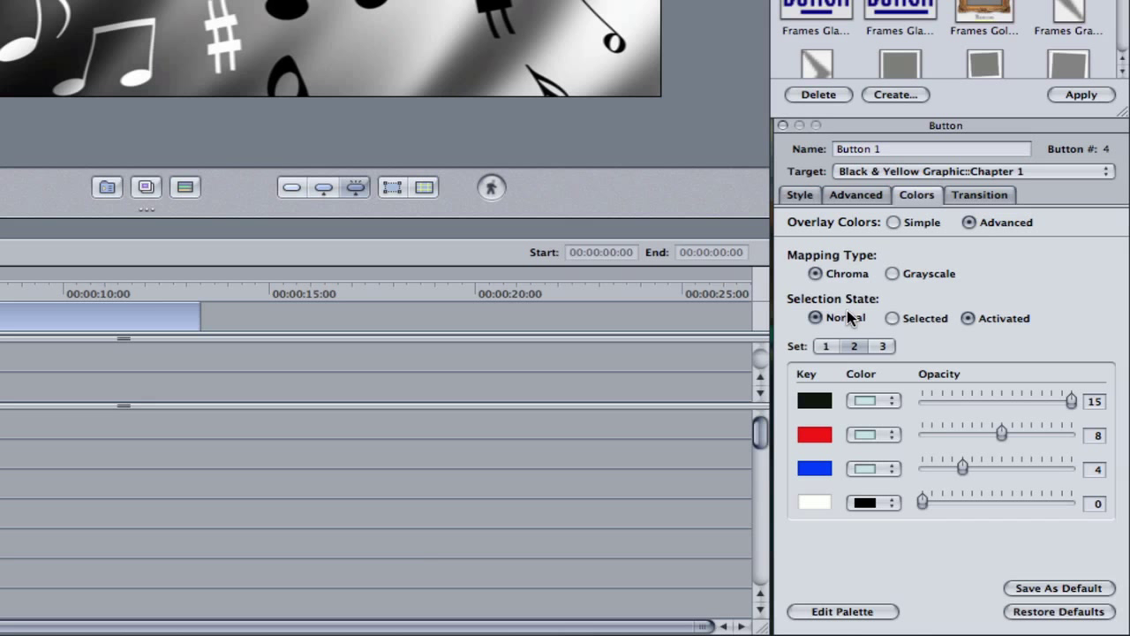
{"action": "left_click", "coordinate": [892, 317]}
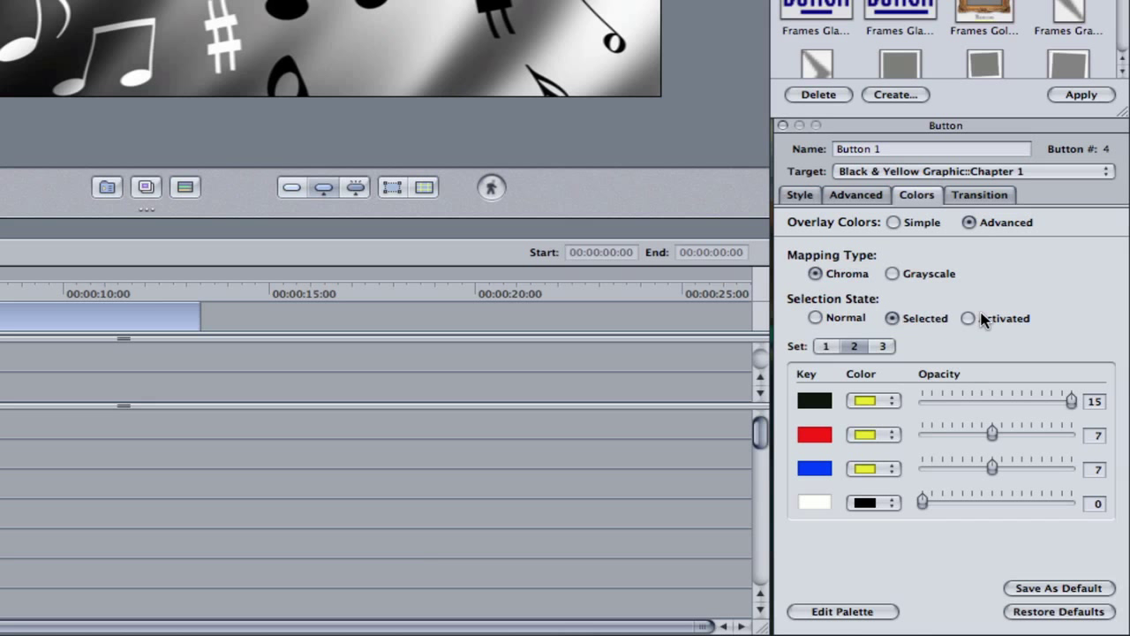
{"action": "left_click", "coordinate": [968, 318]}
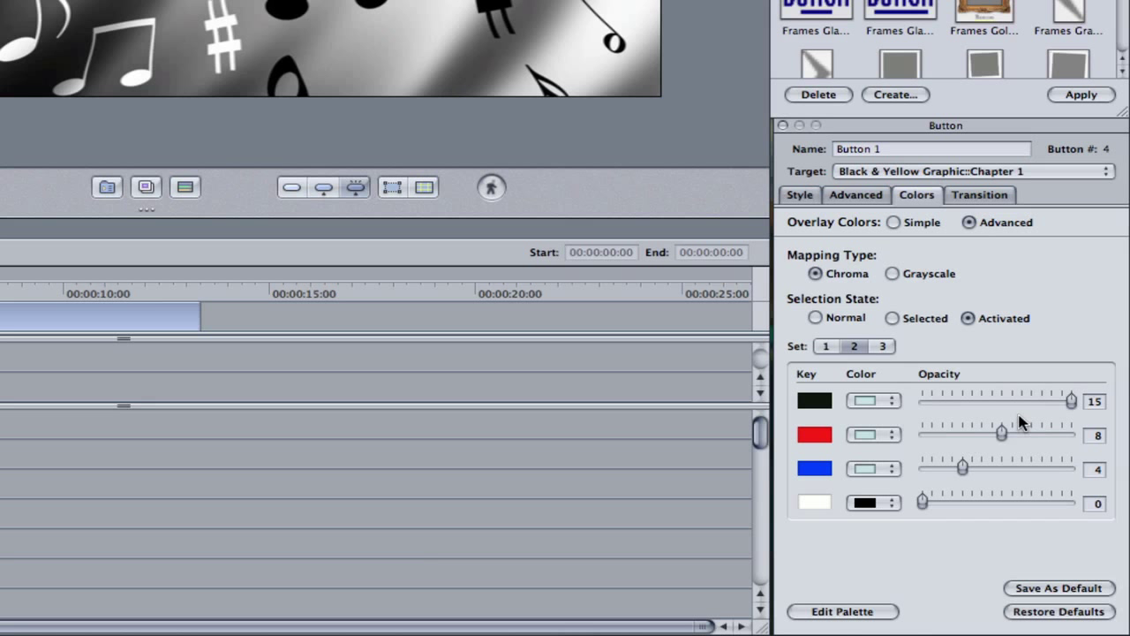
{"action": "mouse_move", "coordinate": [963, 385]}
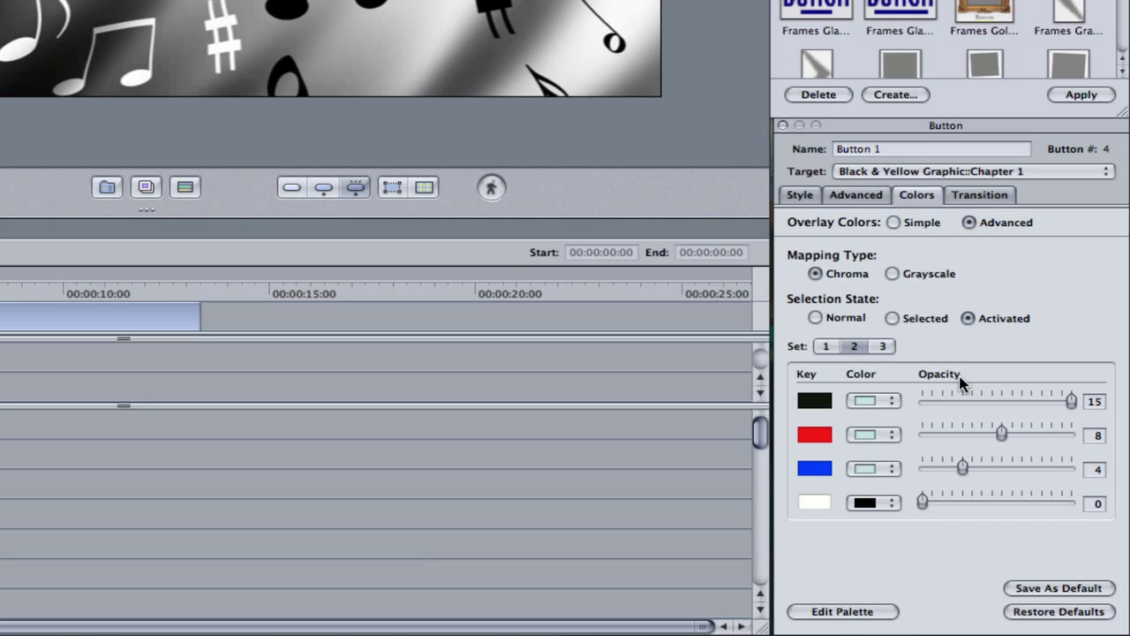
{"action": "mouse_move", "coordinate": [1028, 399]}
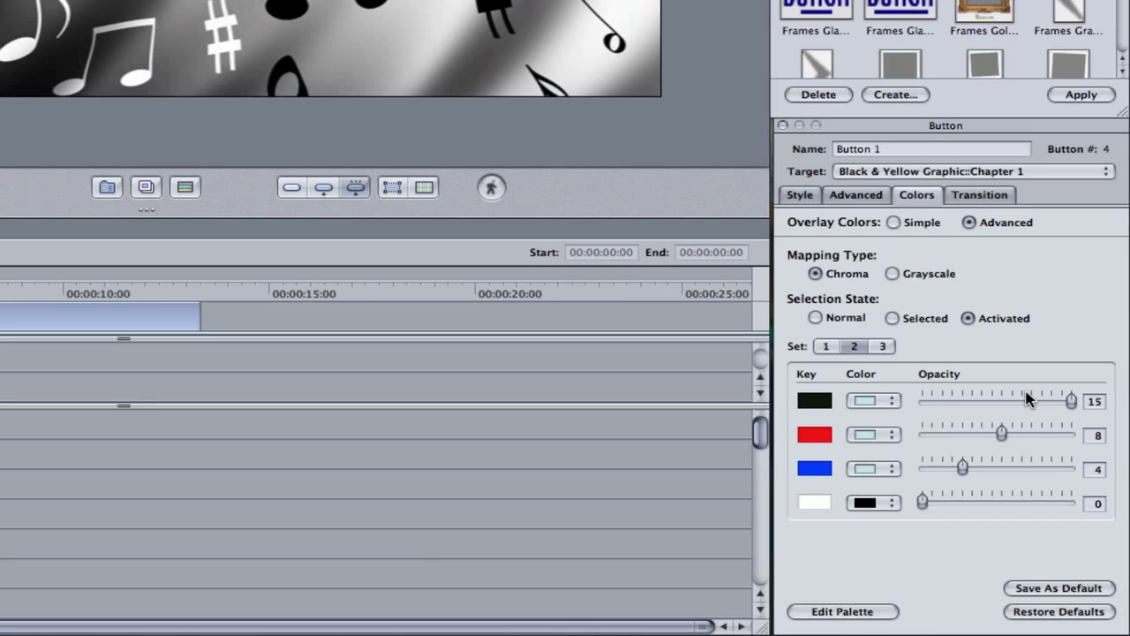
{"action": "mouse_move", "coordinate": [1031, 399]}
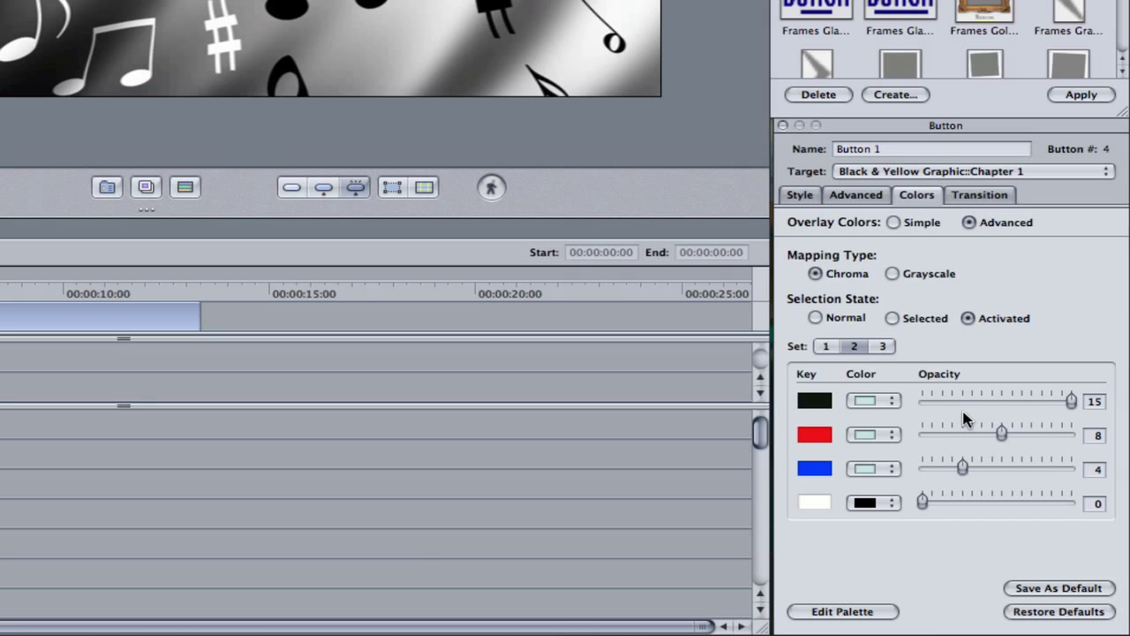
Raise the red key's Activated opacity to 11, compare with Normal, and return to Activated.
{"action": "left_click_drag", "start_coordinate": [1000, 433], "coordinate": [1032, 433]}
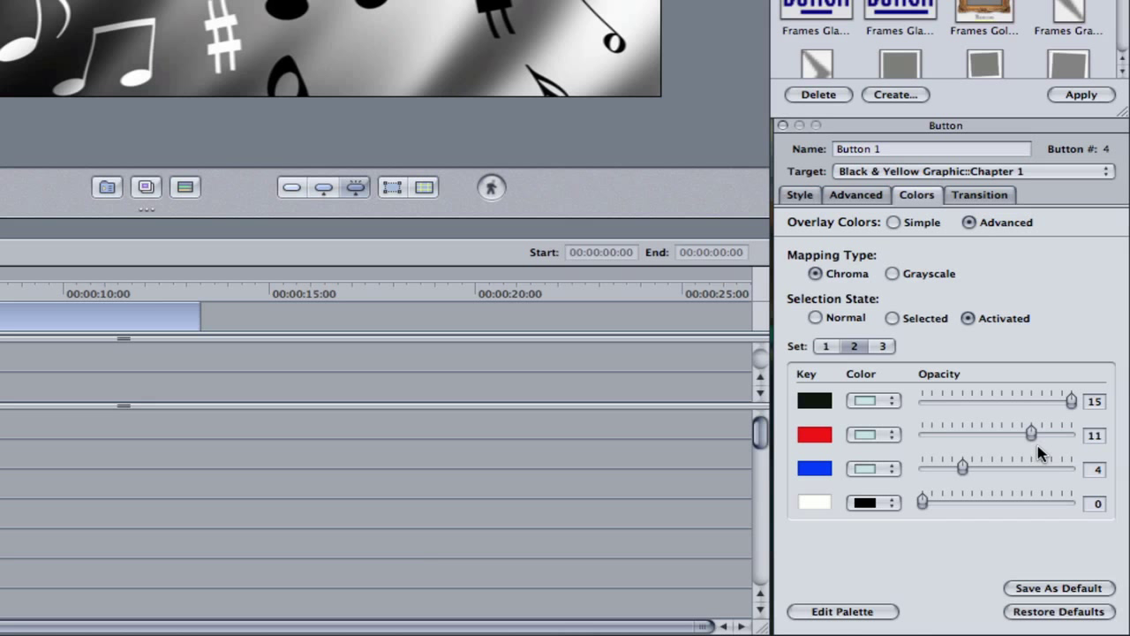
{"action": "mouse_move", "coordinate": [1018, 445]}
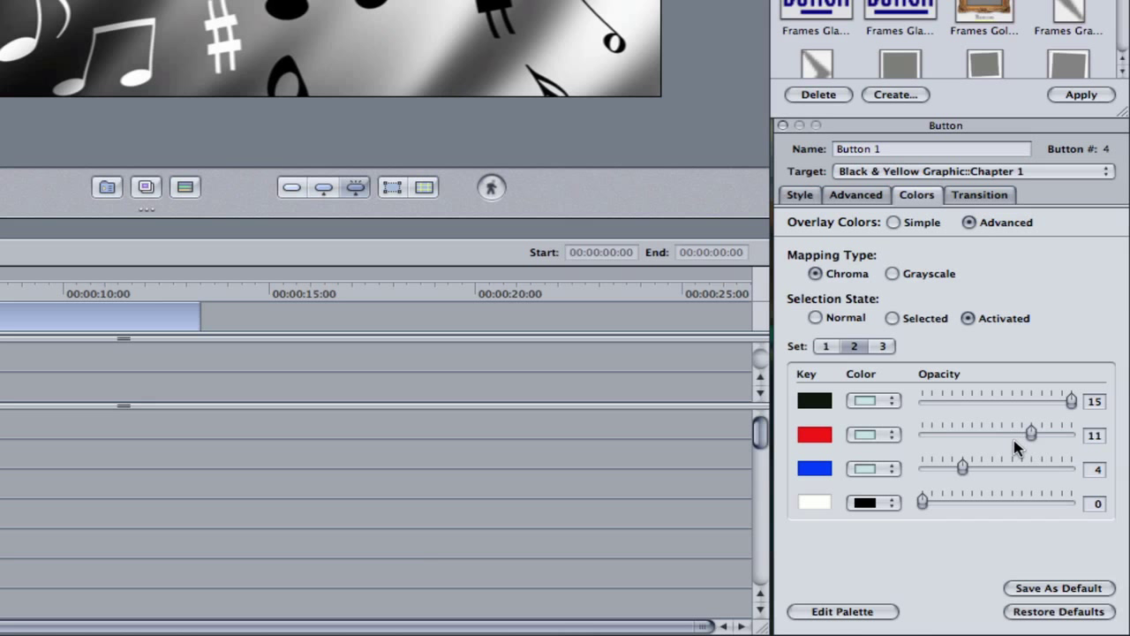
{"action": "left_click", "coordinate": [814, 318]}
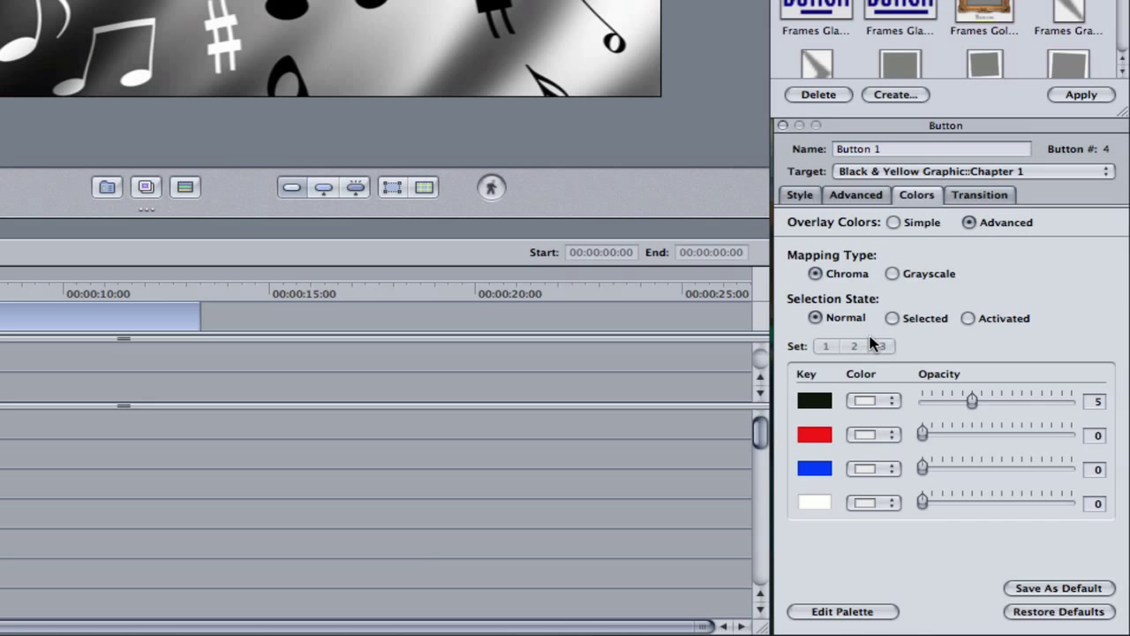
{"action": "left_click", "coordinate": [968, 318]}
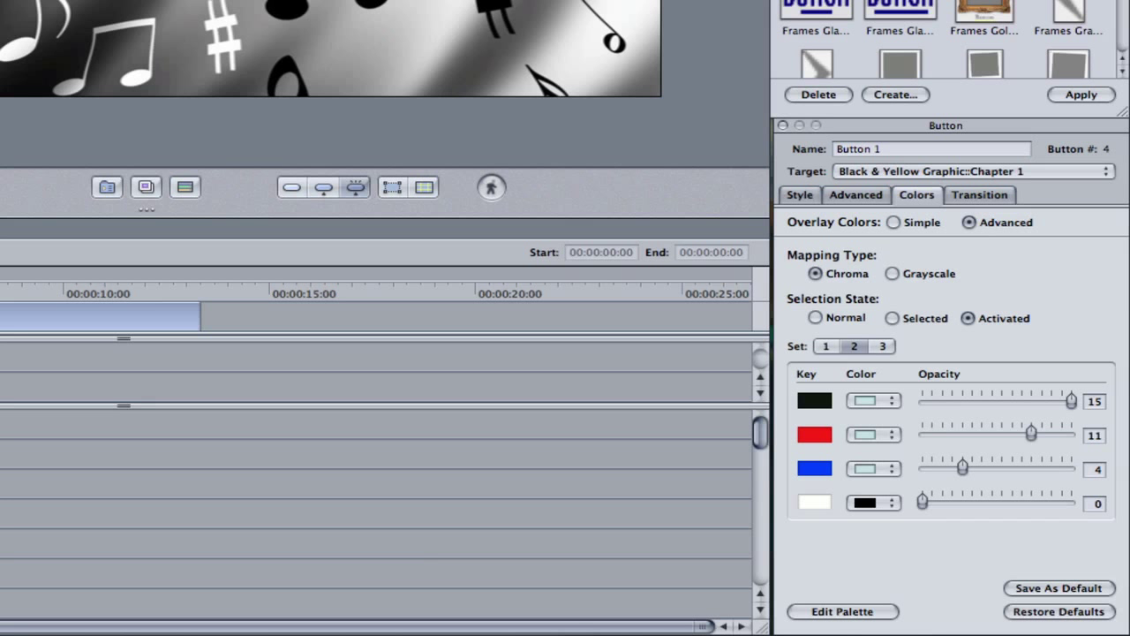
{"action": "mouse_move", "coordinate": [703, 530]}
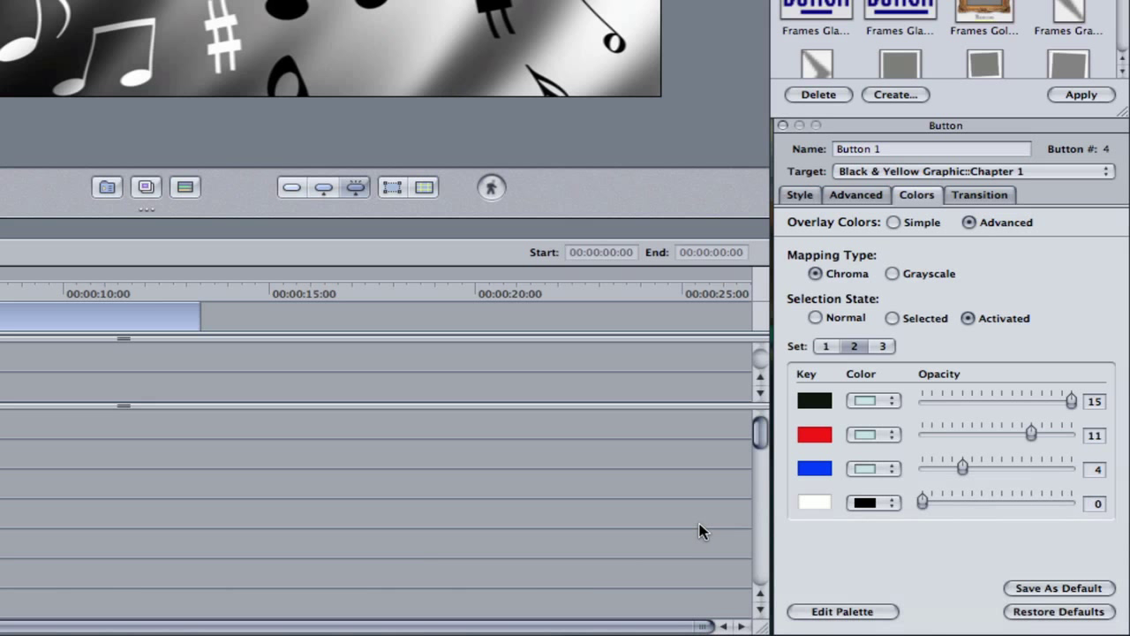
{"action": "mouse_move", "coordinate": [1021, 512]}
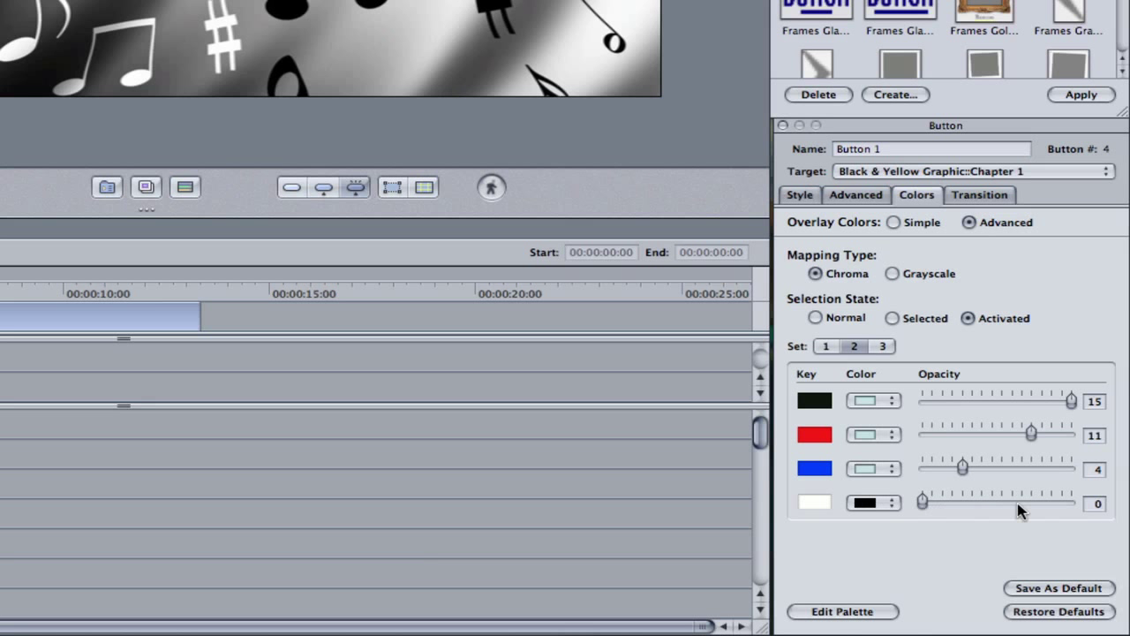
{"action": "mouse_move", "coordinate": [982, 511]}
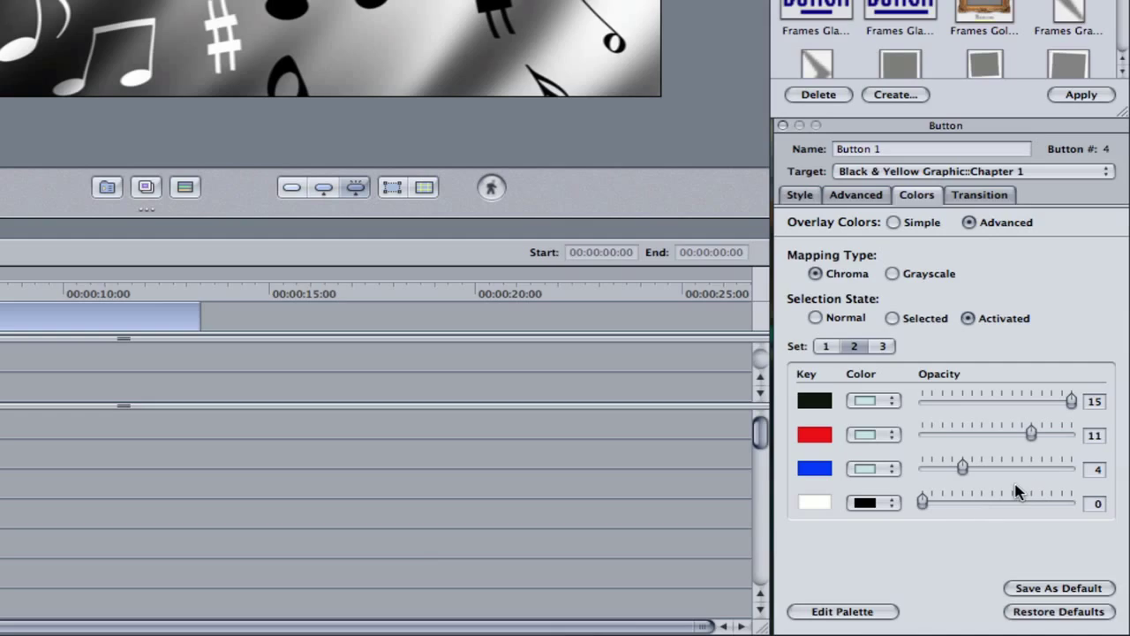
{"action": "mouse_move", "coordinate": [978, 325]}
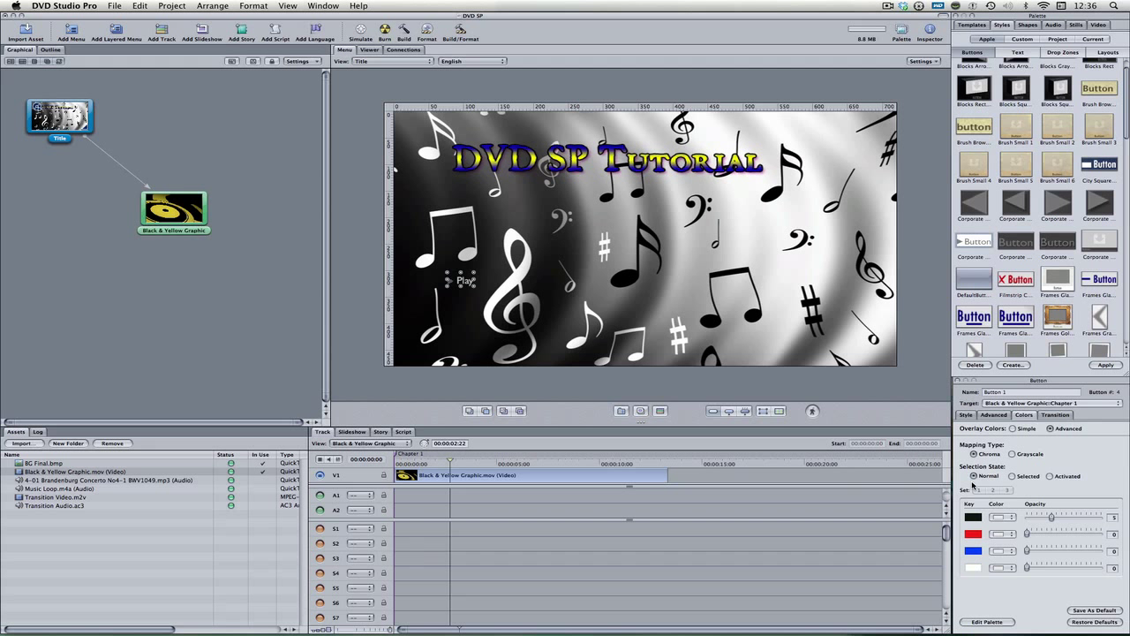
Change the third (blue) overlay key's colour to yellow.
{"action": "left_click", "coordinate": [1003, 568]}
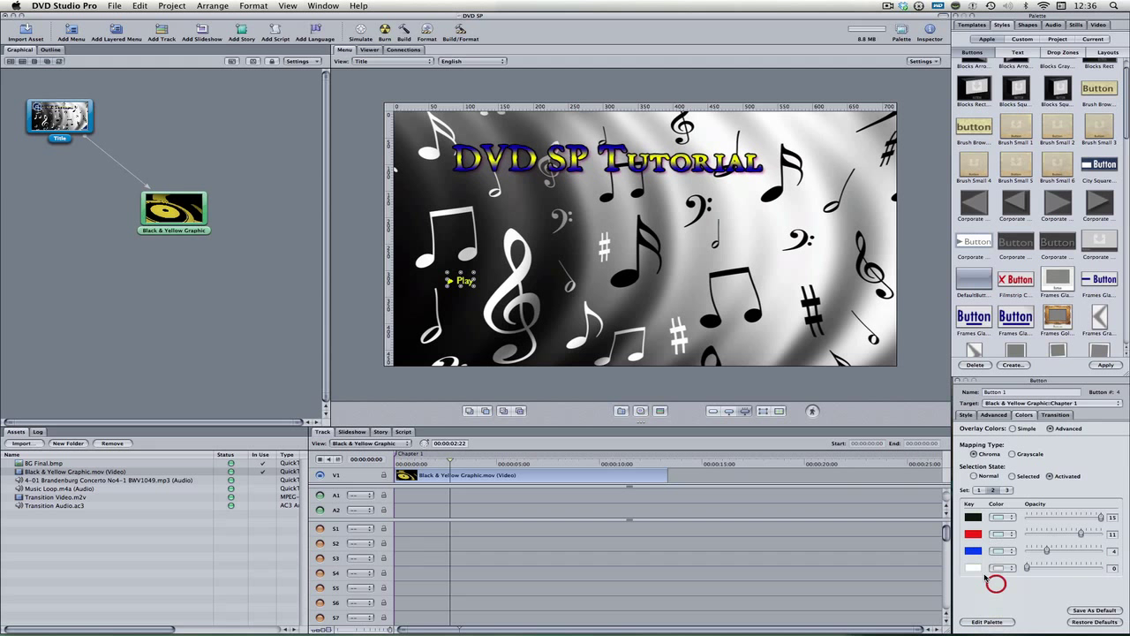
{"action": "left_click_drag", "start_coordinate": [997, 567], "coordinate": [1104, 567]}
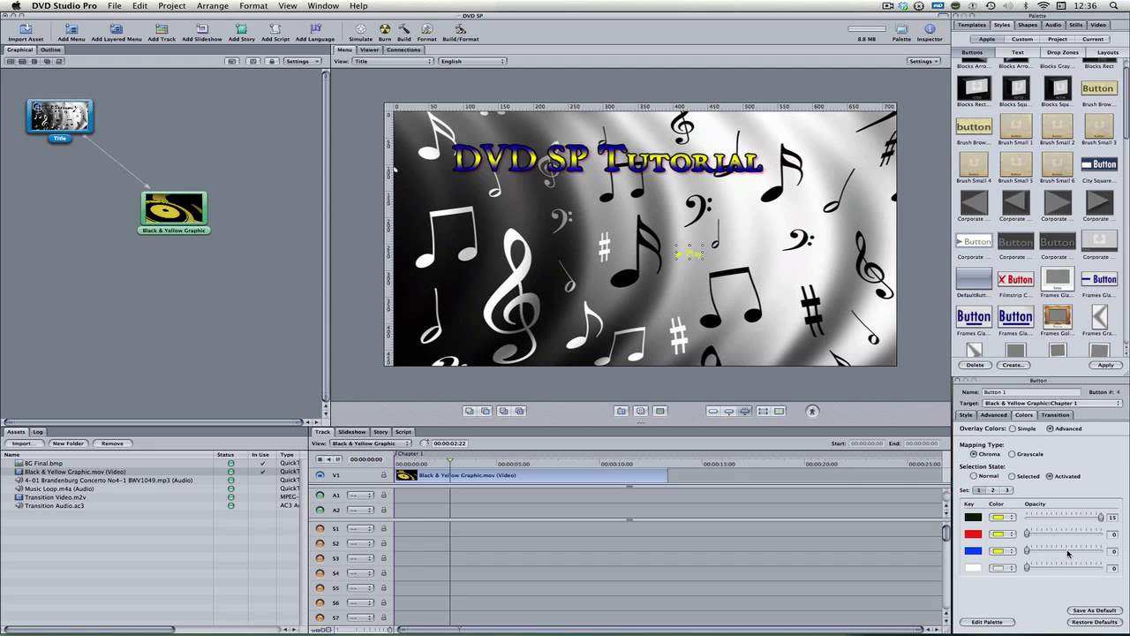
{"action": "mouse_move", "coordinate": [687, 258]}
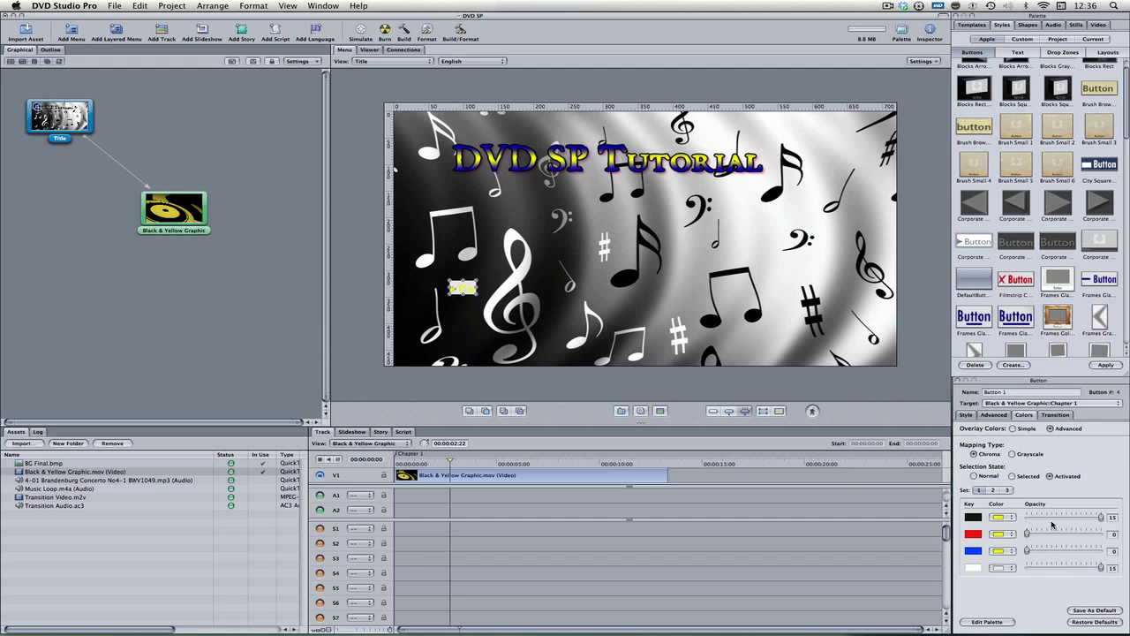
Deselect the button so the Title menu's own Inspector properties are shown.
{"action": "left_click", "coordinate": [360, 32]}
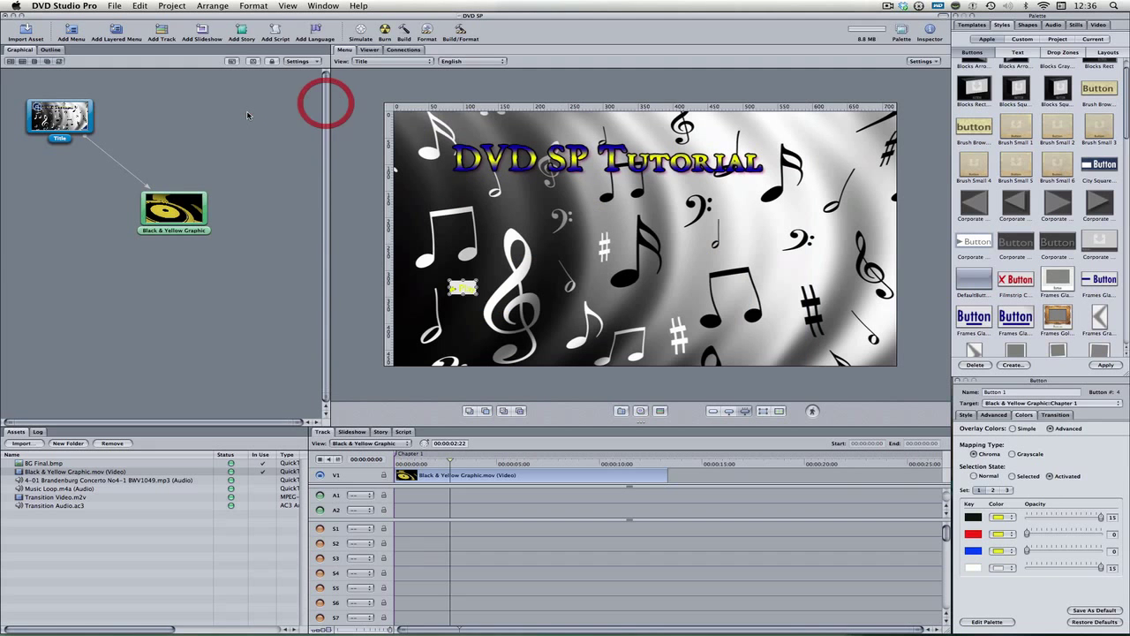
{"action": "left_click", "coordinate": [60, 117]}
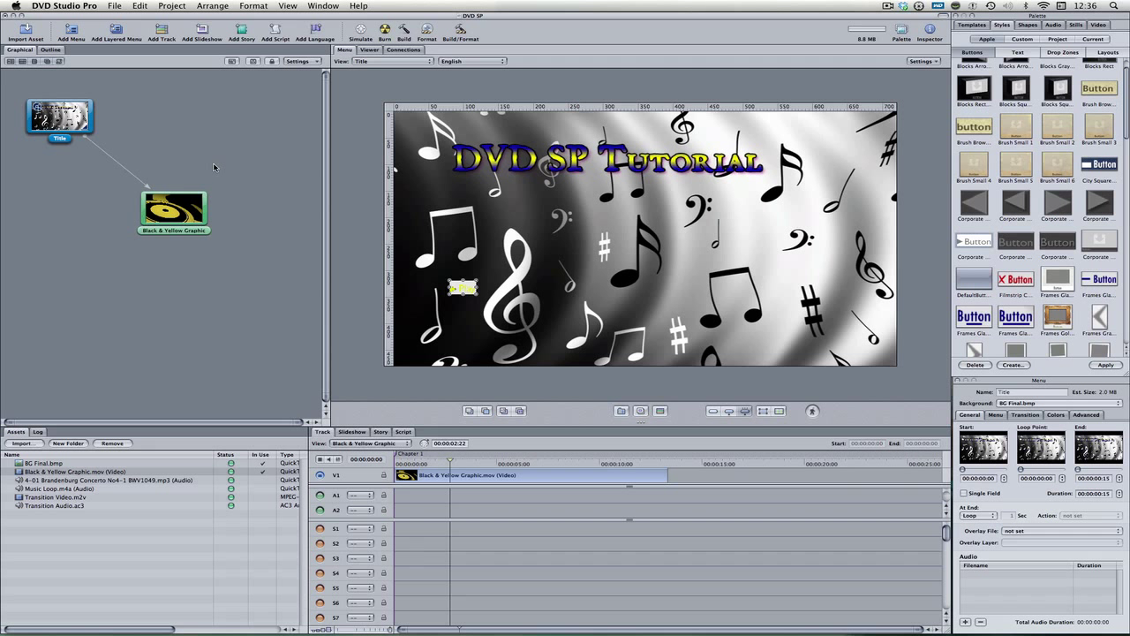
{"action": "mouse_move", "coordinate": [247, 149]}
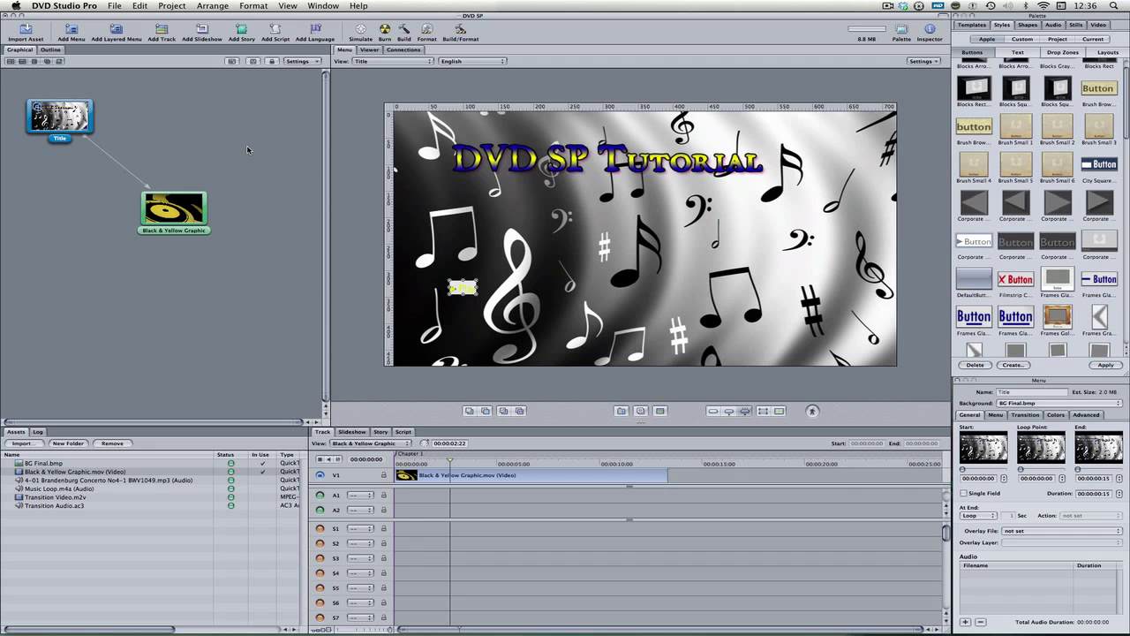
Select Button 1 and bring up its Transition settings with the transition type list shown.
{"action": "left_click", "coordinate": [463, 287]}
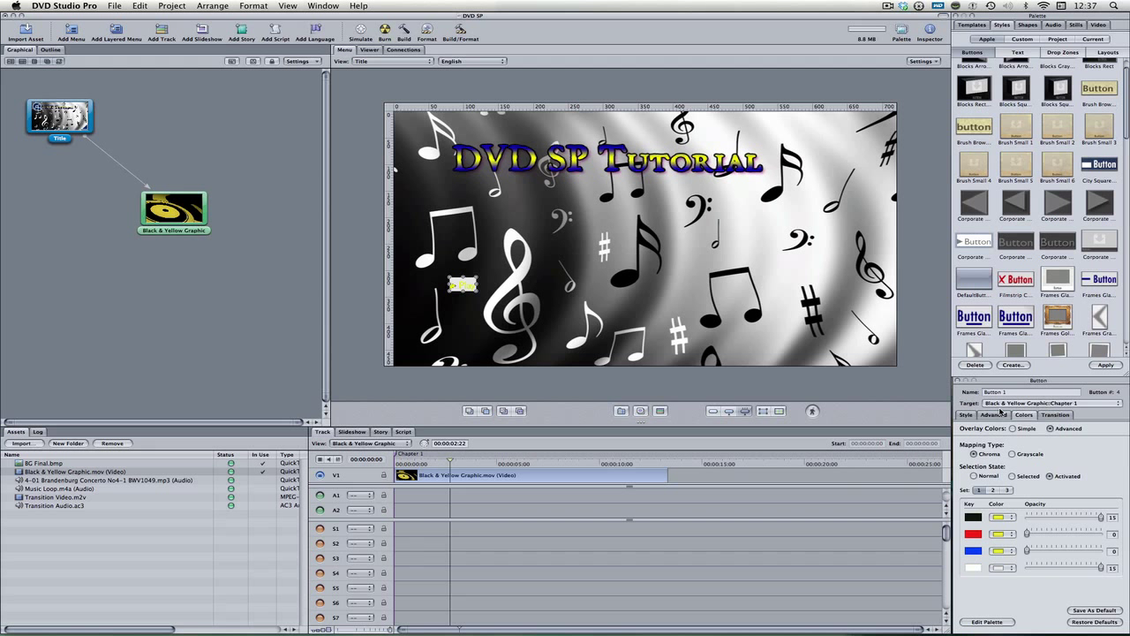
{"action": "left_click", "coordinate": [1056, 414]}
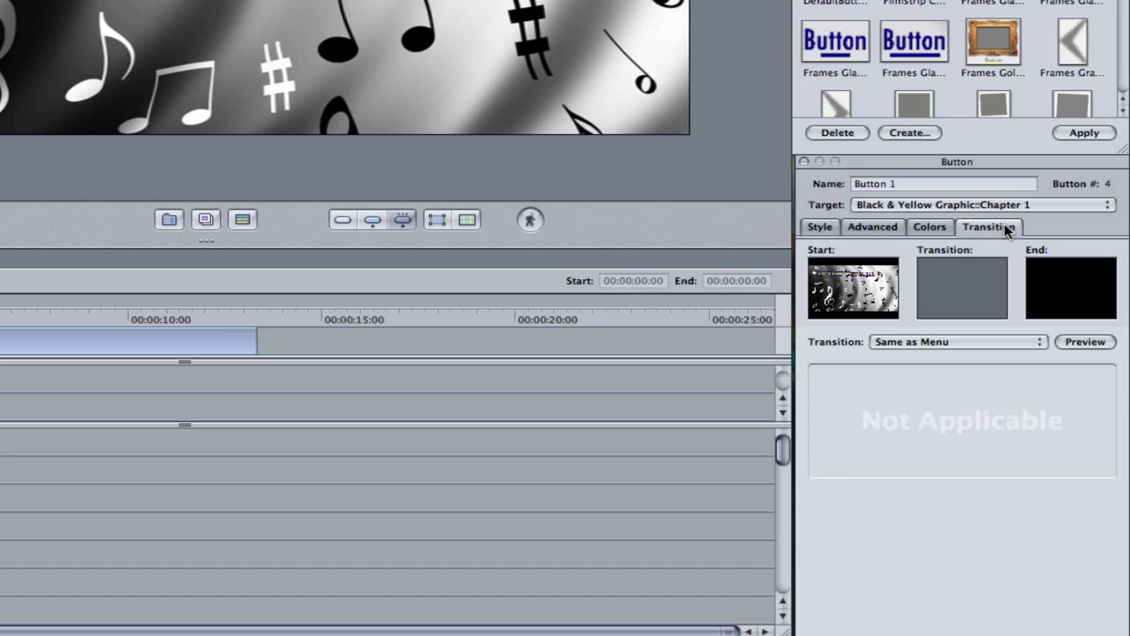
{"action": "mouse_move", "coordinate": [997, 286]}
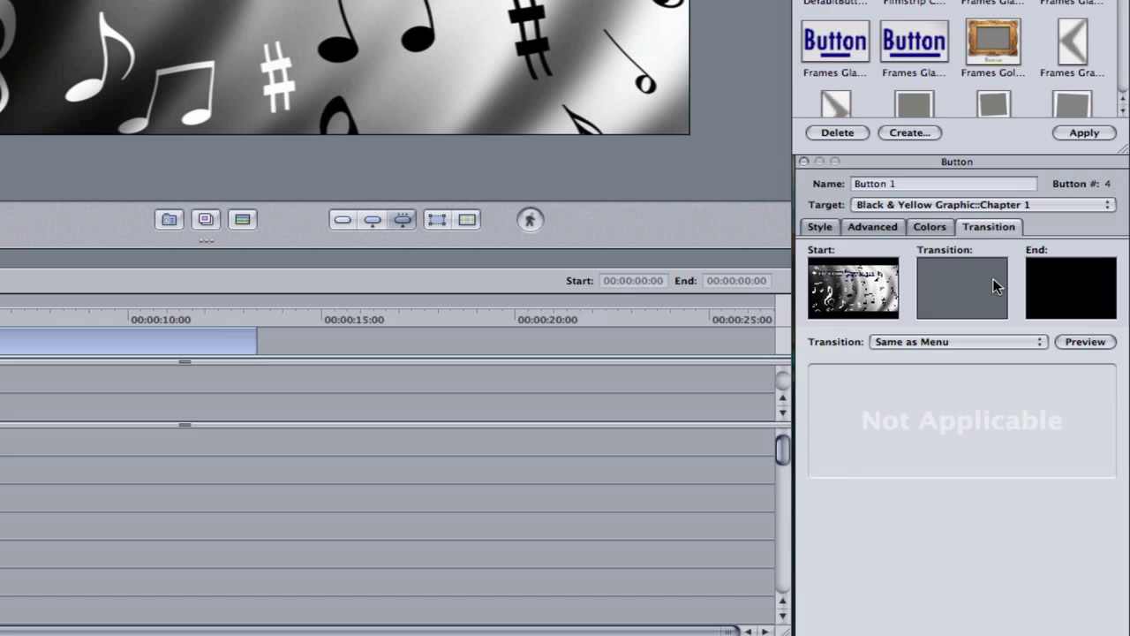
{"action": "mouse_move", "coordinate": [982, 355]}
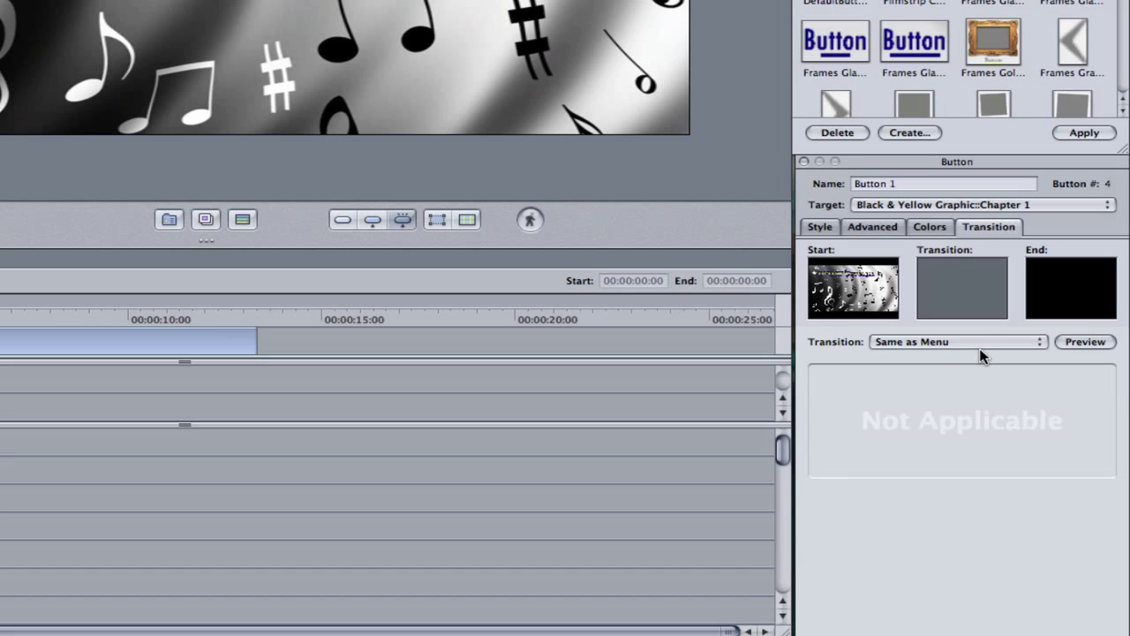
{"action": "left_click", "coordinate": [958, 343]}
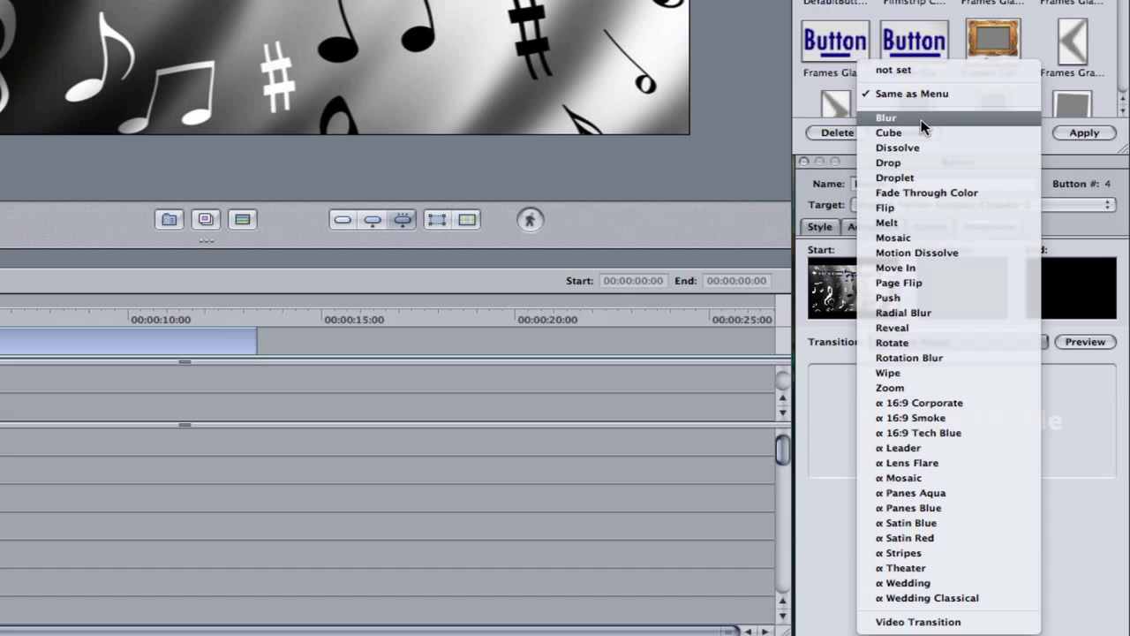
{"action": "mouse_move", "coordinate": [933, 388]}
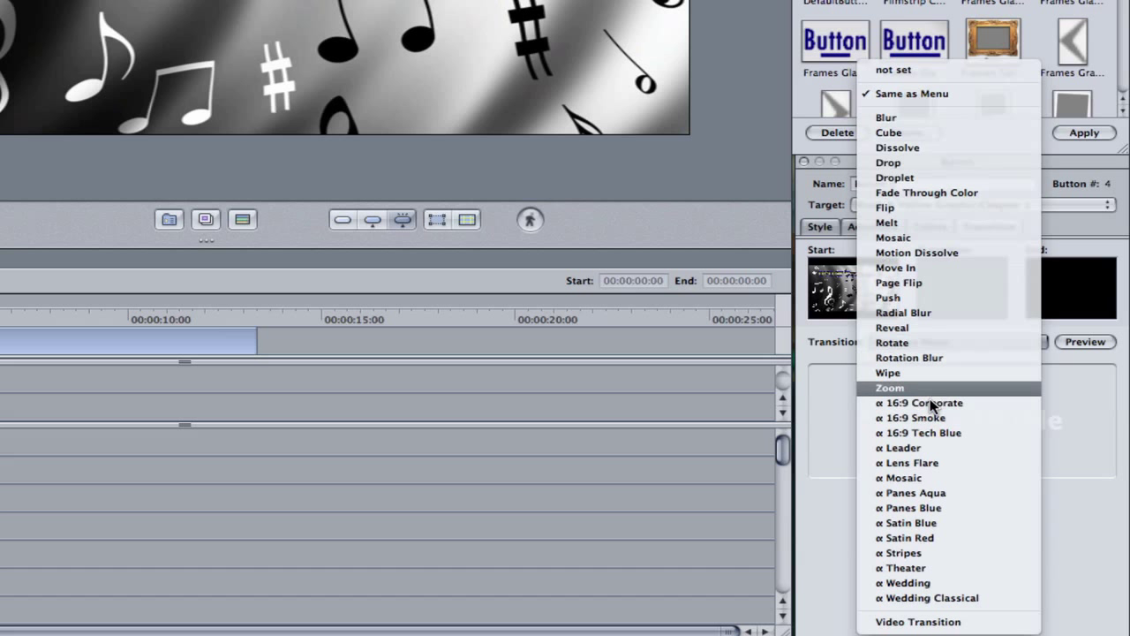
{"action": "mouse_move", "coordinate": [945, 426]}
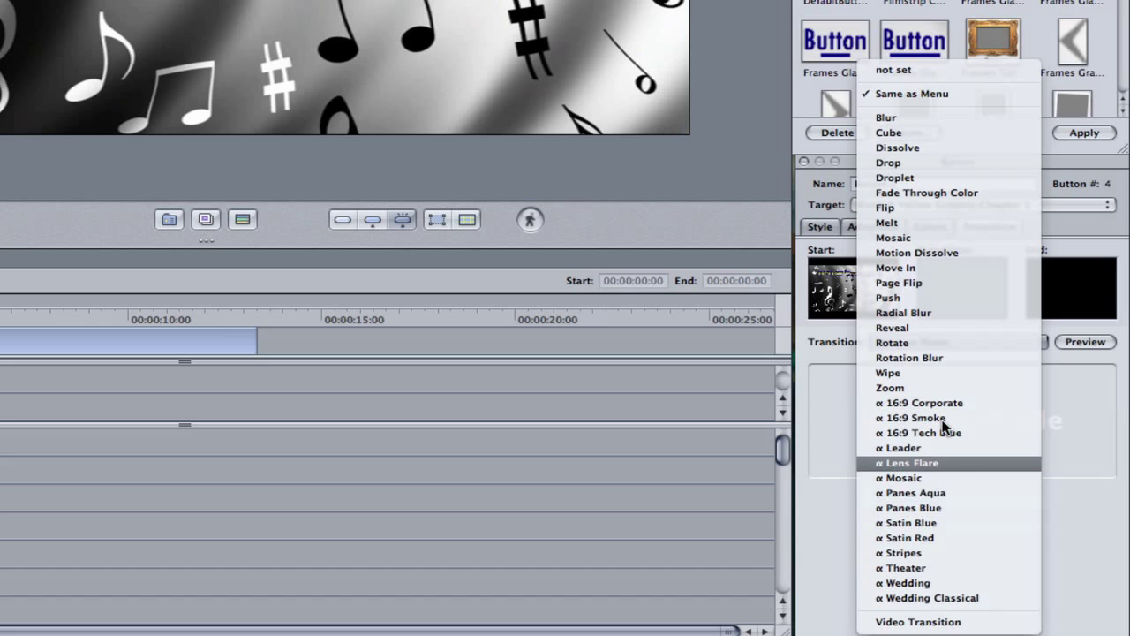
{"action": "mouse_move", "coordinate": [919, 403]}
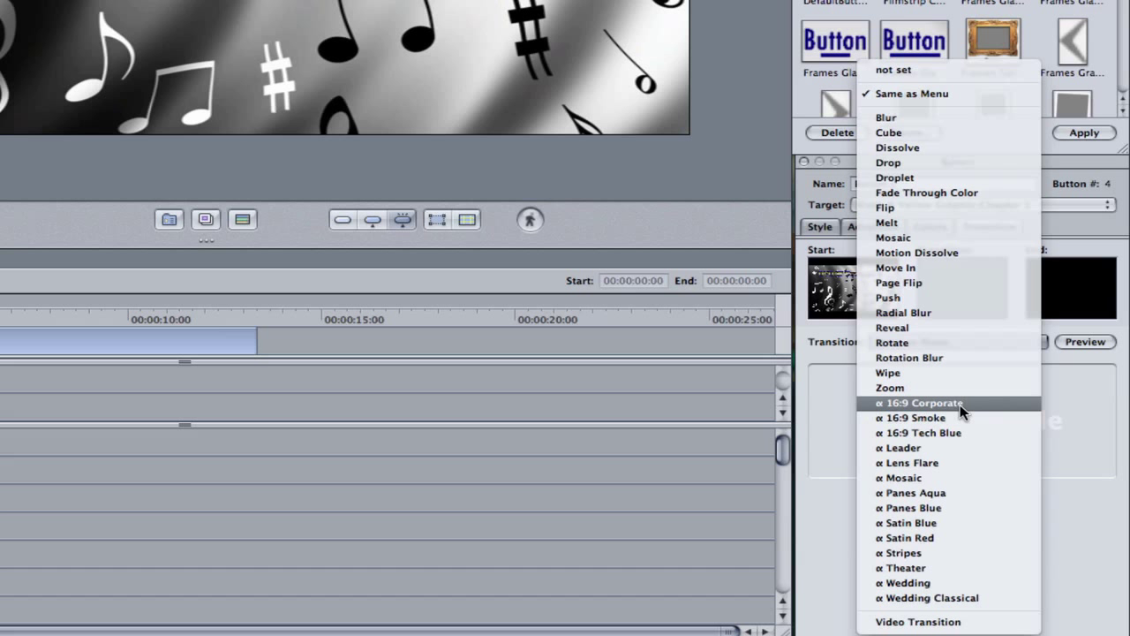
{"action": "mouse_move", "coordinate": [928, 238]}
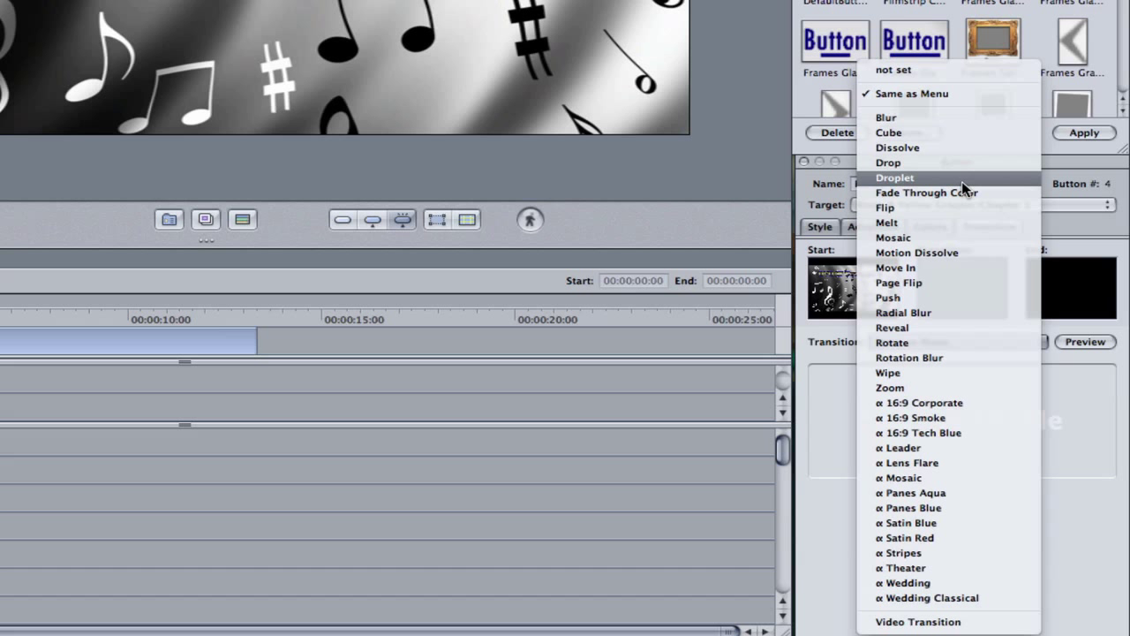
{"action": "mouse_move", "coordinate": [945, 537]}
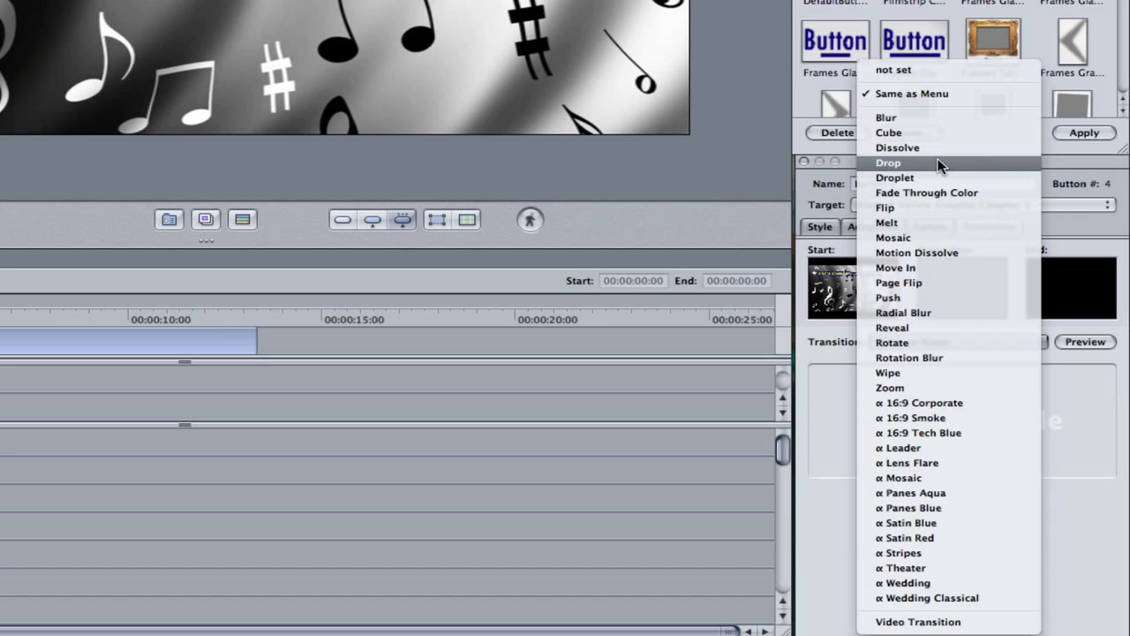
Choose the Blur transition and set its duration to 00:00:02:00.
{"action": "left_click", "coordinate": [887, 117]}
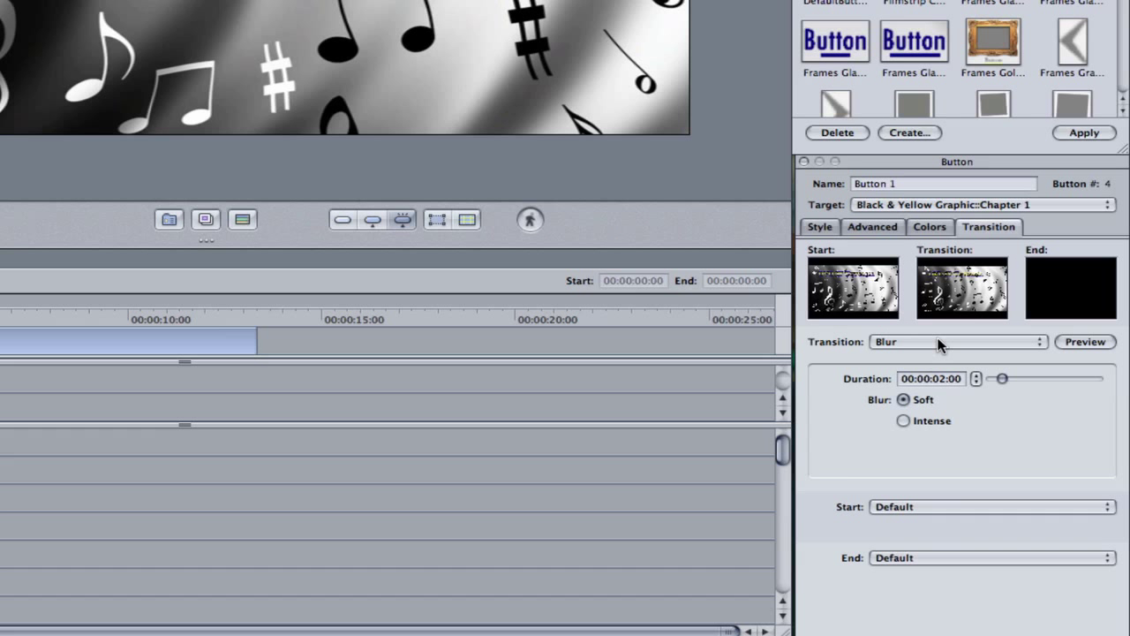
{"action": "mouse_move", "coordinate": [897, 393]}
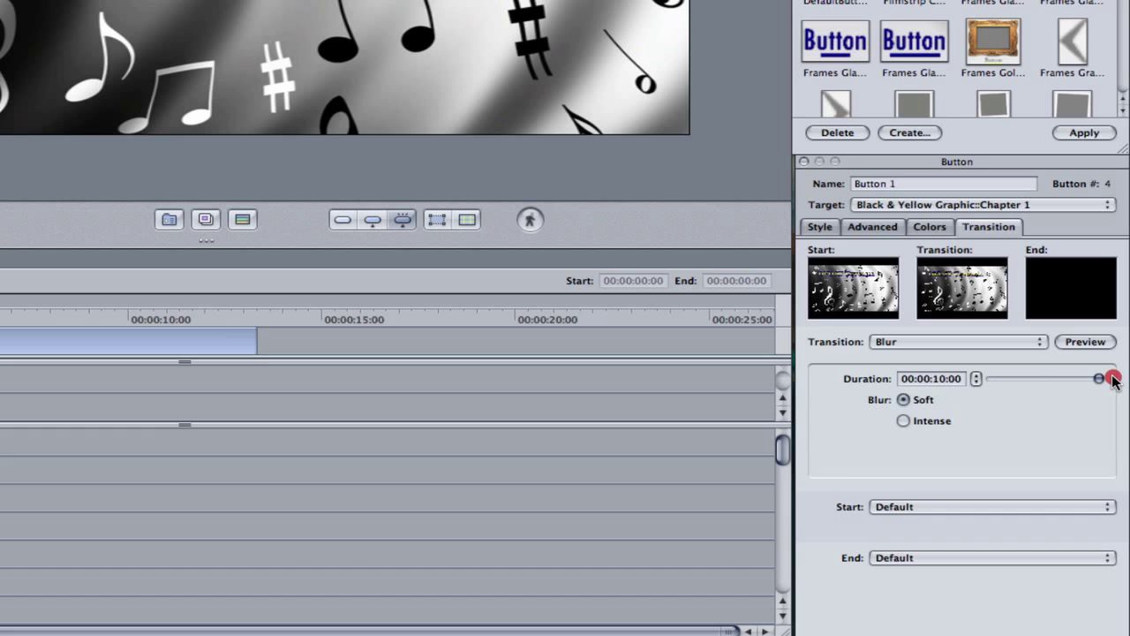
{"action": "left_click_drag", "start_coordinate": [1111, 378], "coordinate": [1021, 378]}
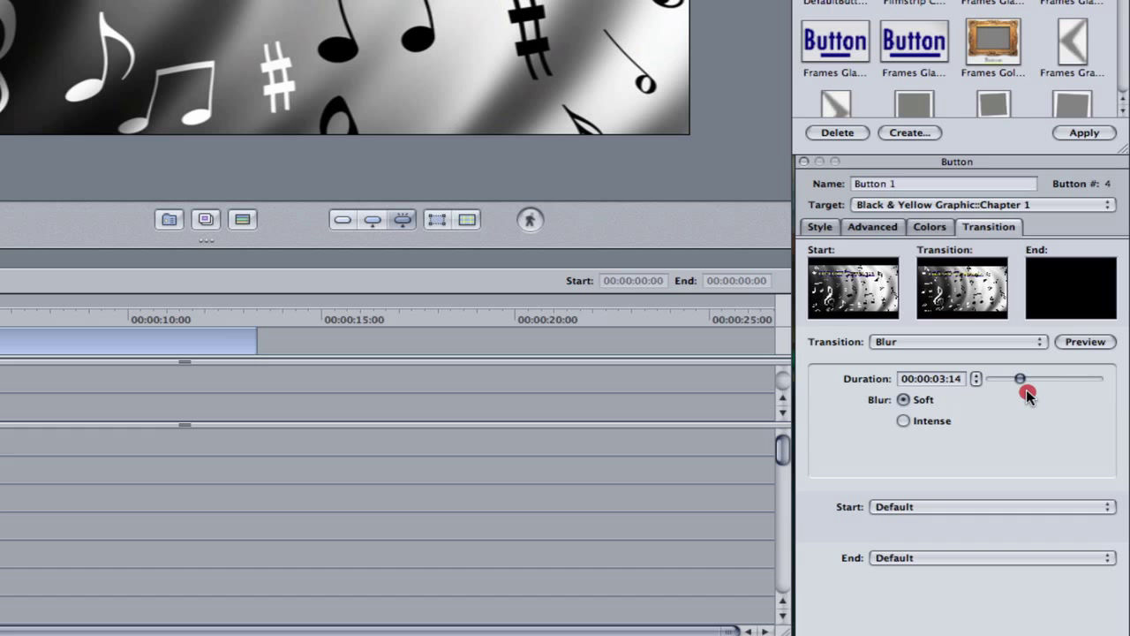
{"action": "left_click_drag", "start_coordinate": [1021, 378], "coordinate": [1003, 378]}
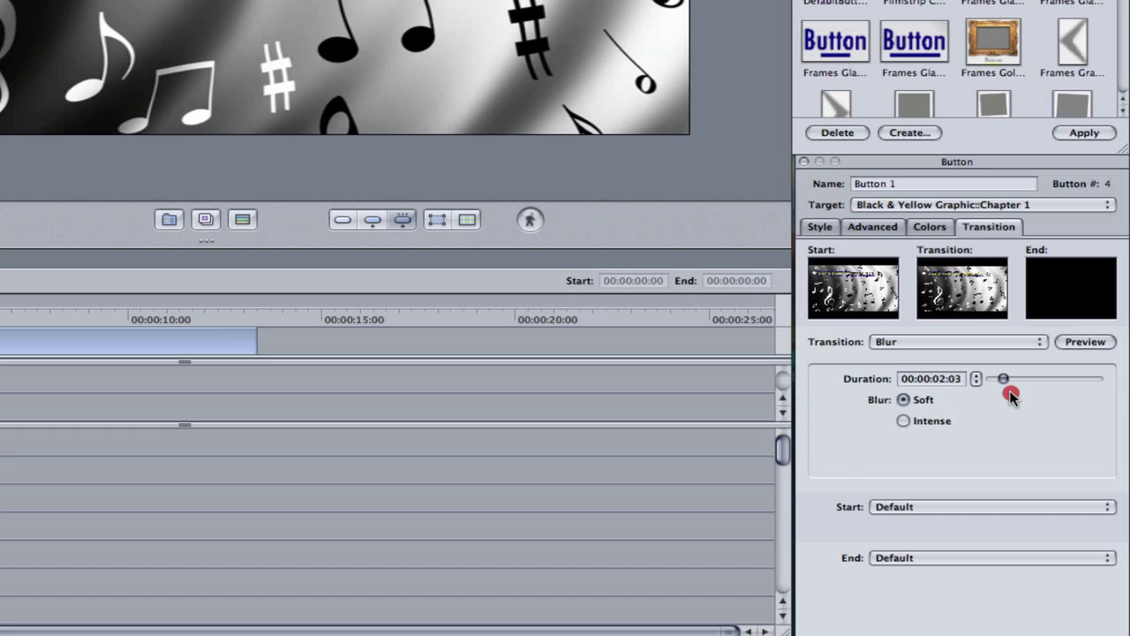
{"action": "left_click_drag", "start_coordinate": [1014, 378], "coordinate": [1002, 378]}
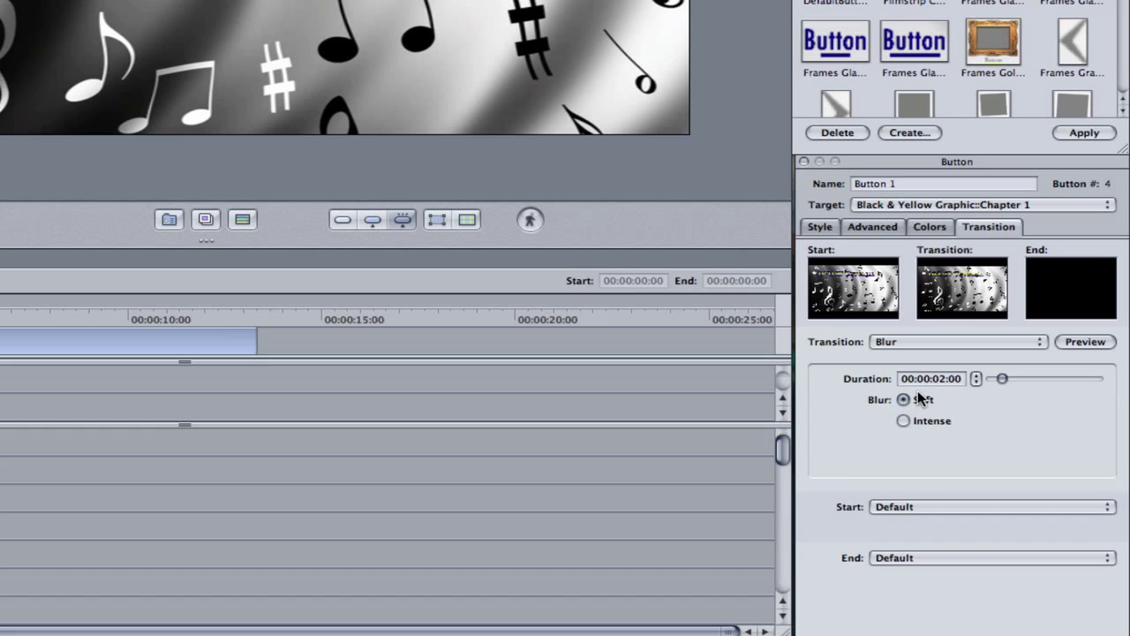
Try Intense blur, settle on Soft, and preview the transition.
{"action": "left_click", "coordinate": [904, 420]}
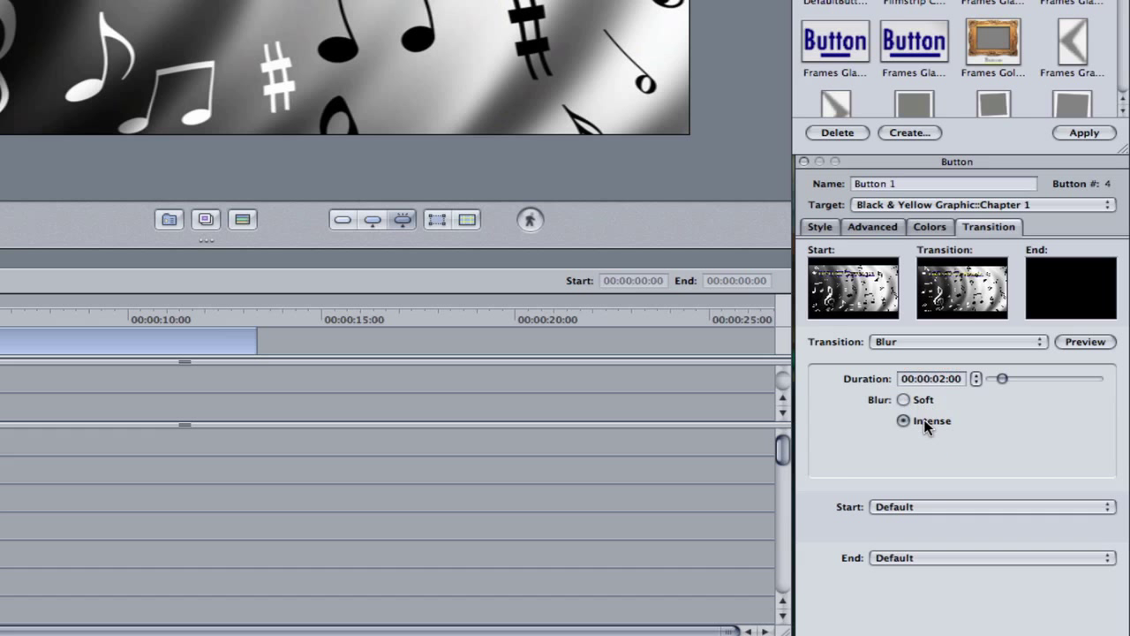
{"action": "left_click", "coordinate": [904, 399]}
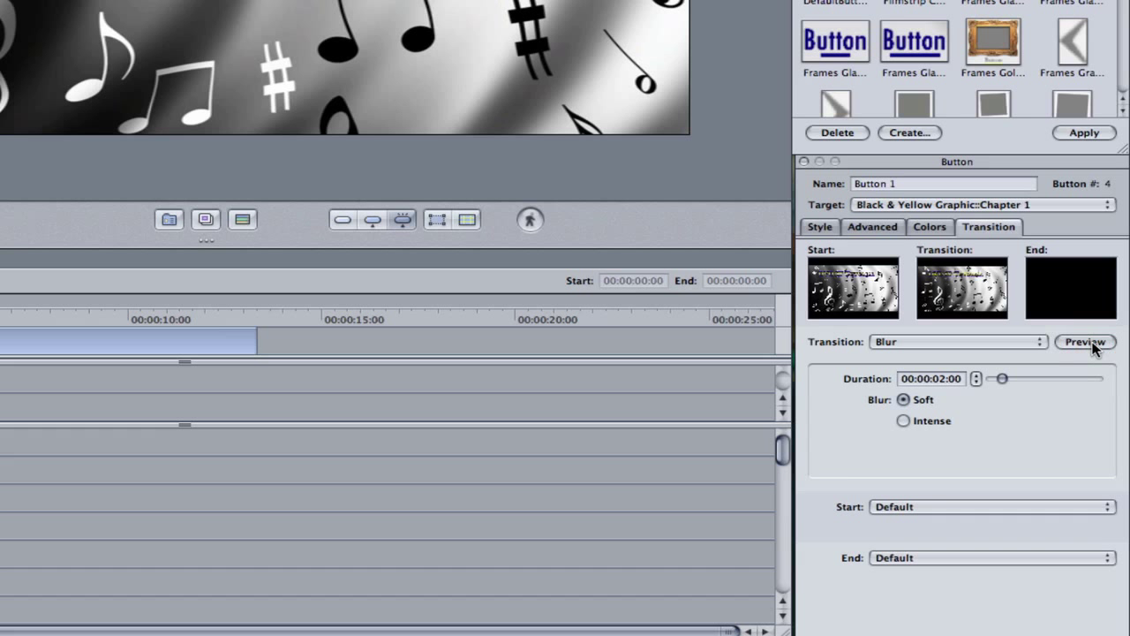
{"action": "left_click", "coordinate": [1084, 342]}
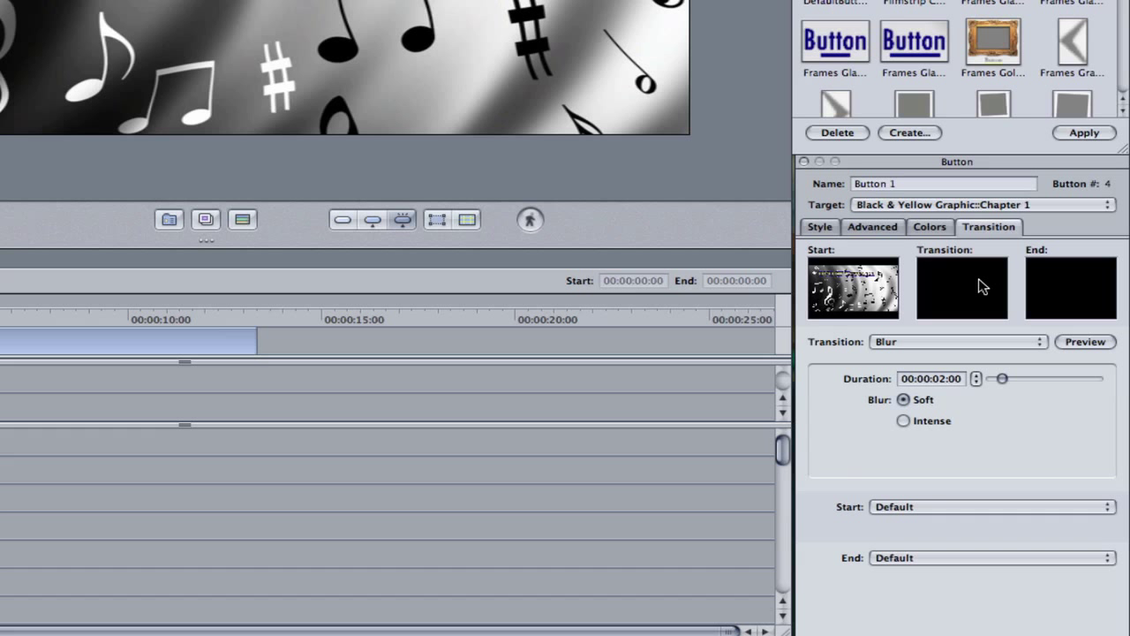
{"action": "mouse_move", "coordinate": [1035, 370]}
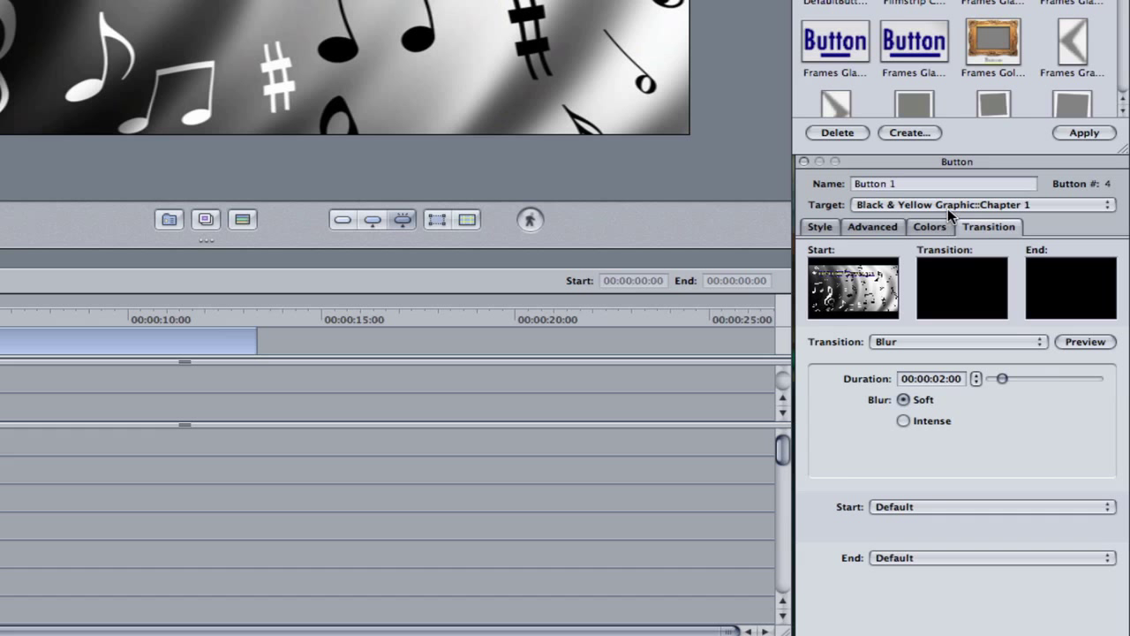
{"action": "mouse_move", "coordinate": [1046, 583]}
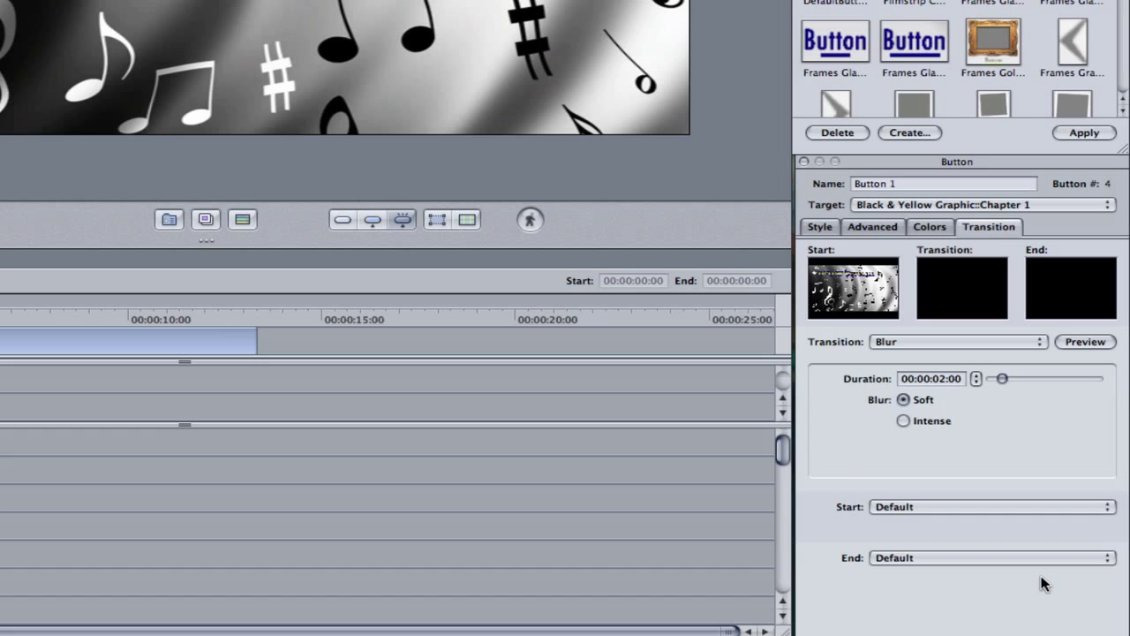
{"action": "mouse_move", "coordinate": [863, 521]}
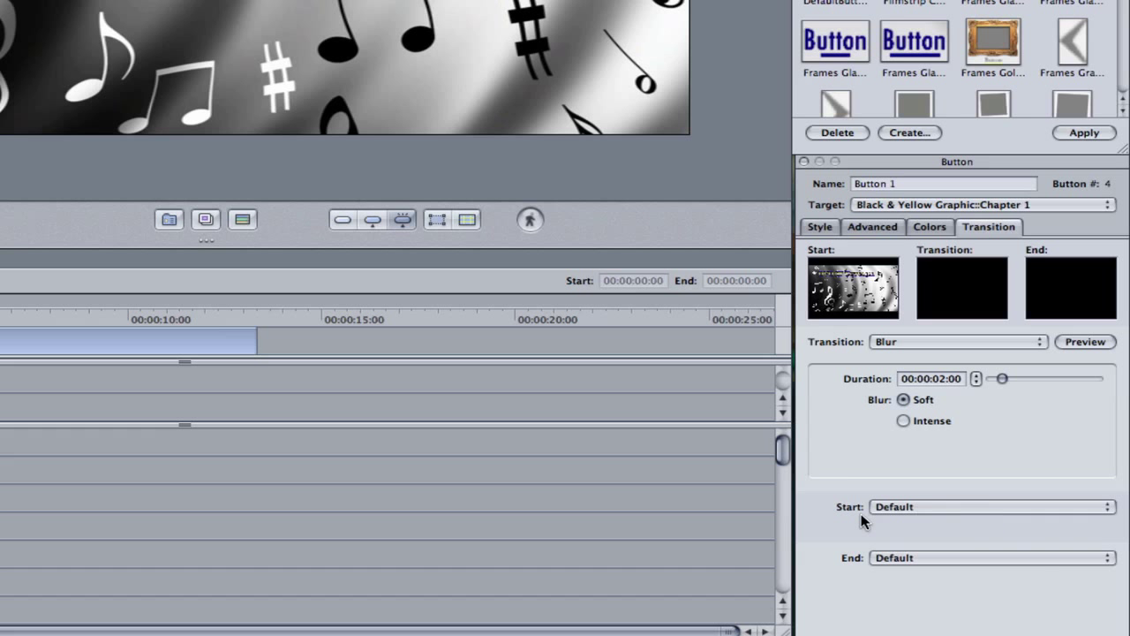
{"action": "mouse_move", "coordinate": [897, 561]}
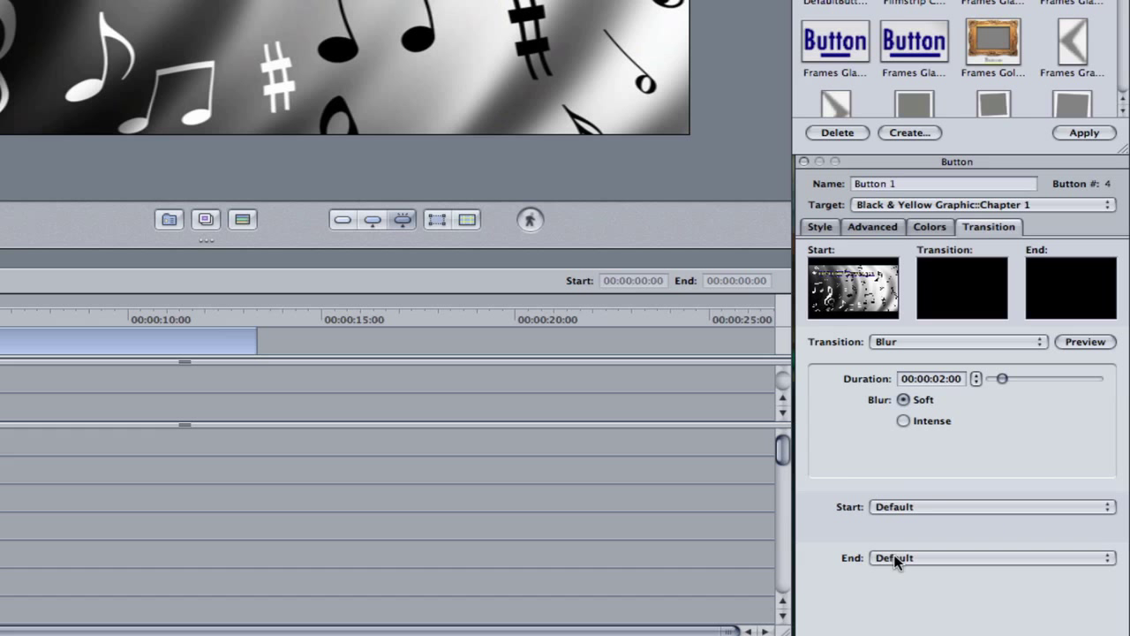
{"action": "mouse_move", "coordinate": [898, 533]}
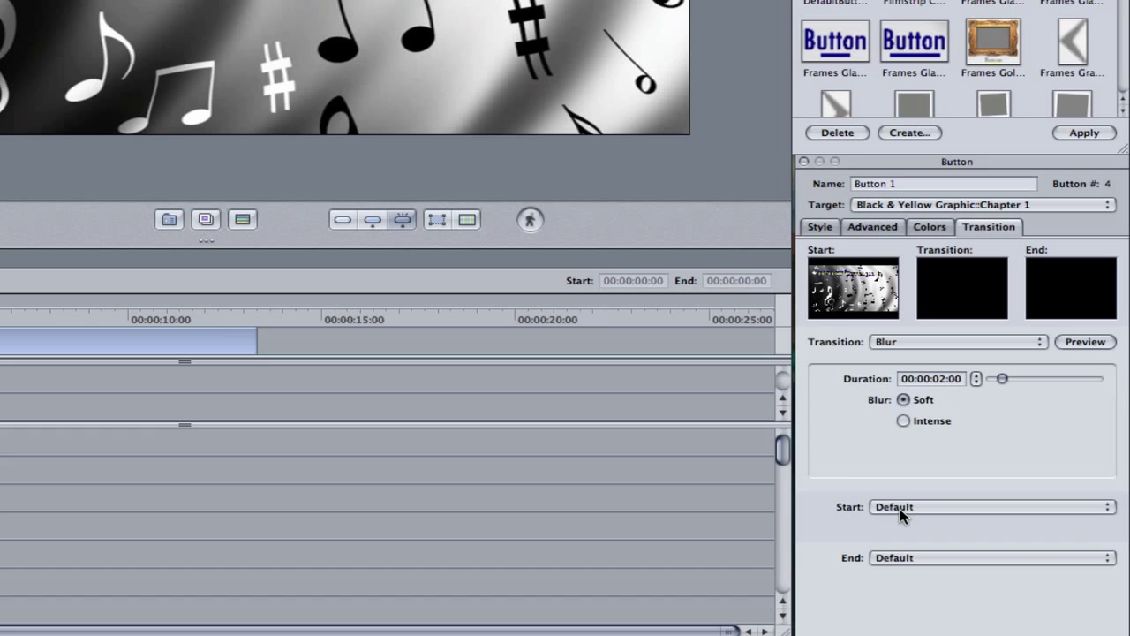
{"action": "mouse_move", "coordinate": [923, 330]}
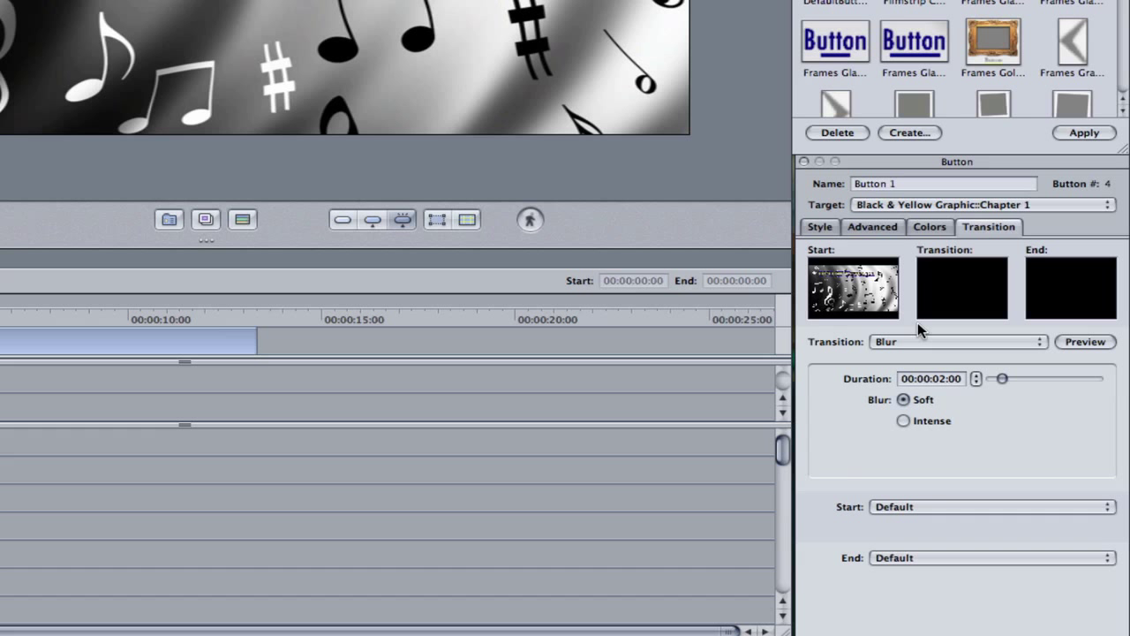
Switch the button transition to Melt with viscosity 6 and a duration of about 00:00:03:17.
{"action": "left_click", "coordinate": [957, 343]}
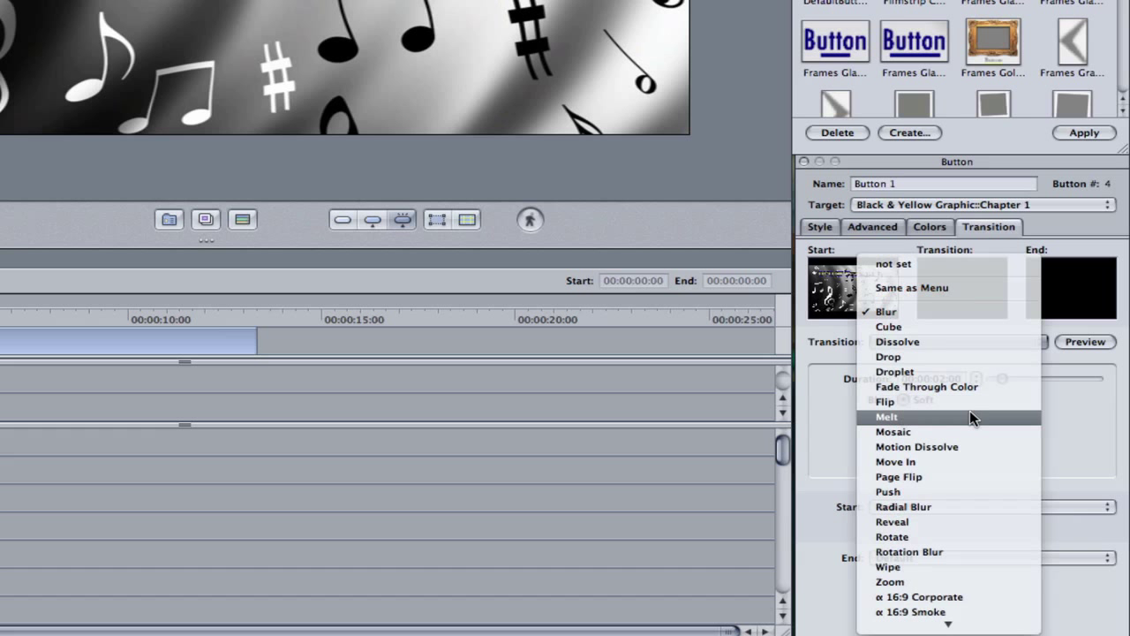
{"action": "left_click", "coordinate": [886, 417]}
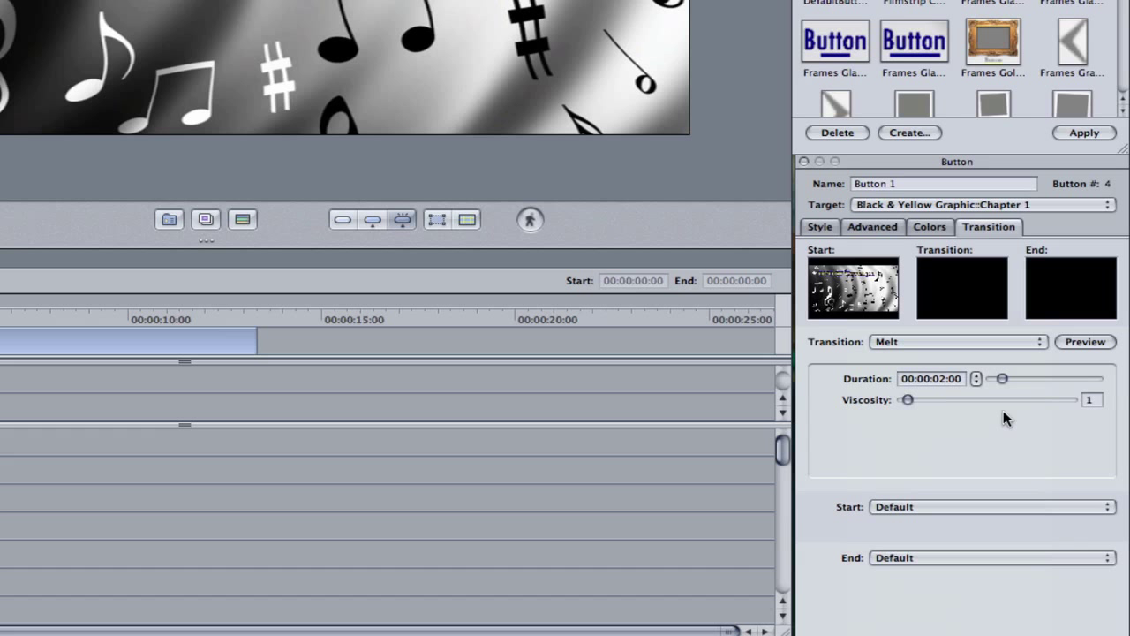
{"action": "left_click_drag", "start_coordinate": [908, 400], "coordinate": [975, 399]}
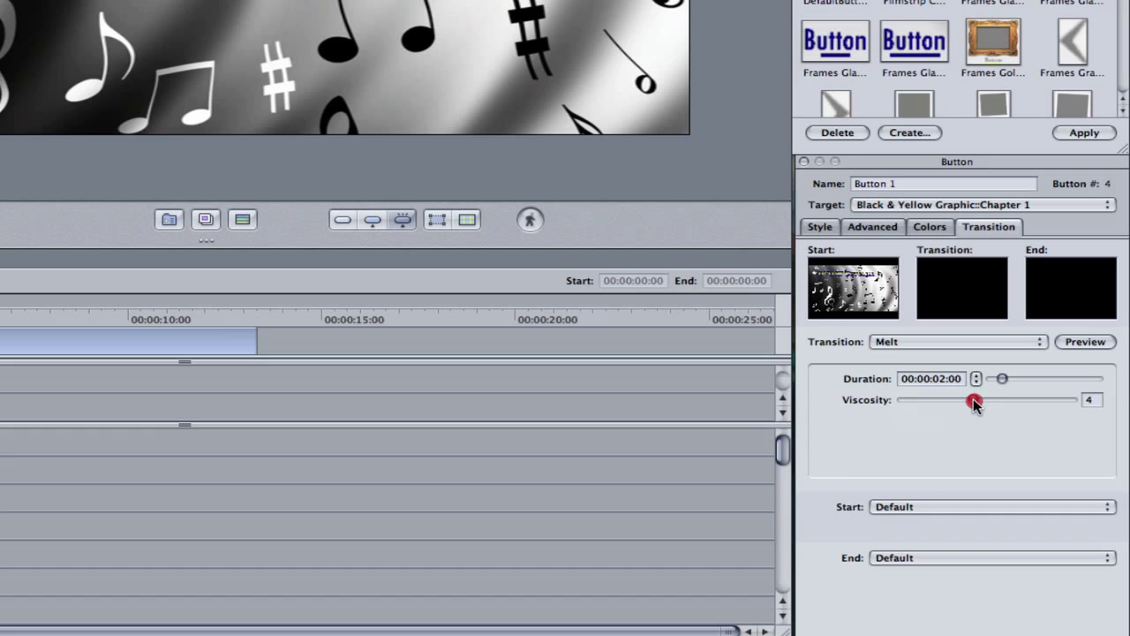
{"action": "left_click_drag", "start_coordinate": [975, 403], "coordinate": [996, 404]}
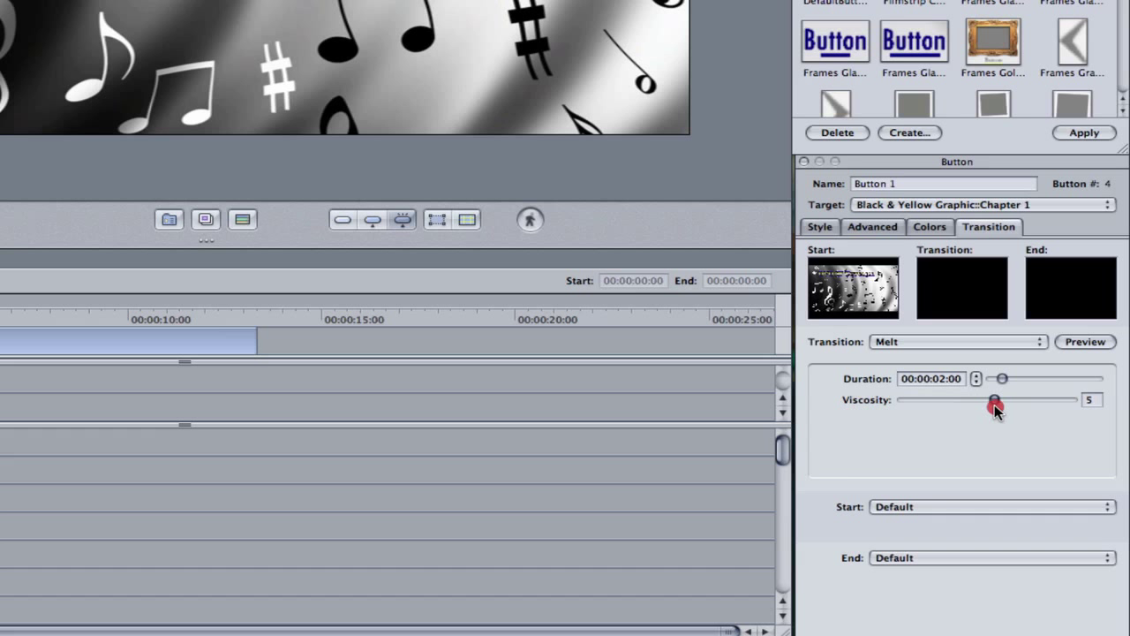
{"action": "left_click_drag", "start_coordinate": [996, 399], "coordinate": [1010, 400]}
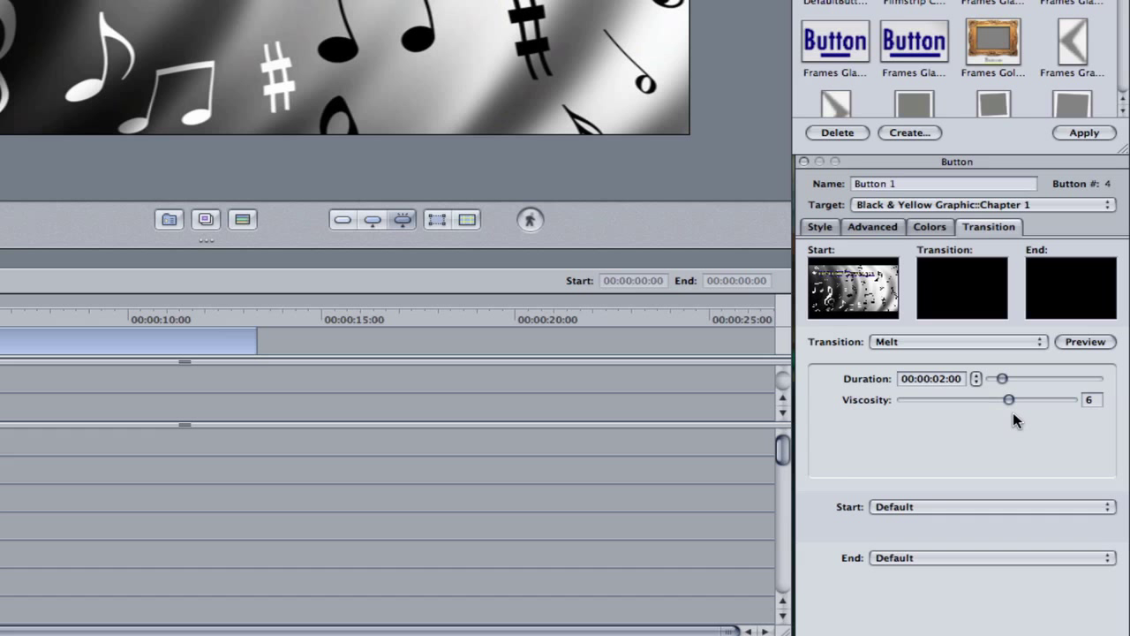
{"action": "left_click_drag", "start_coordinate": [1003, 378], "coordinate": [1103, 378]}
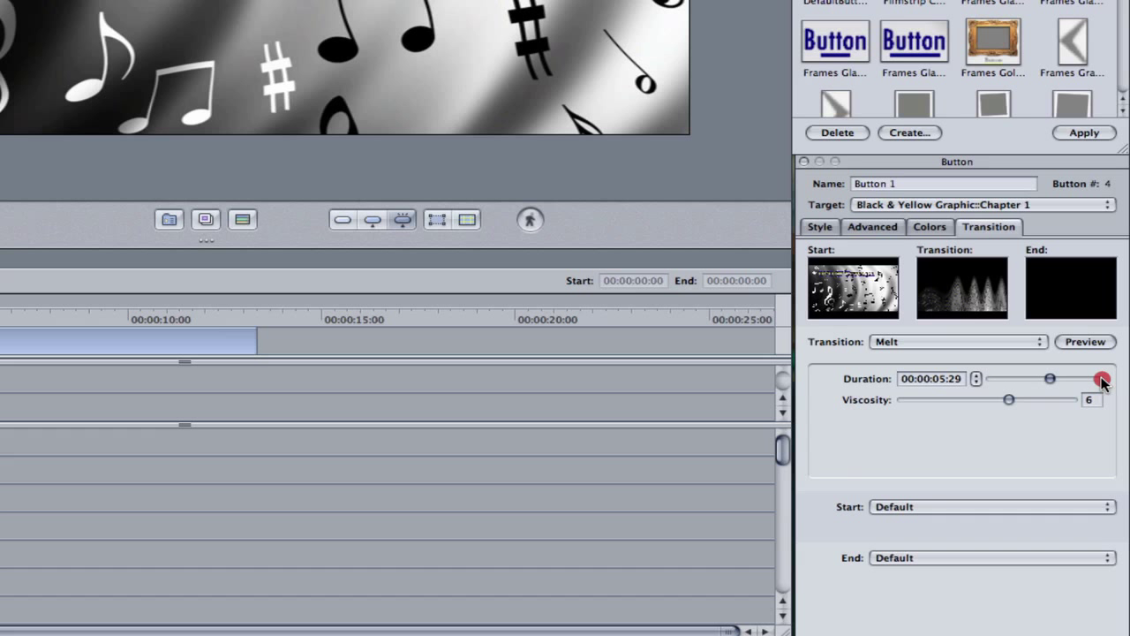
{"action": "left_click_drag", "start_coordinate": [1102, 378], "coordinate": [1022, 378]}
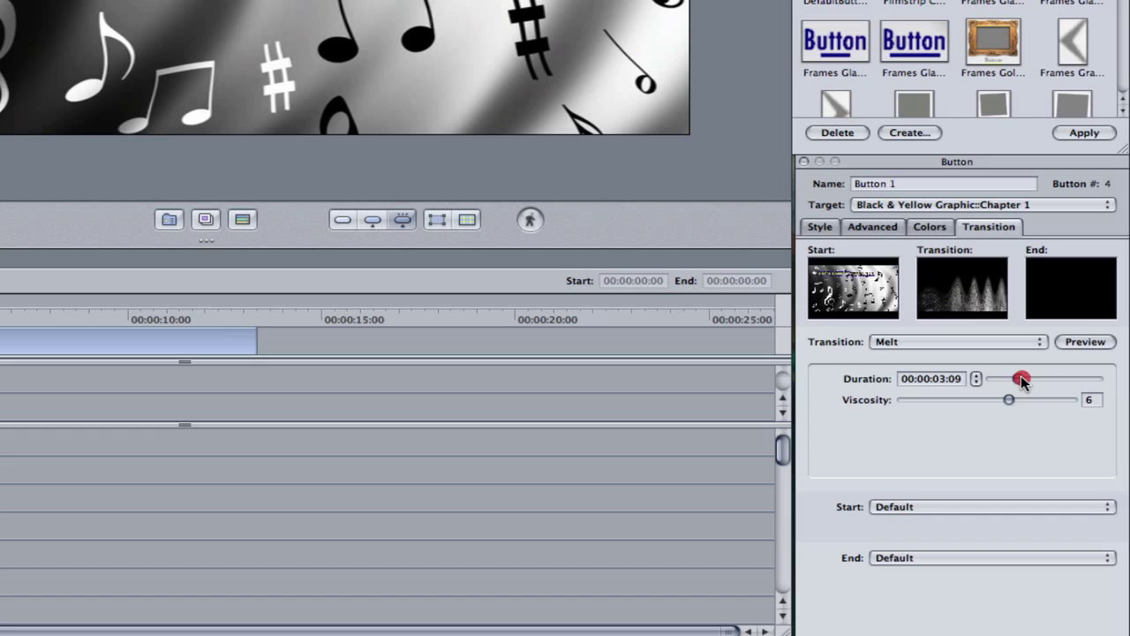
{"action": "left_click", "coordinate": [1084, 343]}
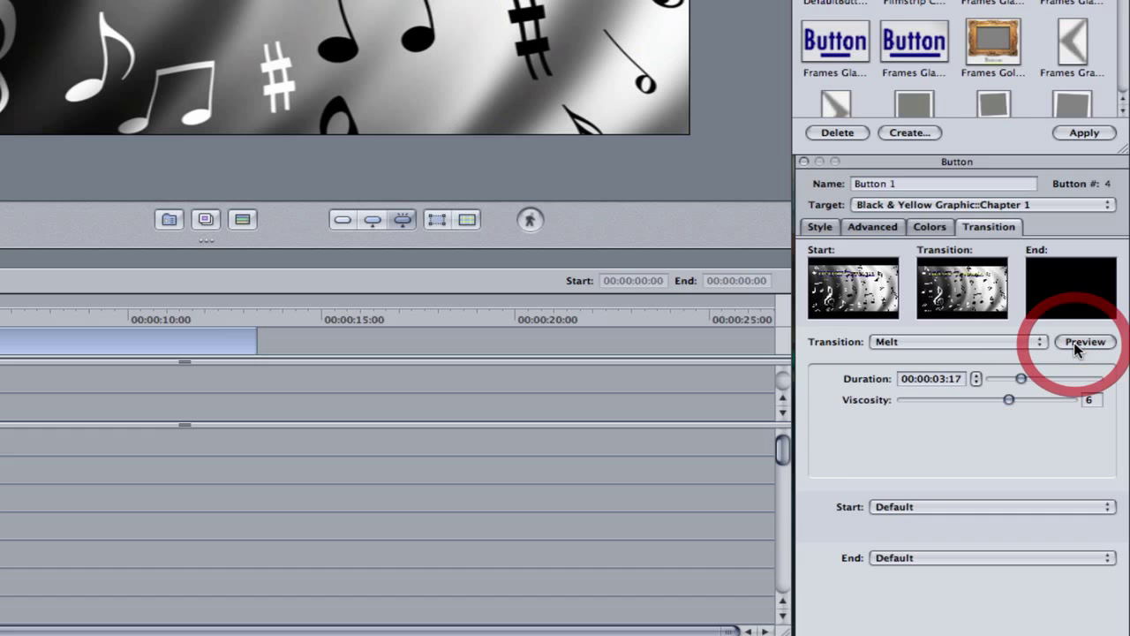
Preview the Melt transition at viscosity 10, then settle on viscosity 0.
{"action": "left_click", "coordinate": [1085, 342]}
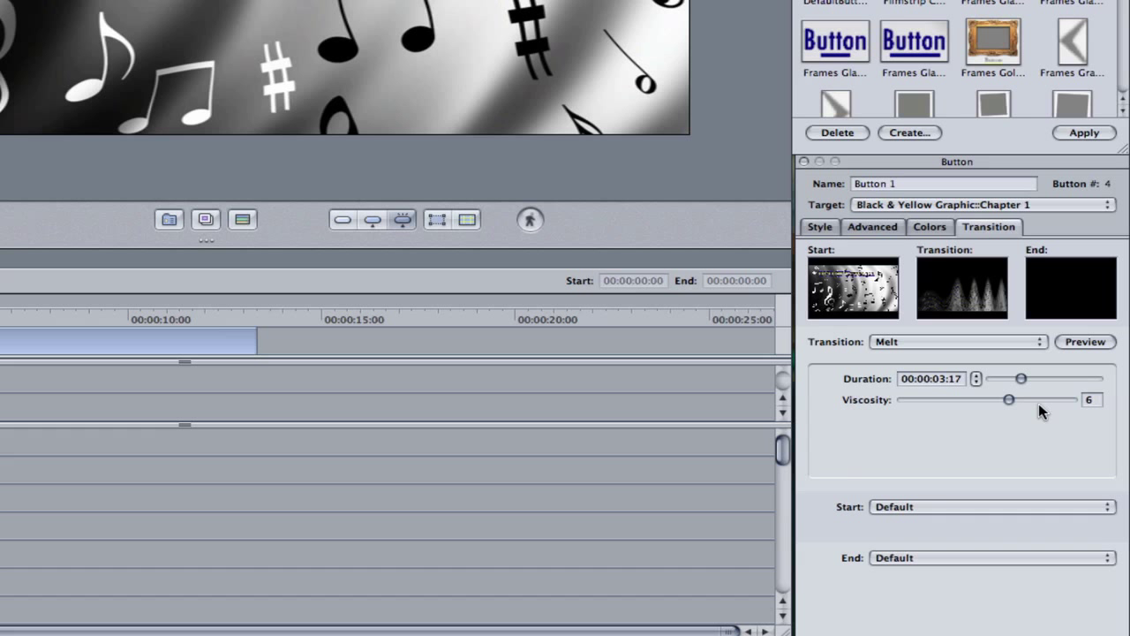
{"action": "left_click_drag", "start_coordinate": [1010, 399], "coordinate": [1067, 400]}
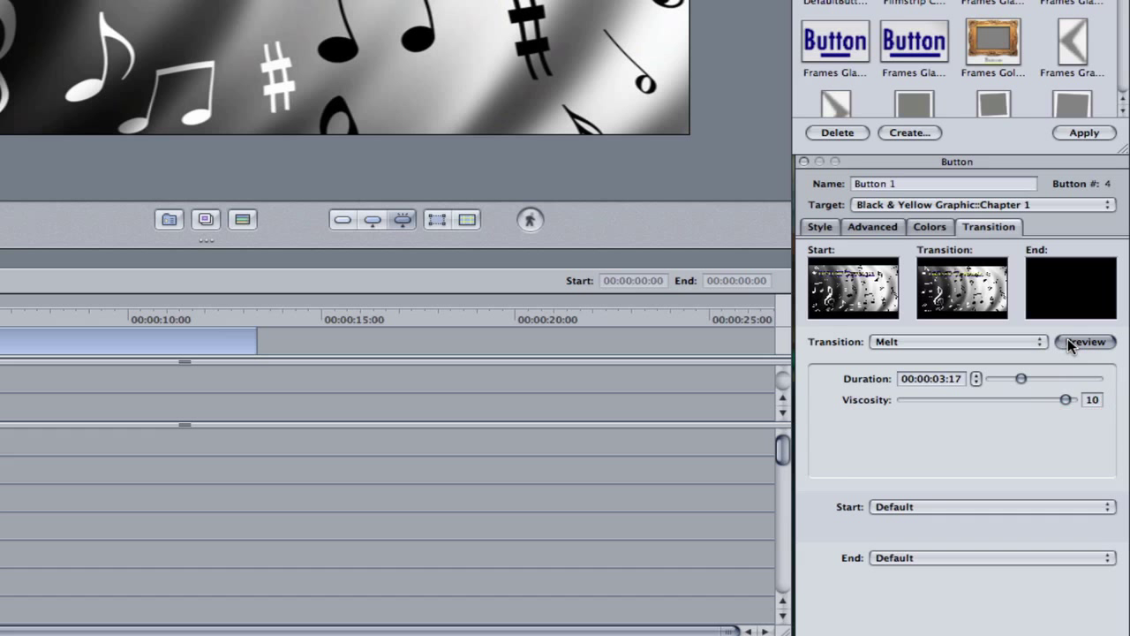
{"action": "left_click", "coordinate": [1084, 343]}
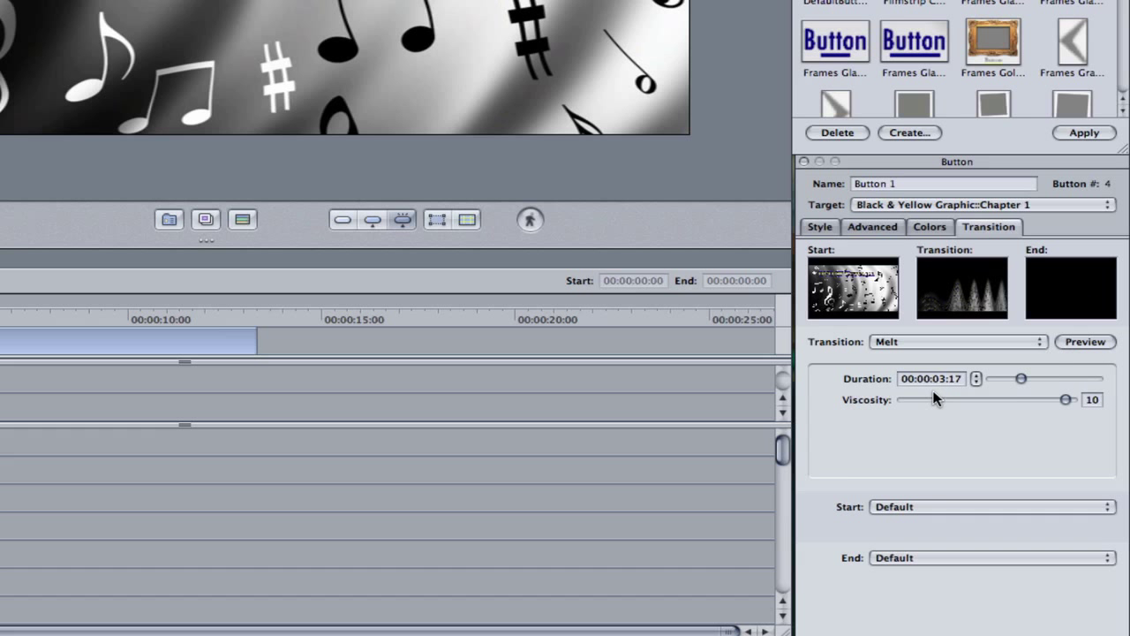
{"action": "left_click", "coordinate": [1085, 342]}
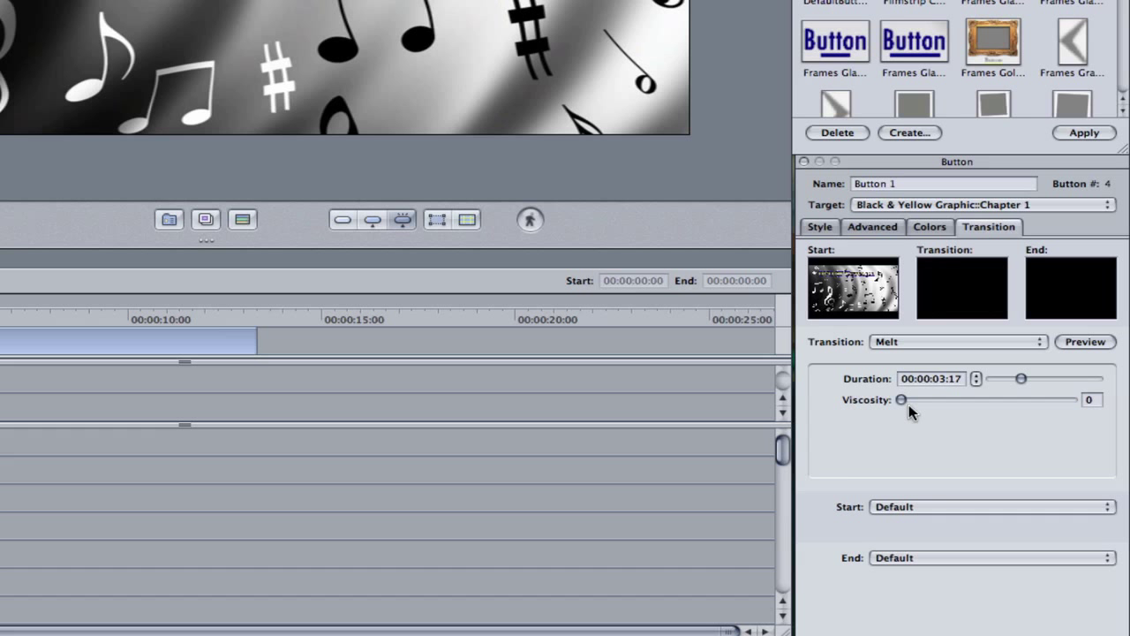
{"action": "mouse_move", "coordinate": [981, 357]}
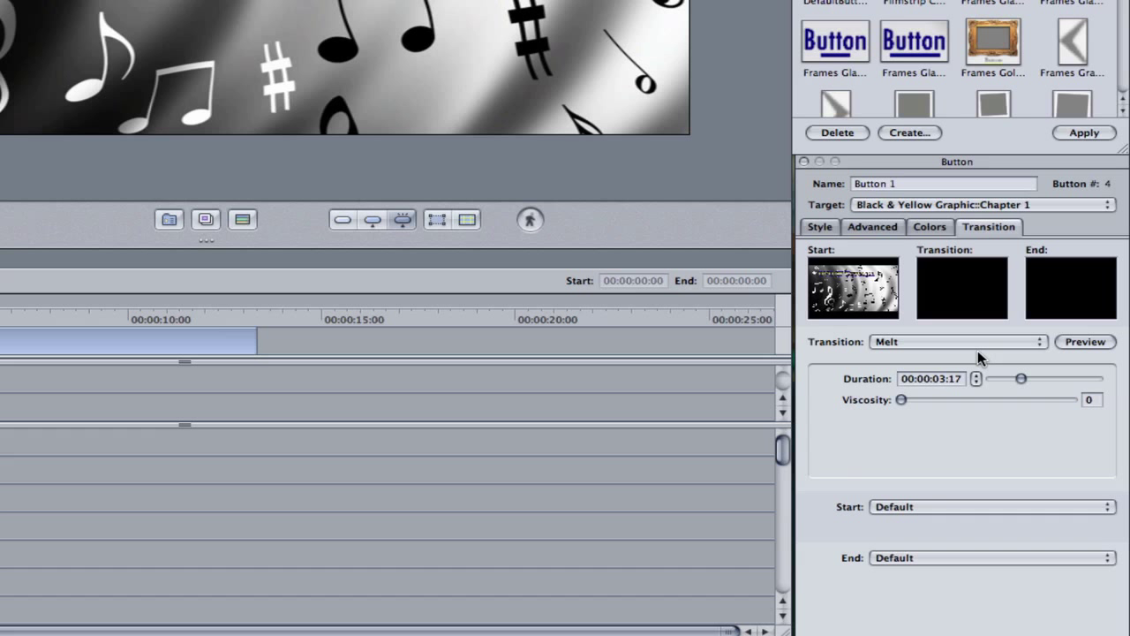
Switch Button 1's transition to Video Transition, leaving its asset unassigned.
{"action": "left_click", "coordinate": [958, 343]}
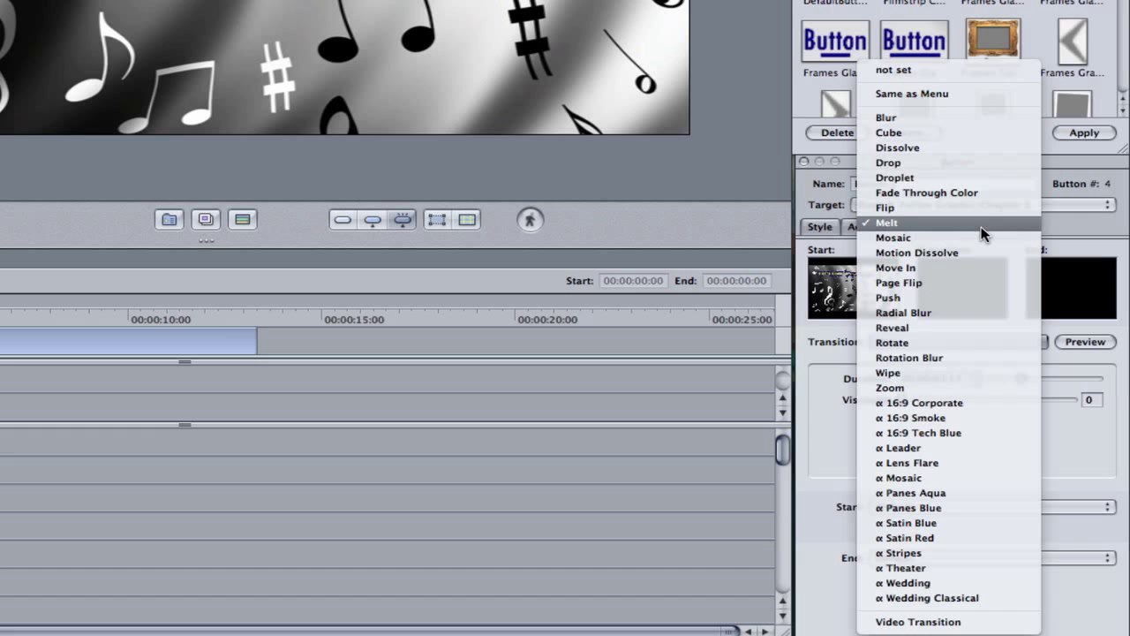
{"action": "mouse_move", "coordinate": [943, 453]}
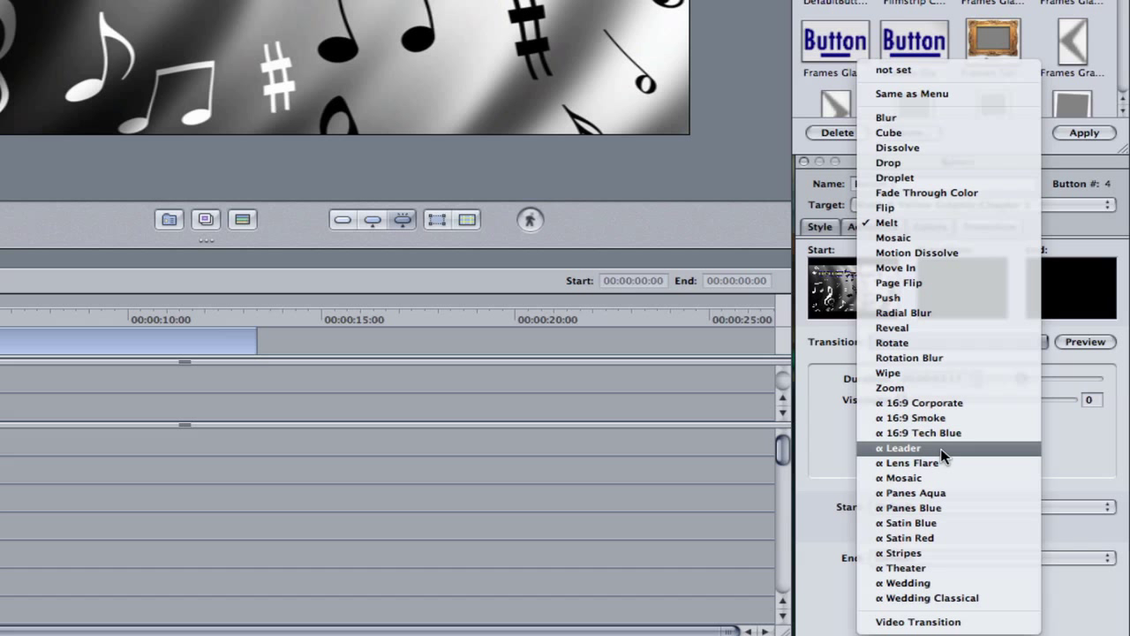
{"action": "mouse_move", "coordinate": [947, 452]}
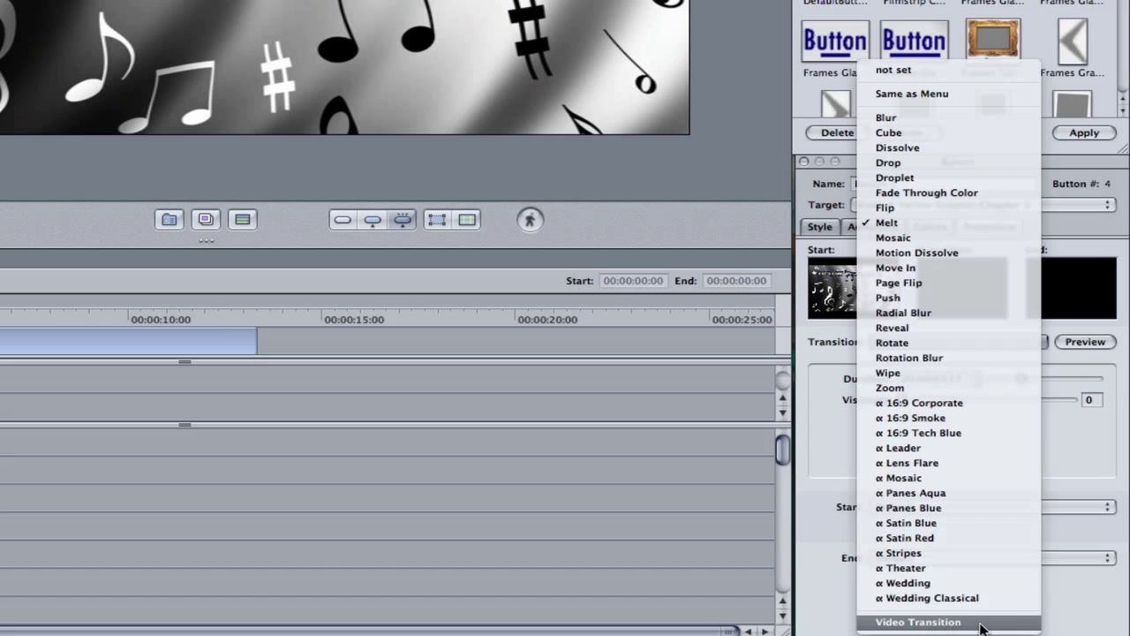
{"action": "left_click", "coordinate": [916, 622]}
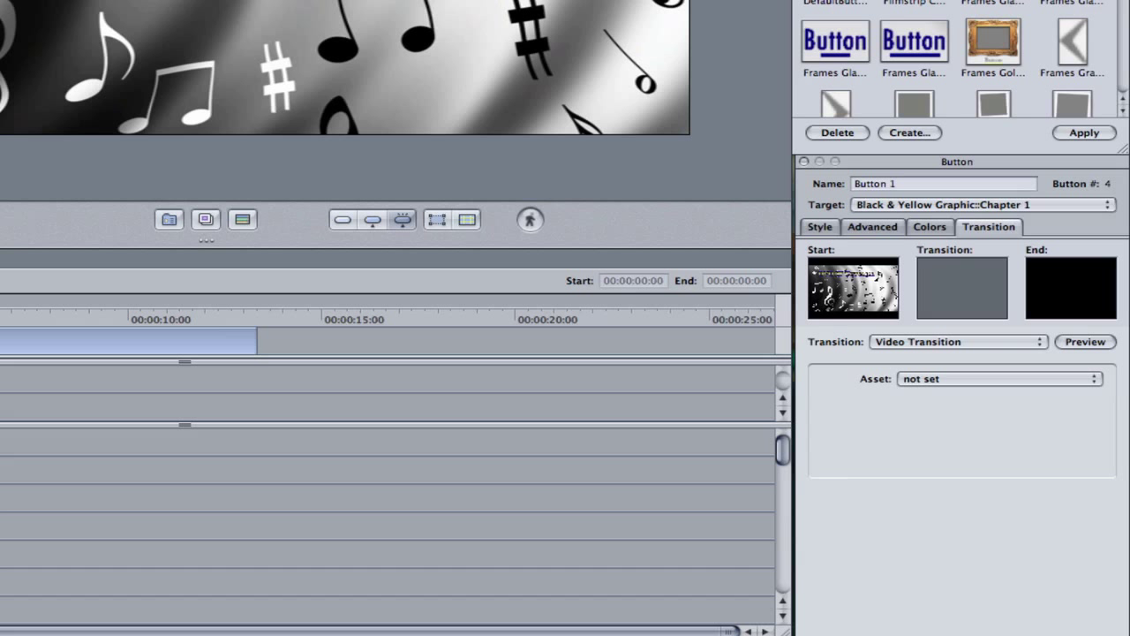
{"action": "mouse_move", "coordinate": [385, 344]}
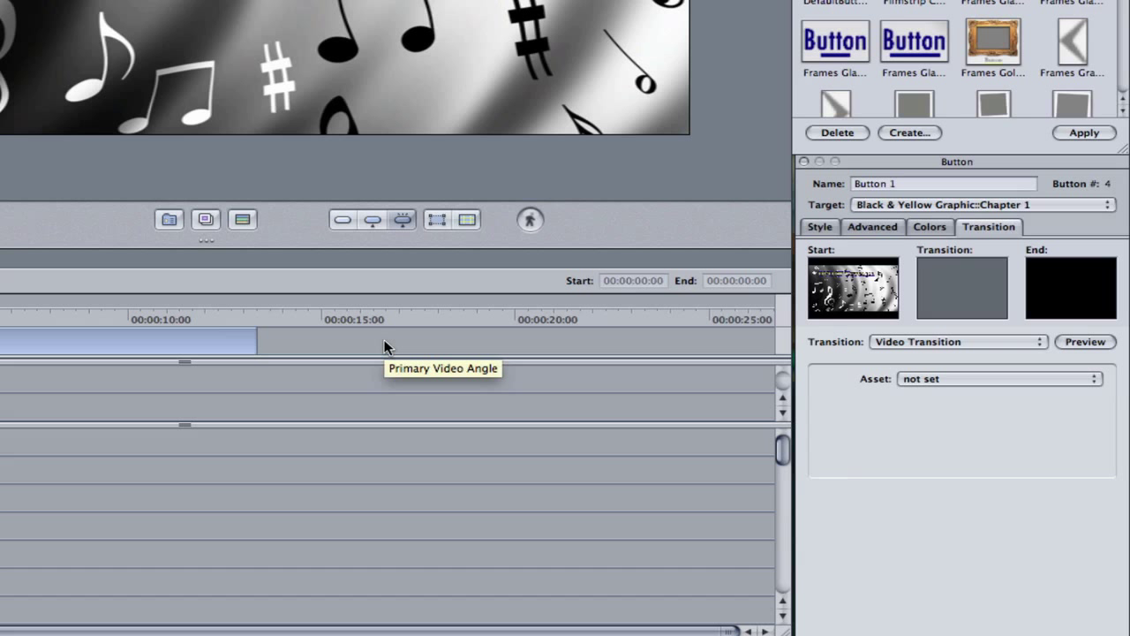